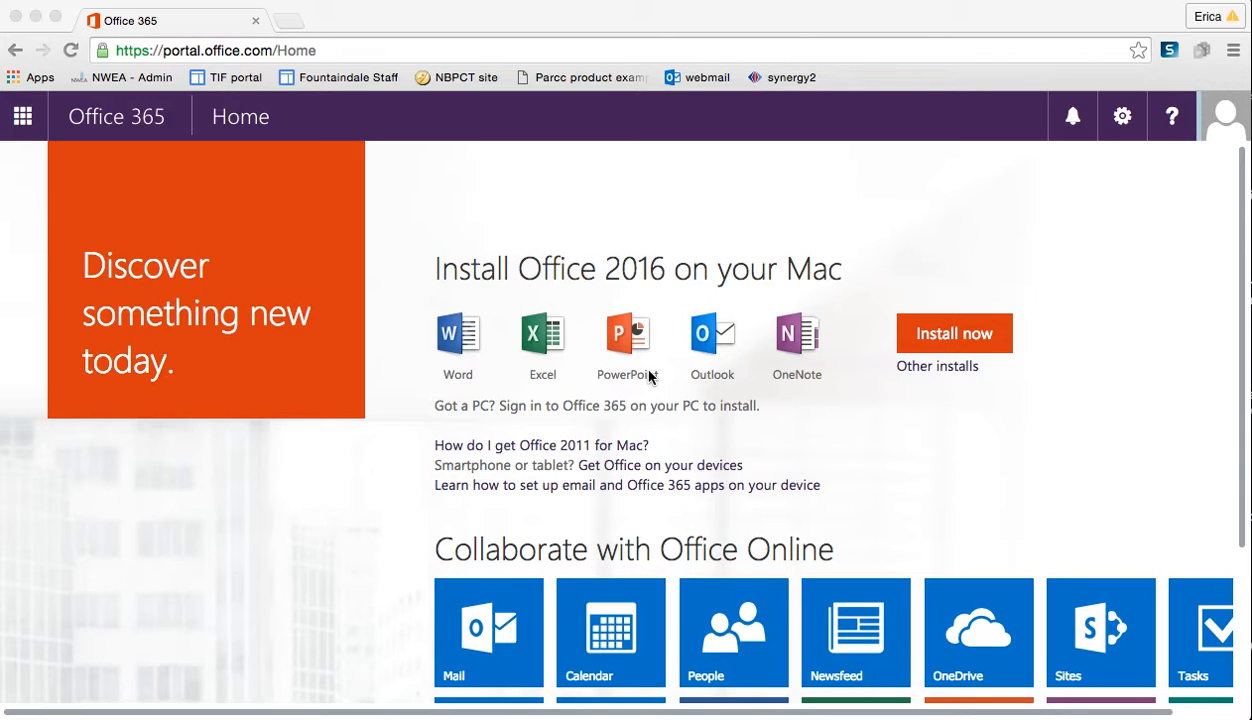
mouse_move(723, 295)
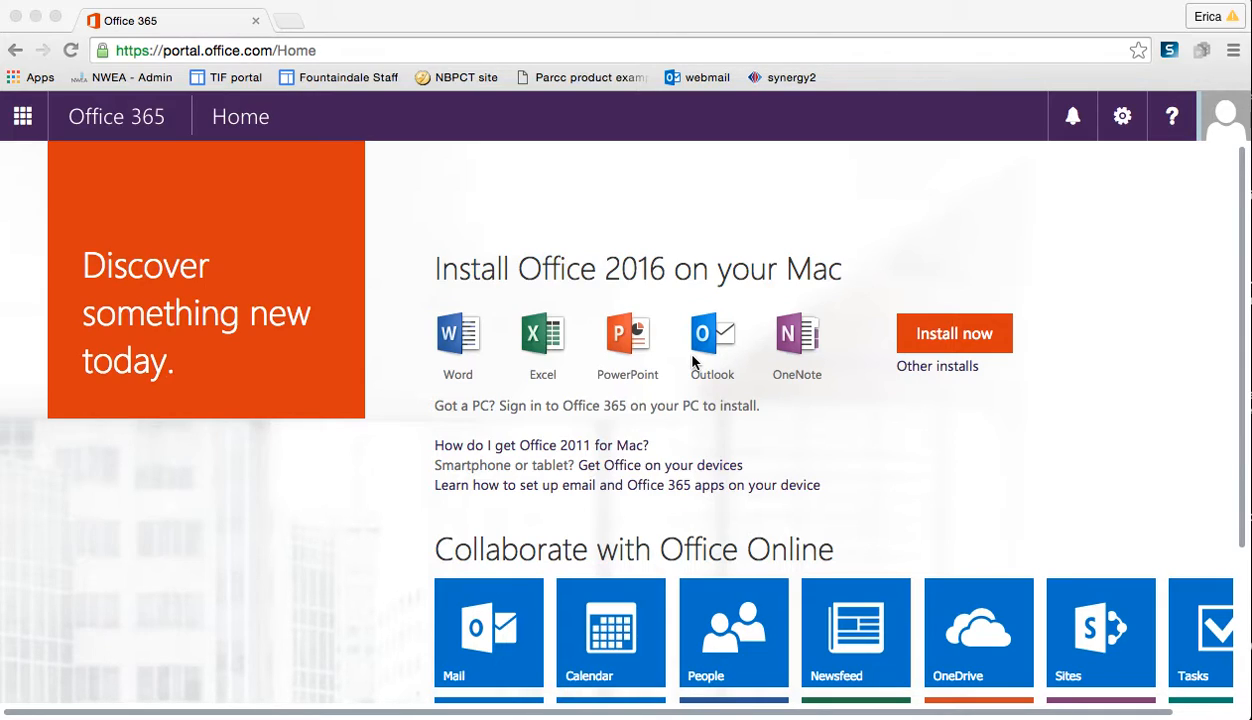
mouse_move(702, 343)
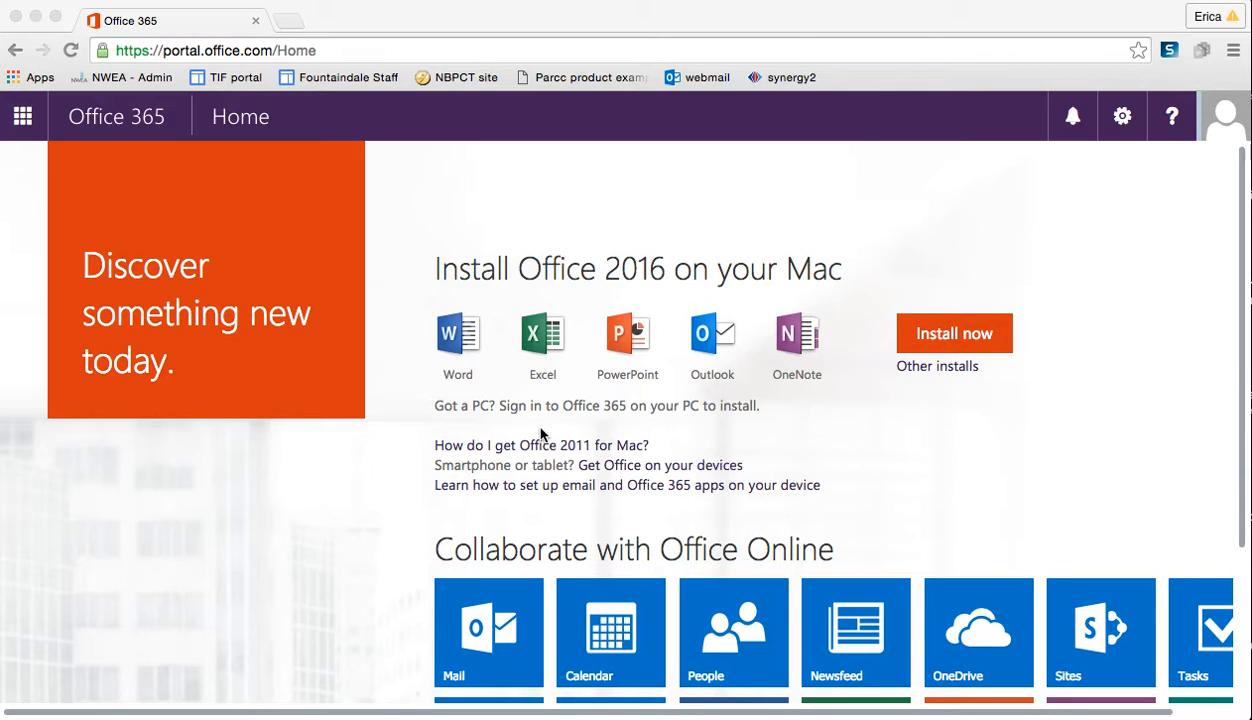
Scroll My contacts and show the first contact's details.
scroll("down", 3)
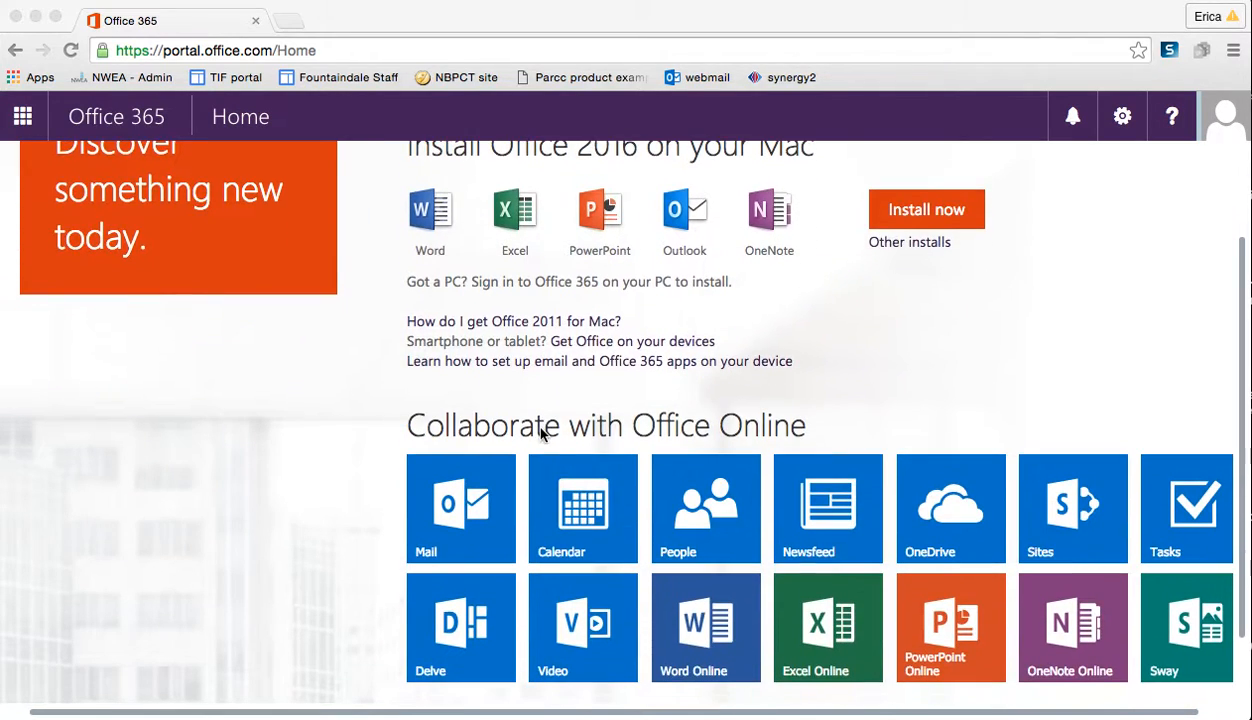
scroll("down", 3)
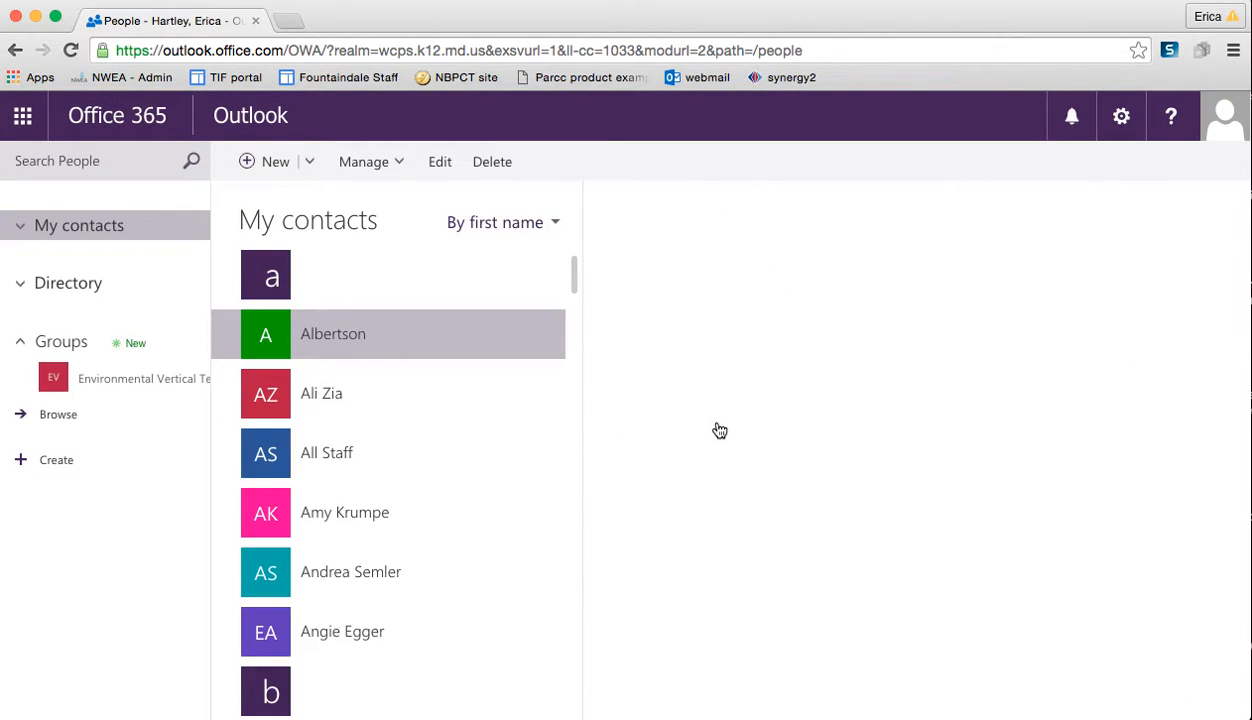
left_click(333, 333)
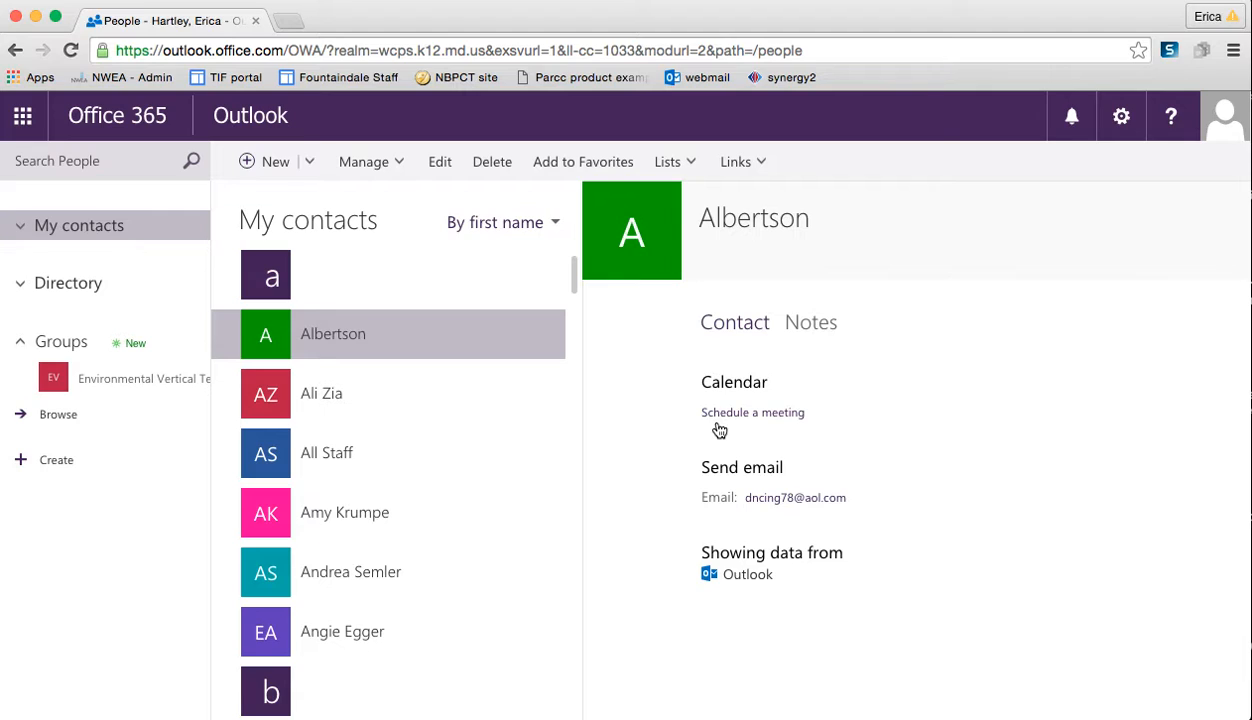
Scroll down to the Parents 15-16 contact list and display its members.
scroll("down", 3)
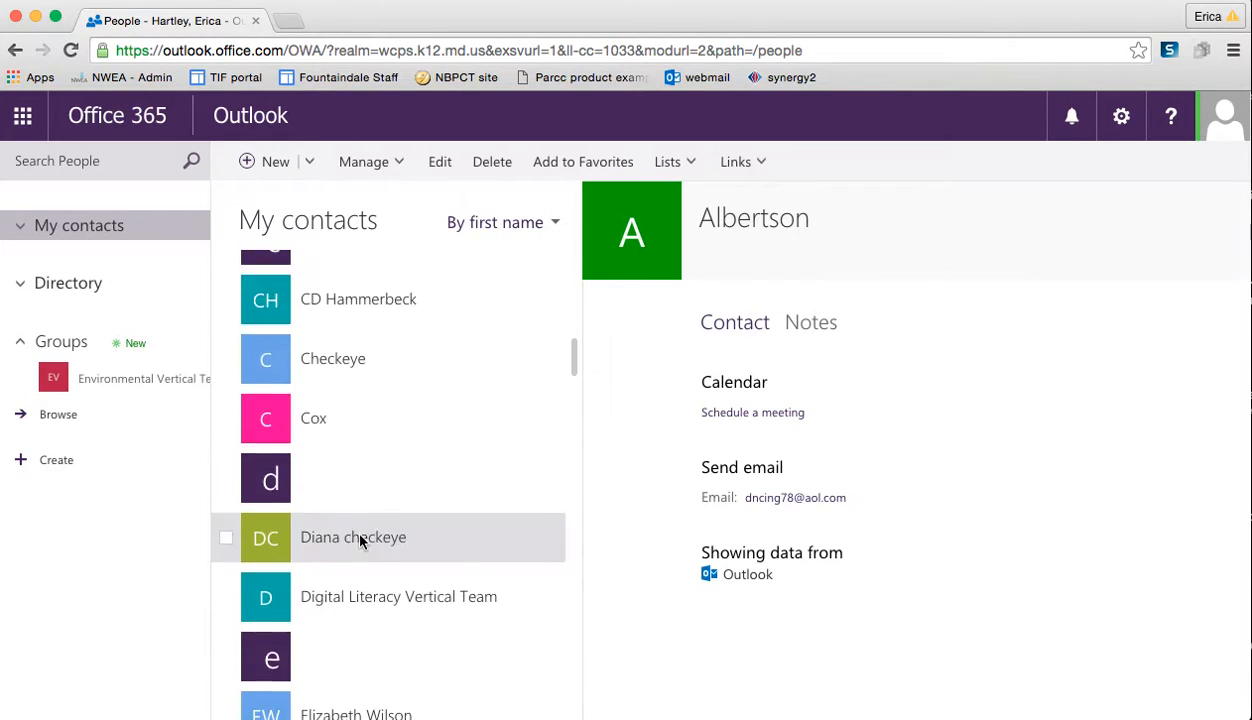
scroll("down", 3)
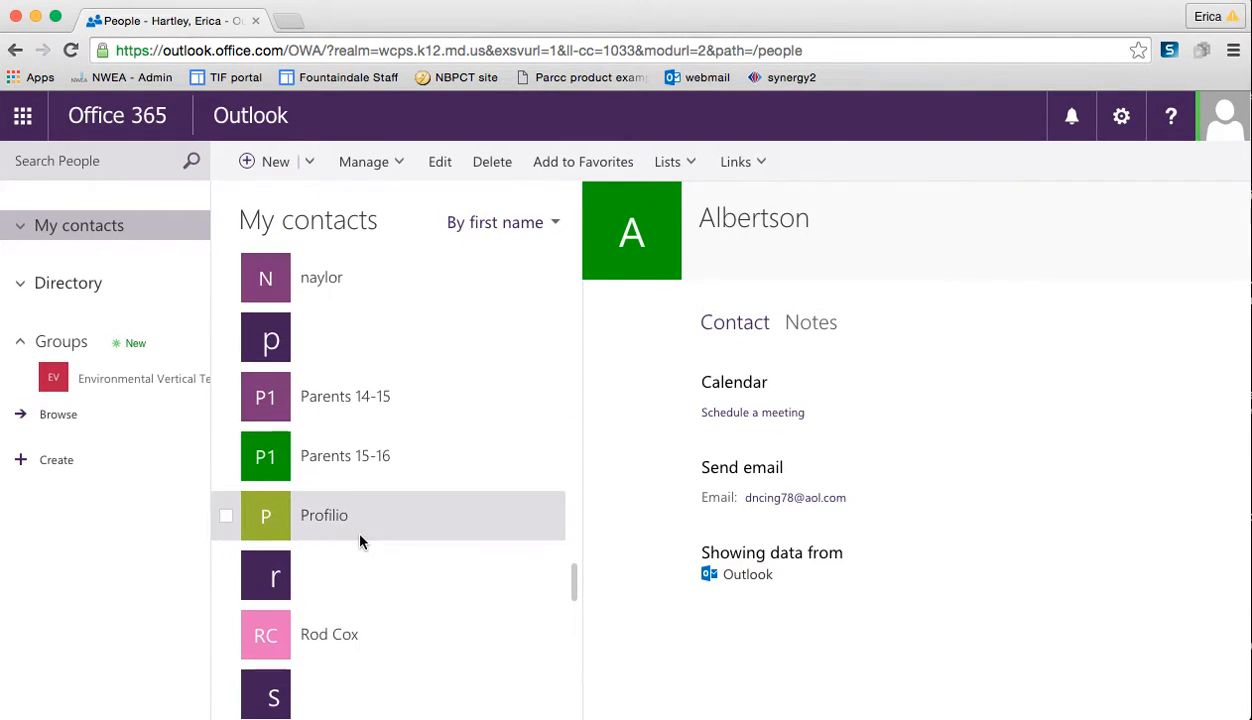
scroll("down", 3)
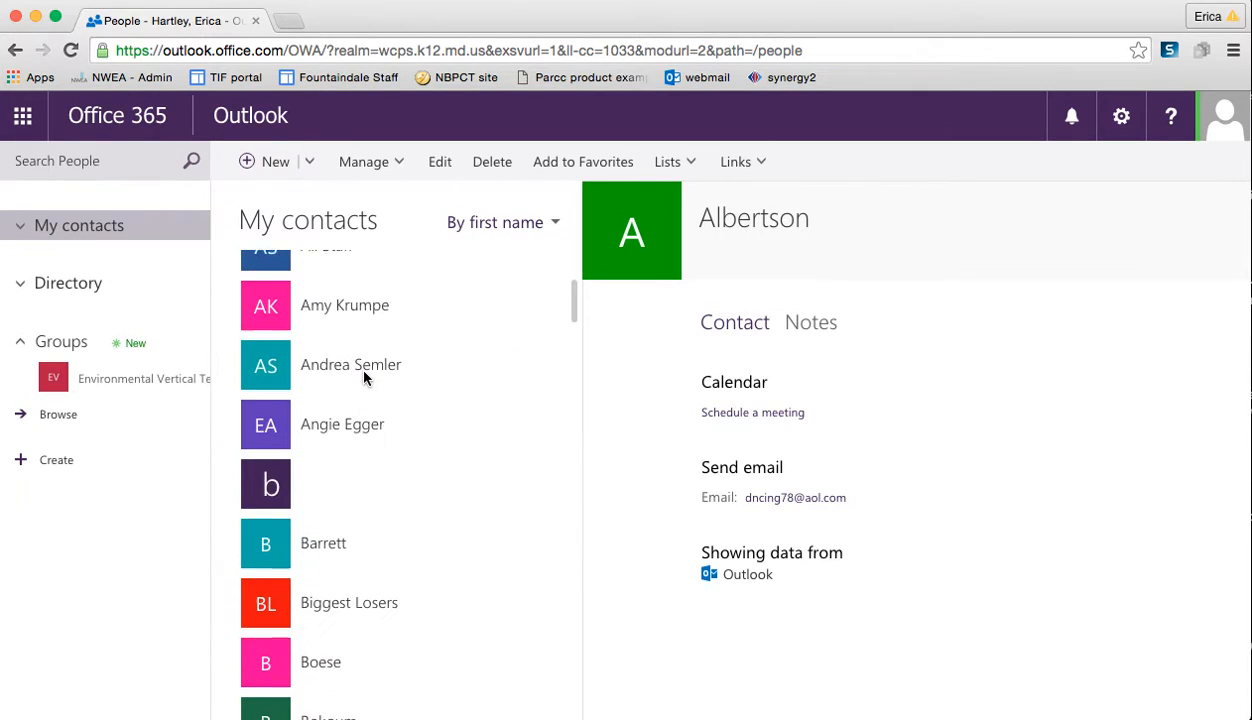
scroll("down", 3)
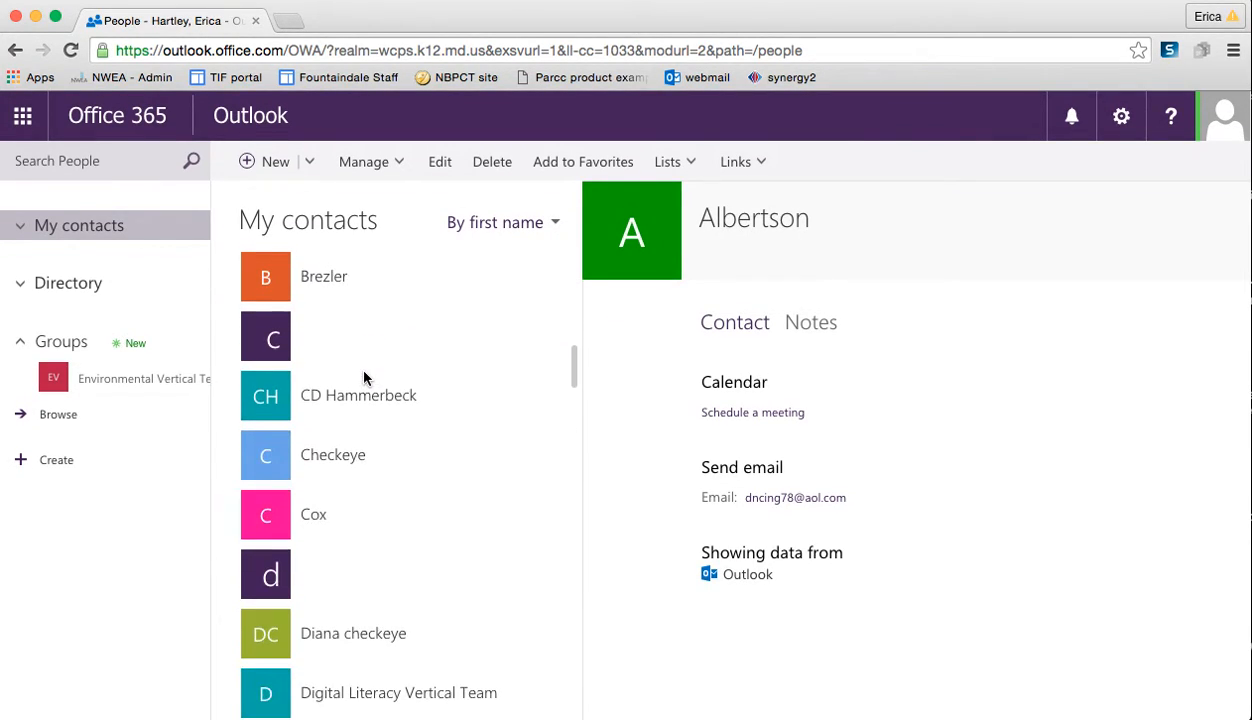
scroll("down", 3)
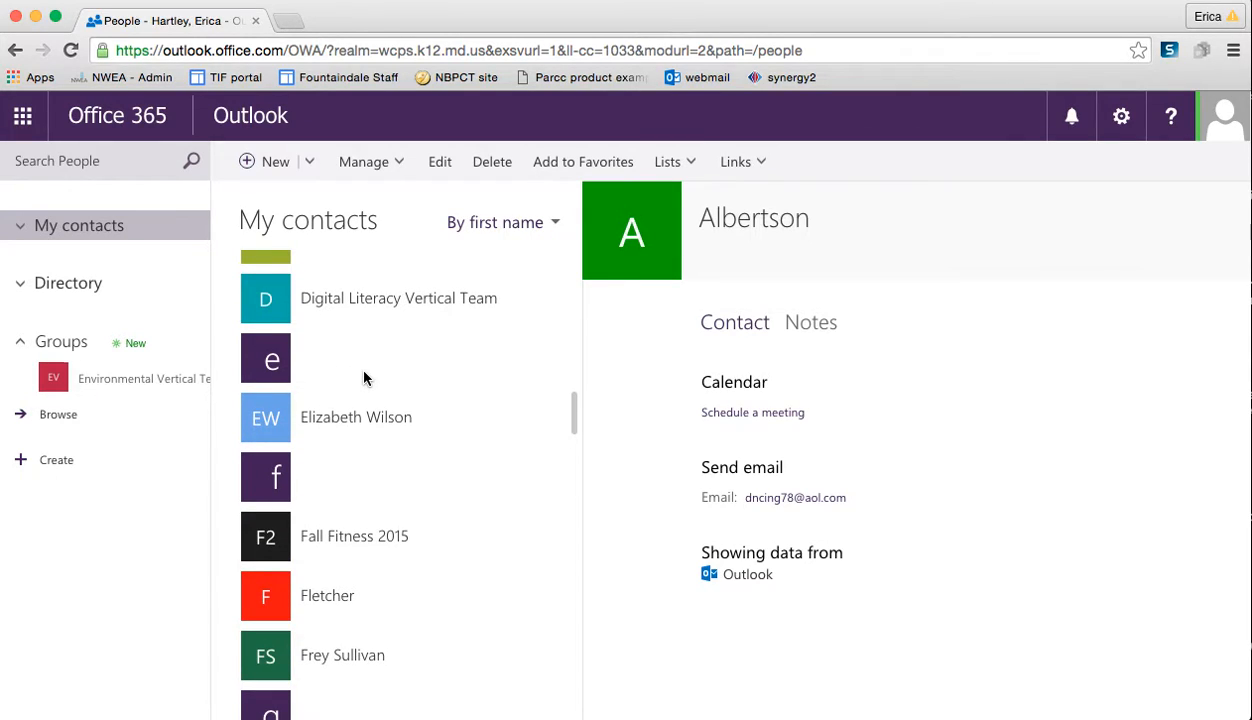
scroll("down", 3)
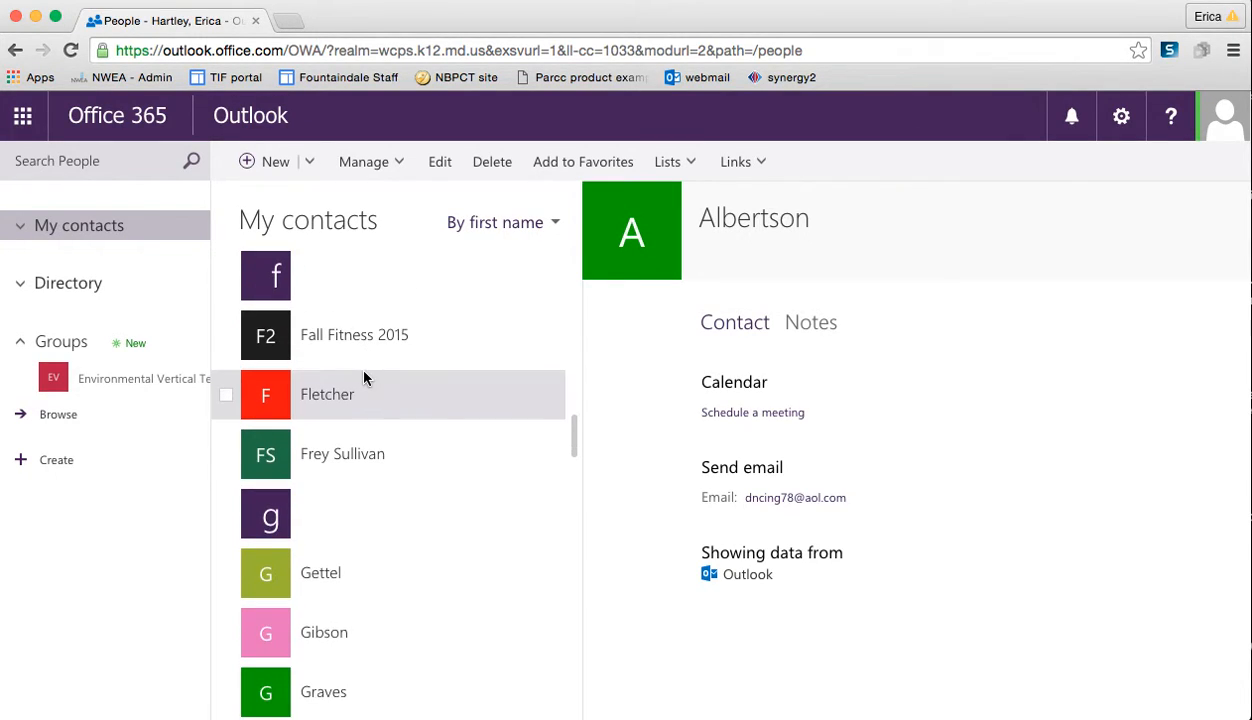
scroll("down", 3)
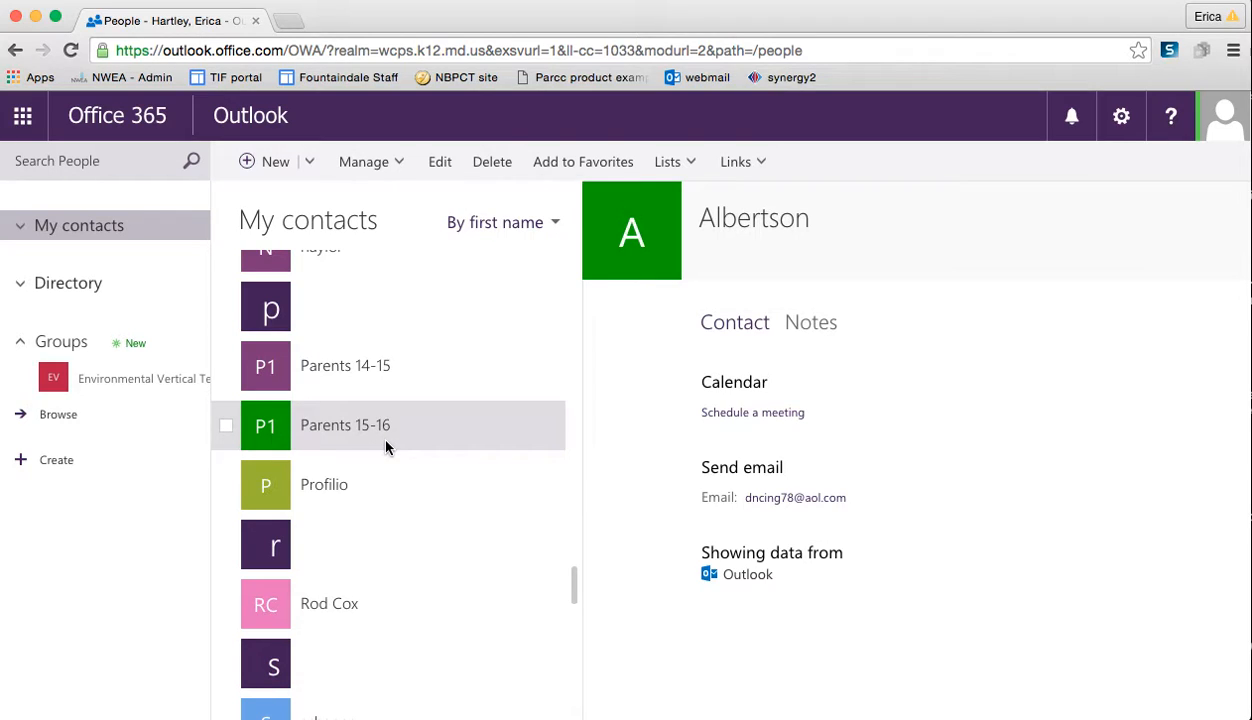
left_click(345, 425)
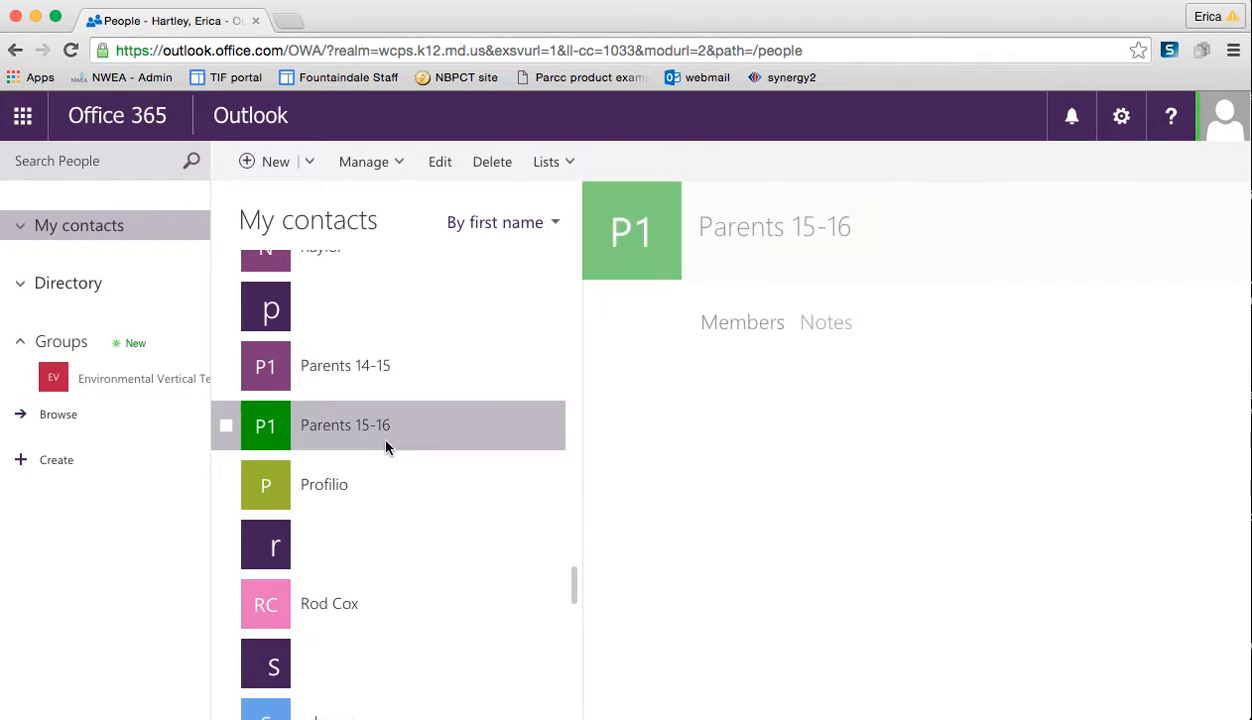
left_click(345, 424)
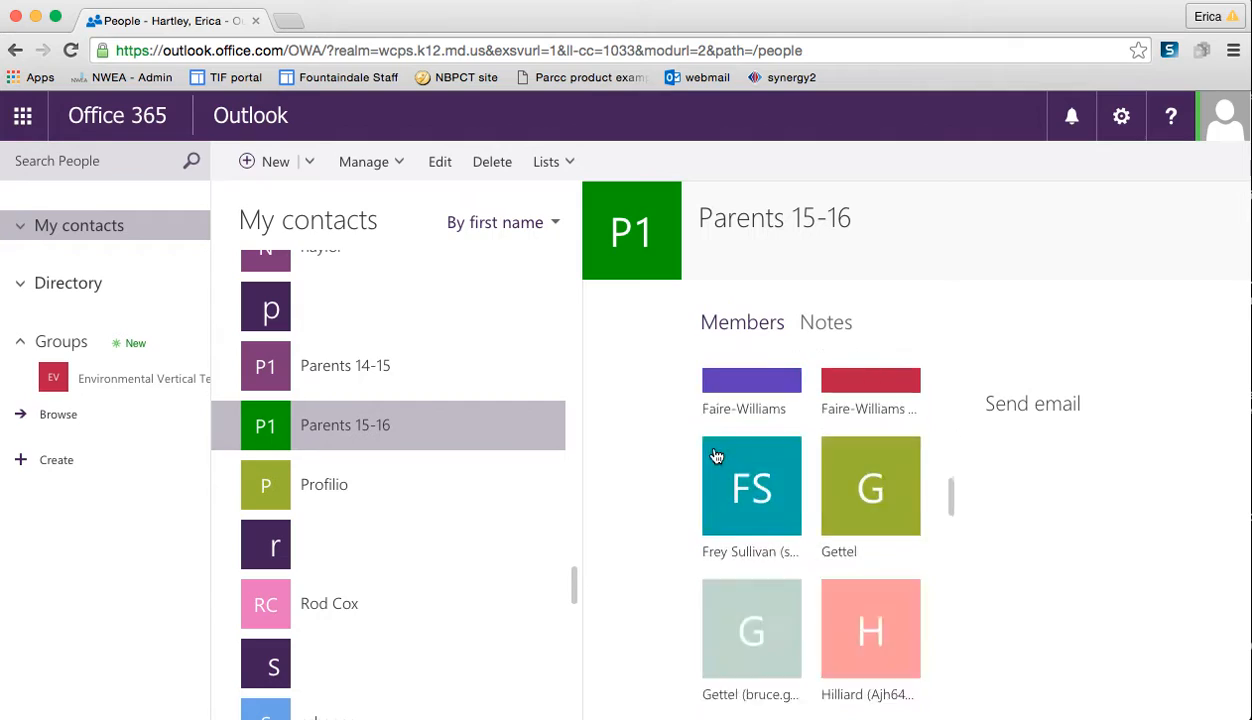
scroll("down", 3)
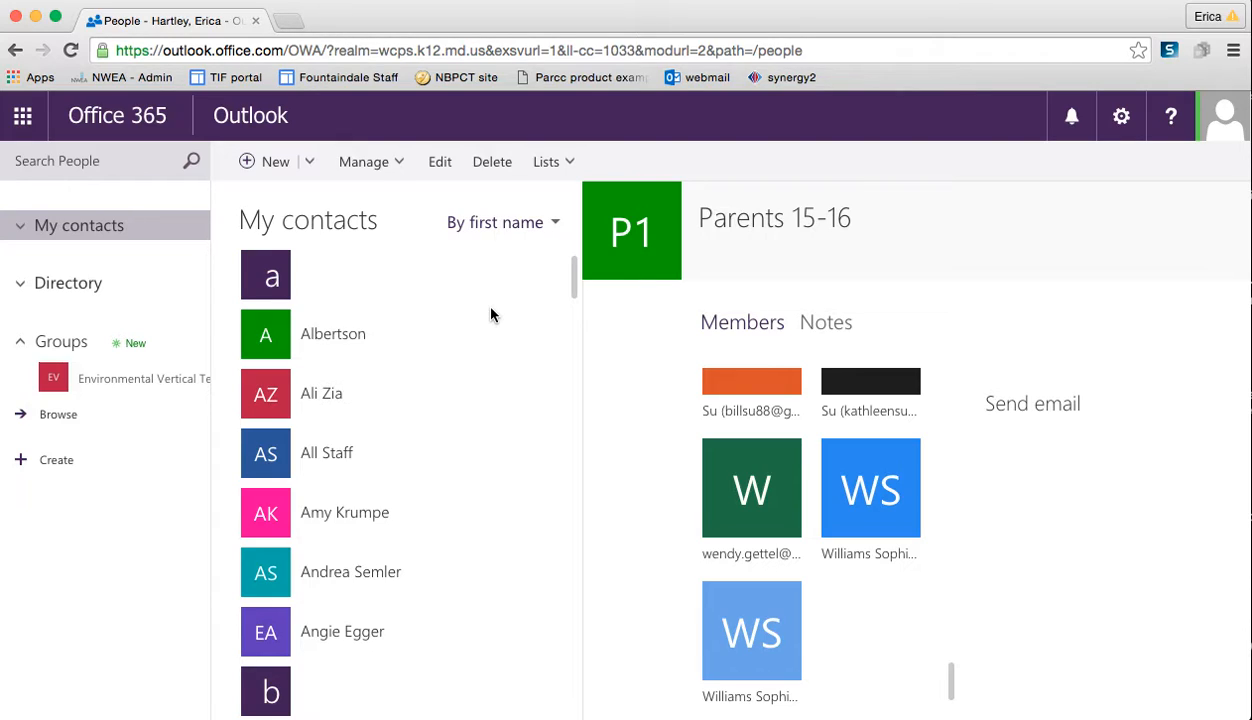
Open Albertson's edit form, look through it, and cancel without saving changes.
left_click(333, 333)
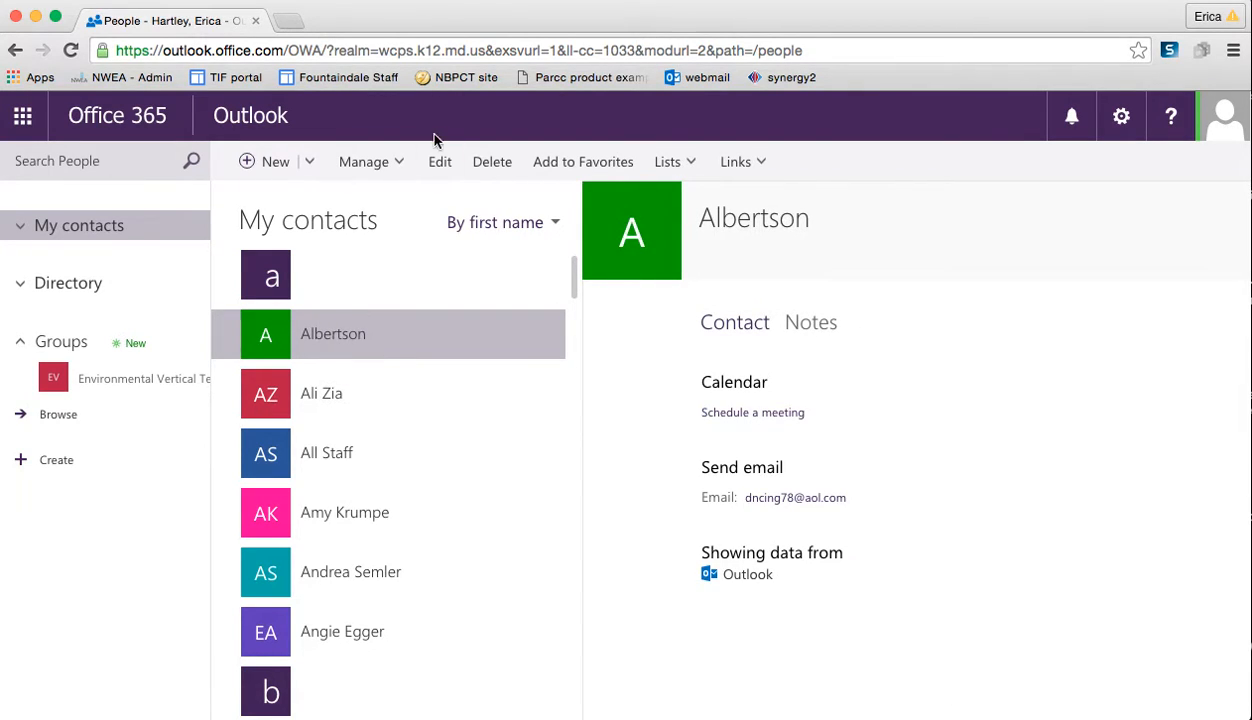
left_click(439, 161)
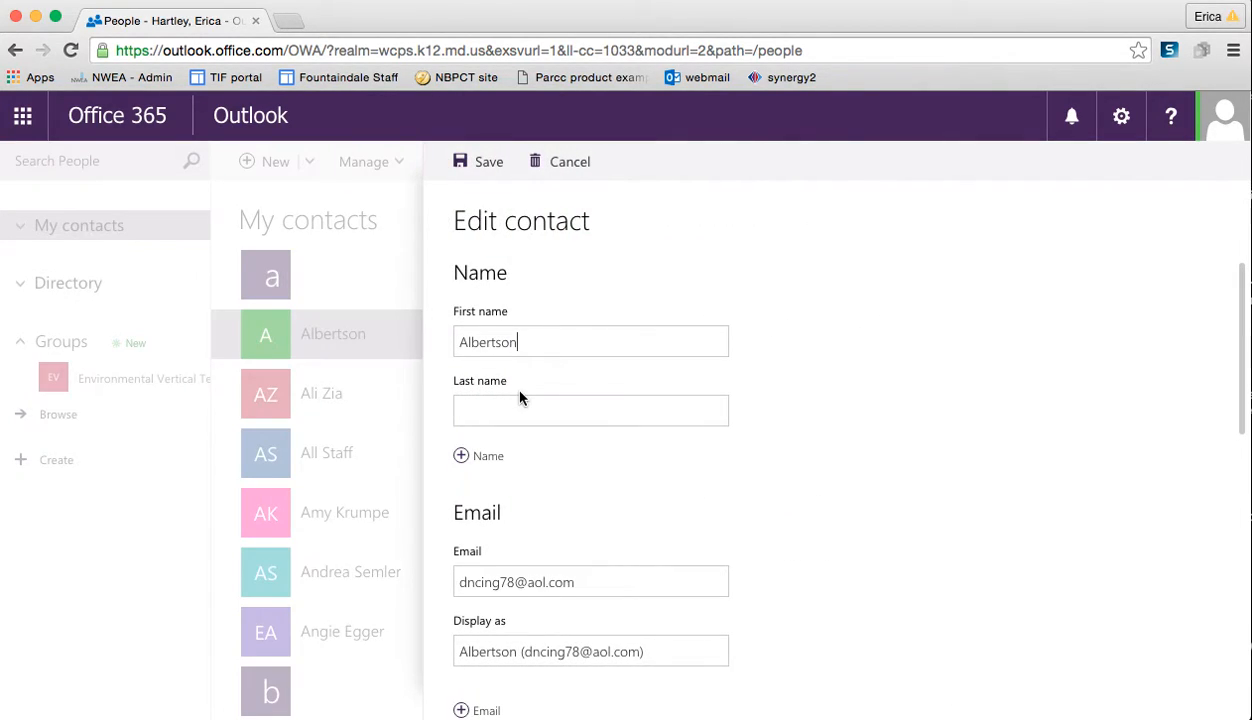
scroll("down", 3)
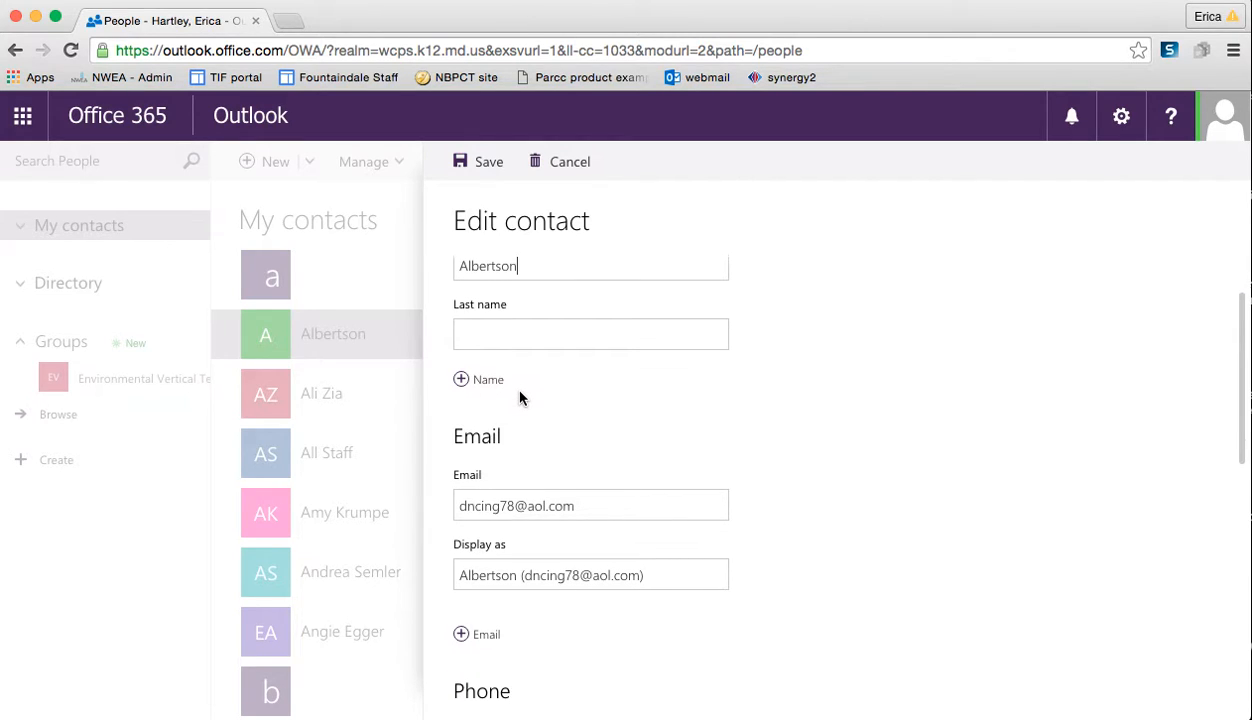
scroll("down", 3)
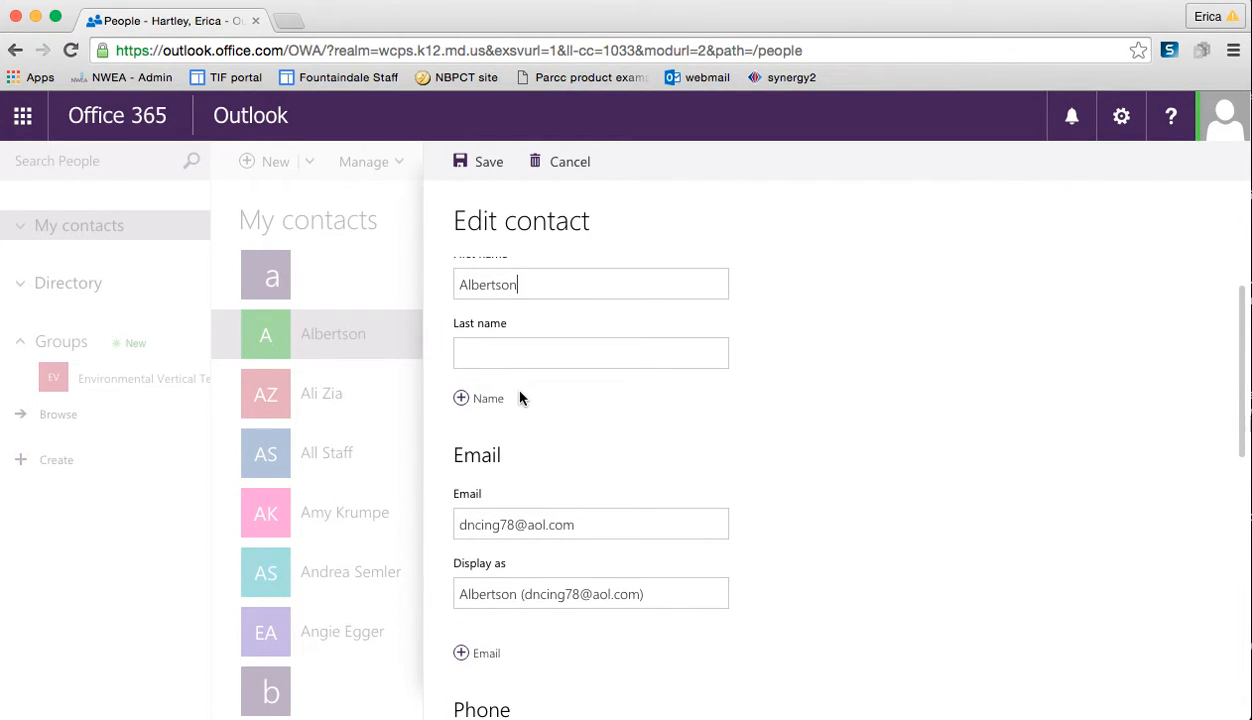
scroll("down", 3)
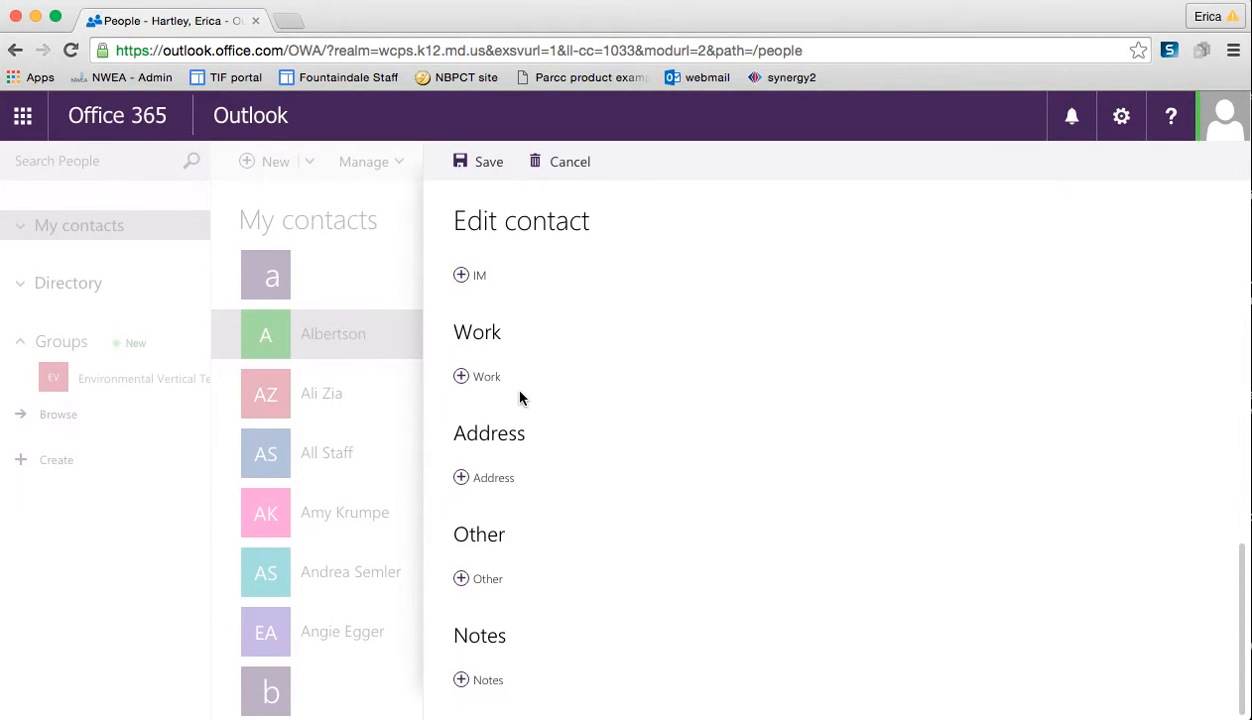
mouse_move(557, 161)
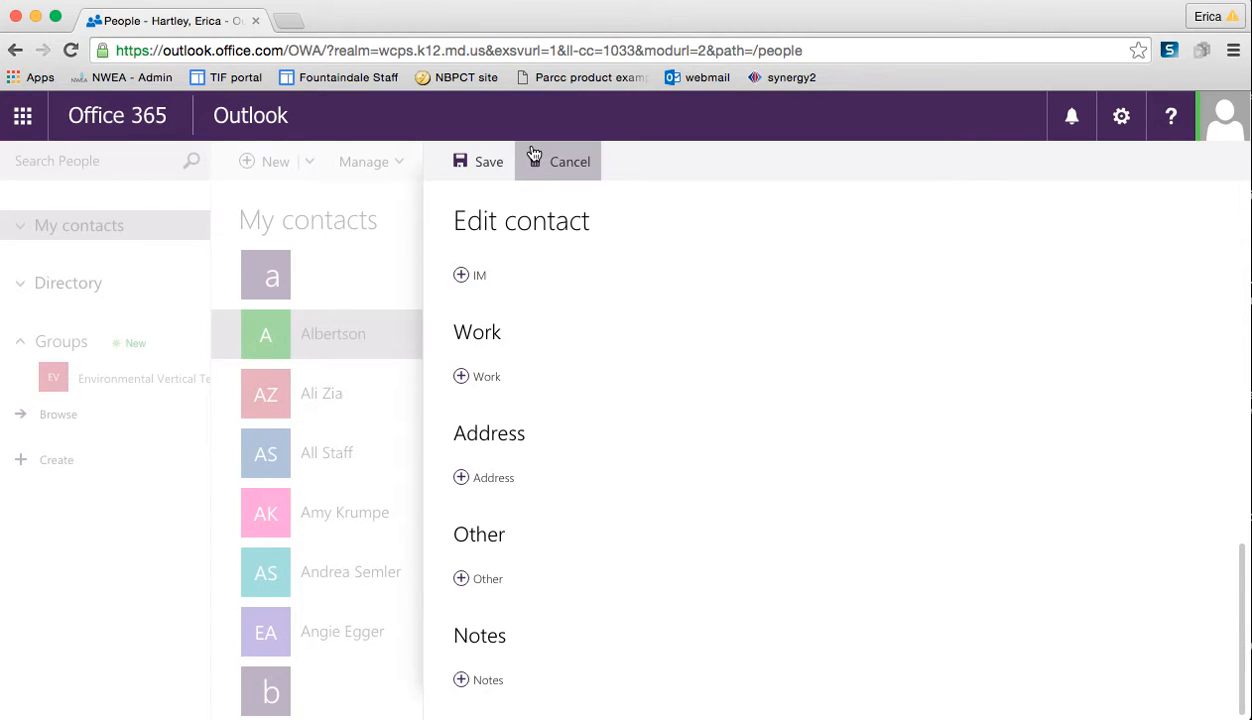
left_click(569, 161)
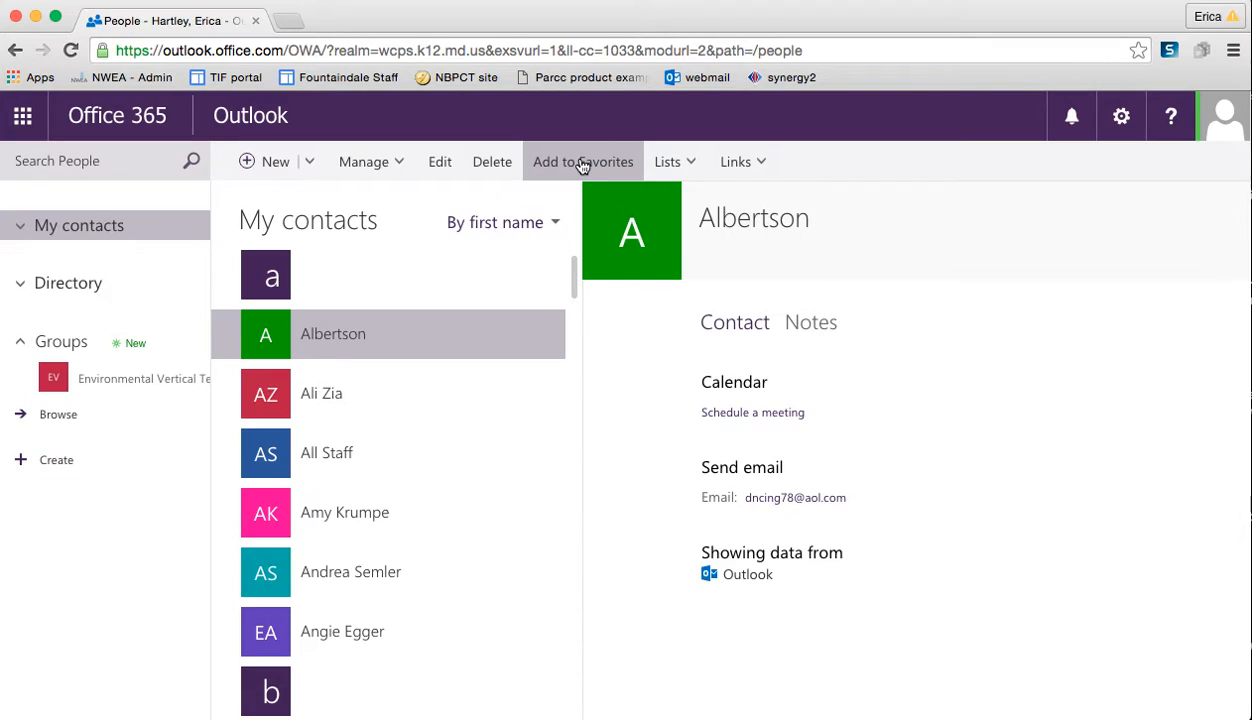
mouse_move(583, 161)
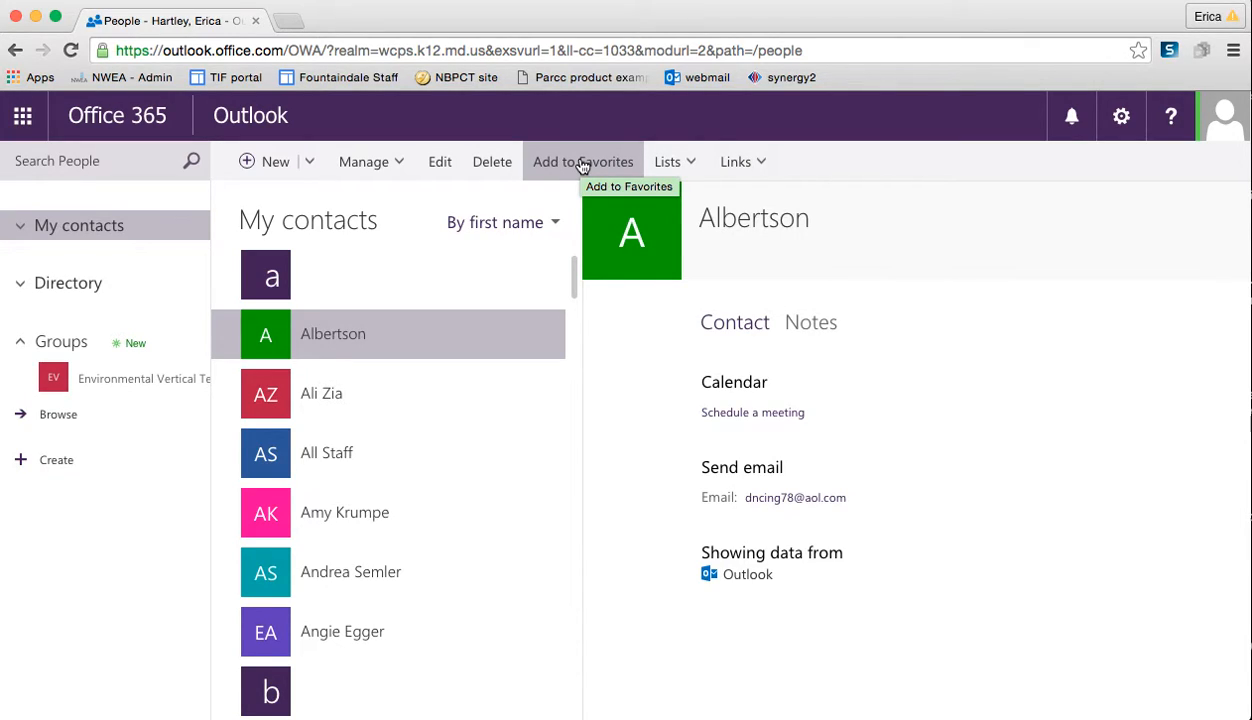
mouse_move(674, 161)
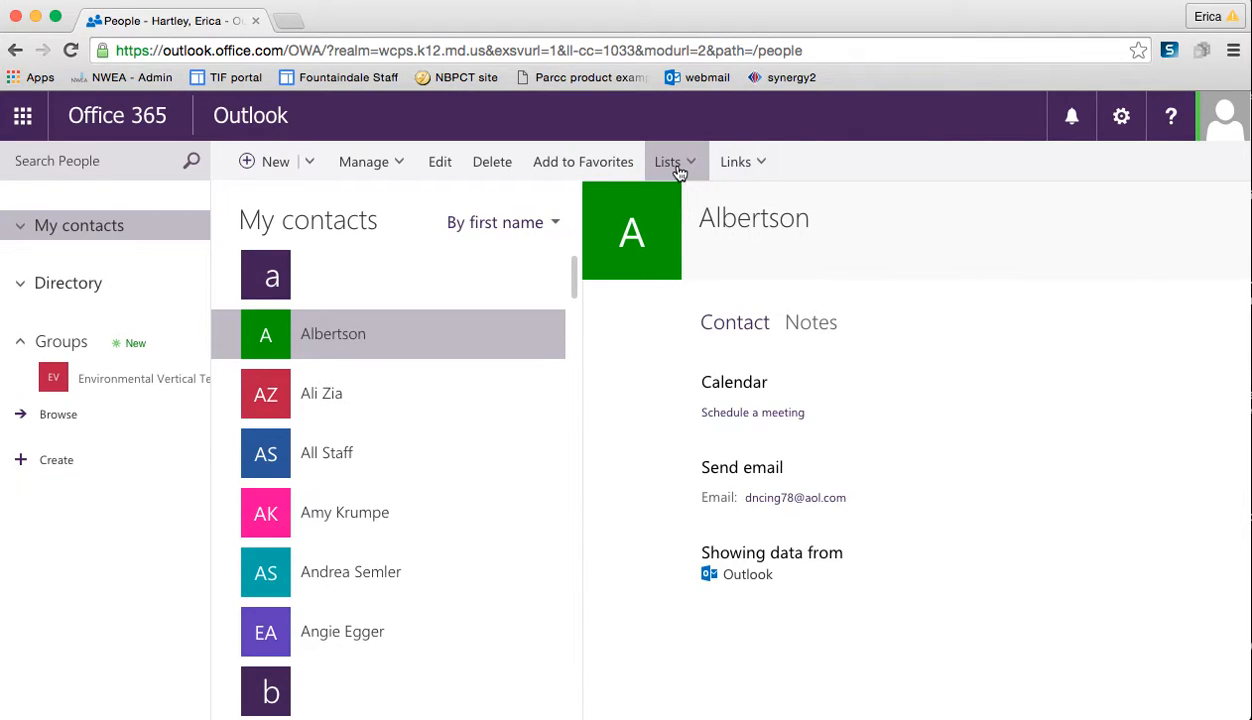
Create a contact list named 'Sample for Tutorial' from Albertson's Lists.
left_click(668, 161)
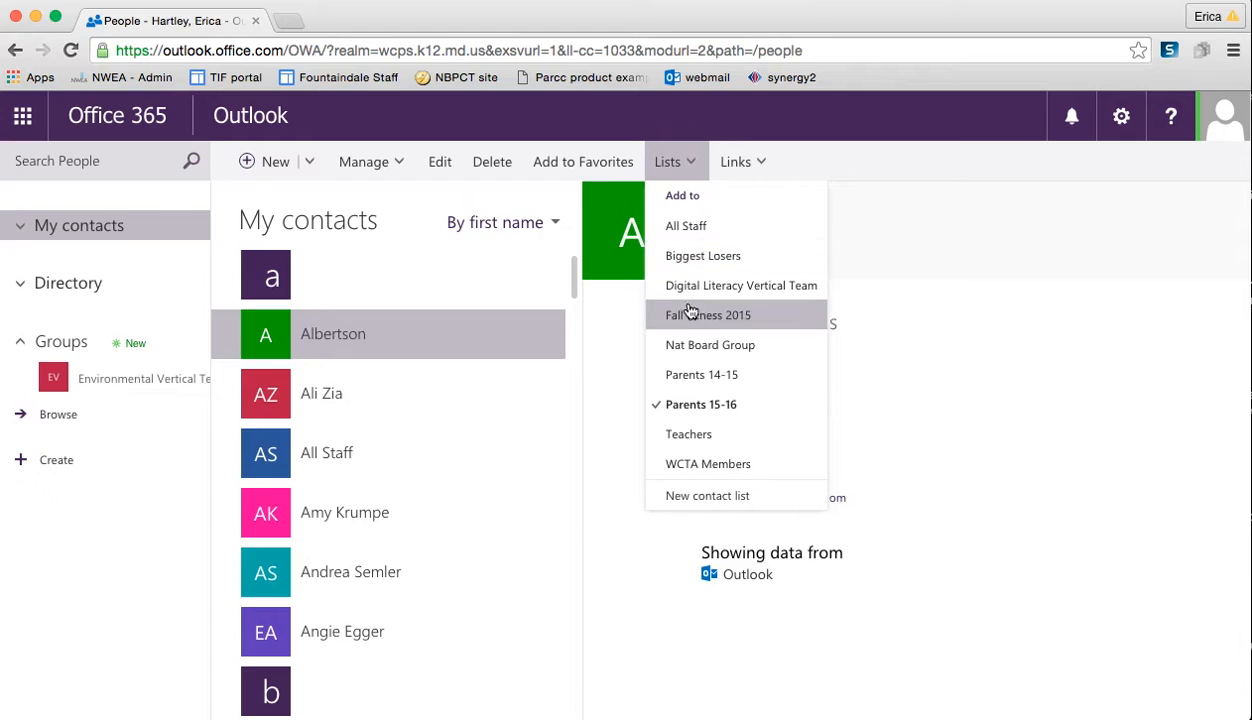
mouse_move(686, 225)
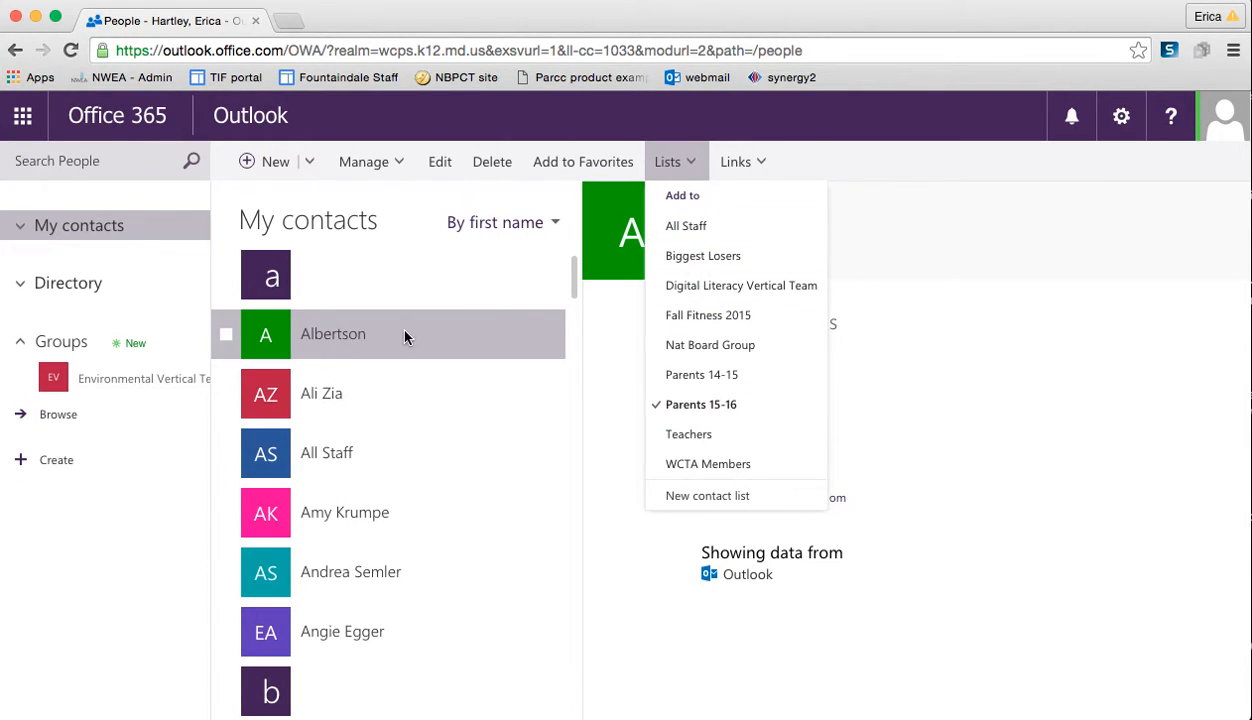
mouse_move(710, 344)
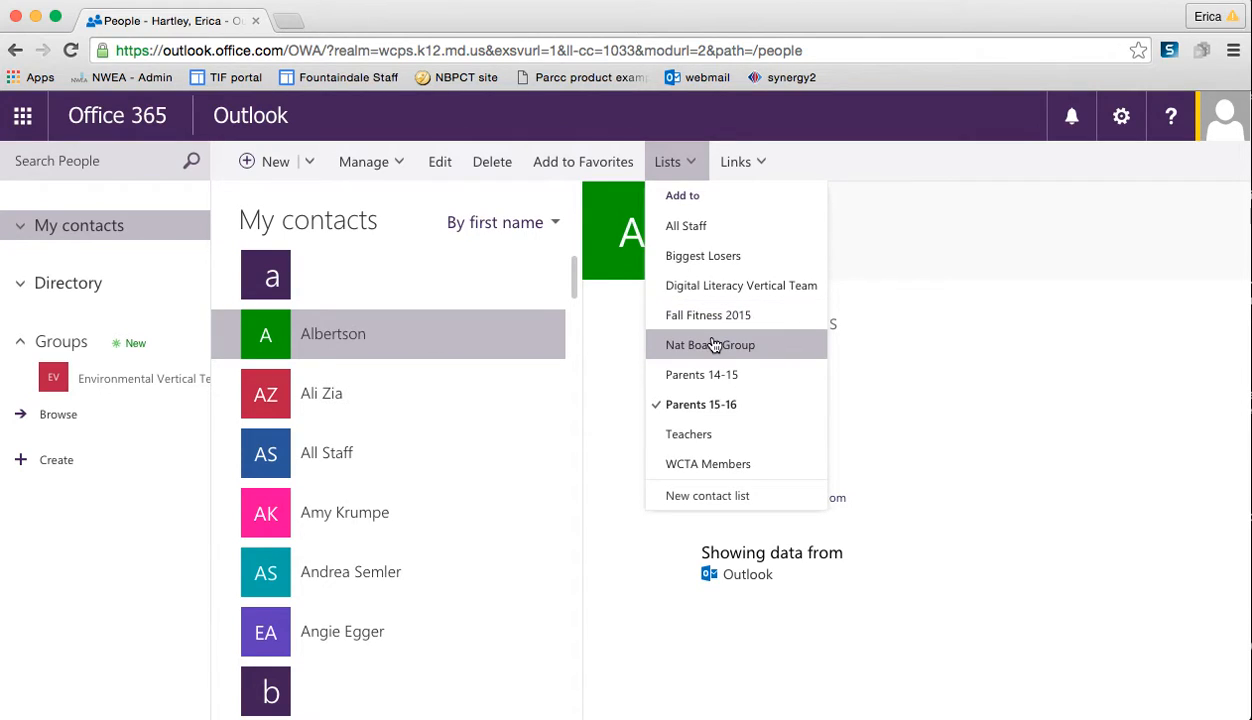
mouse_move(710, 345)
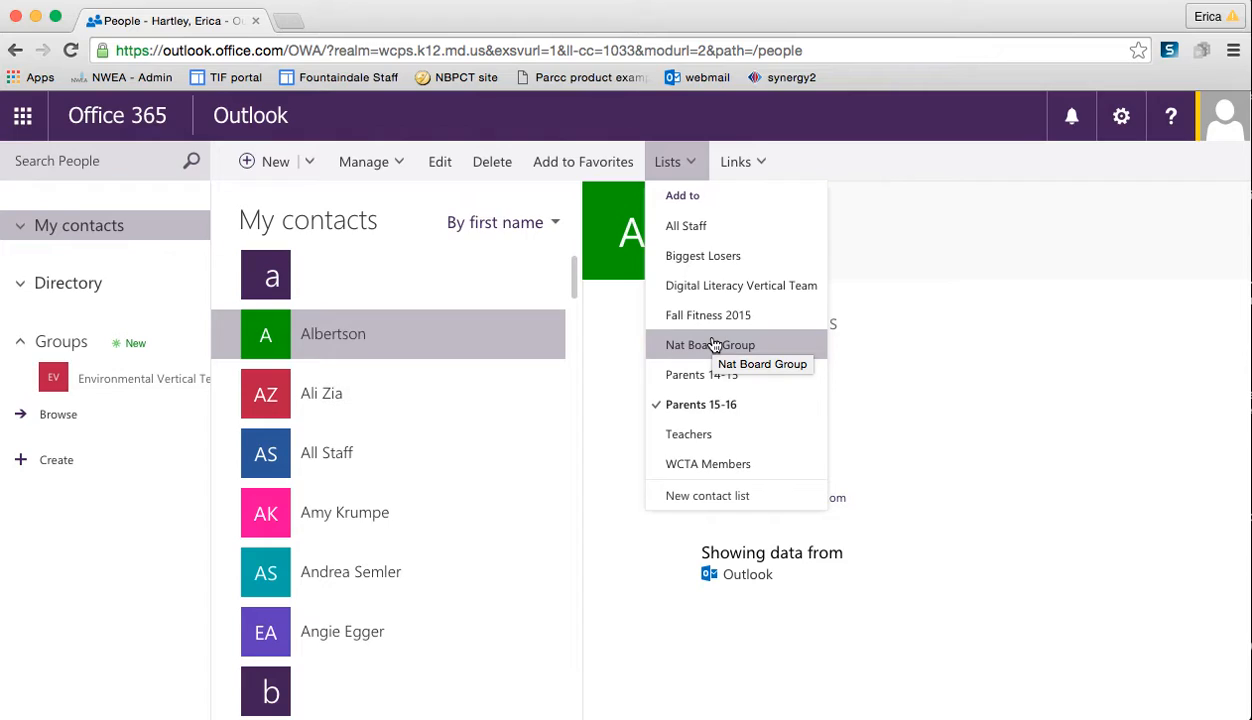
mouse_move(713, 353)
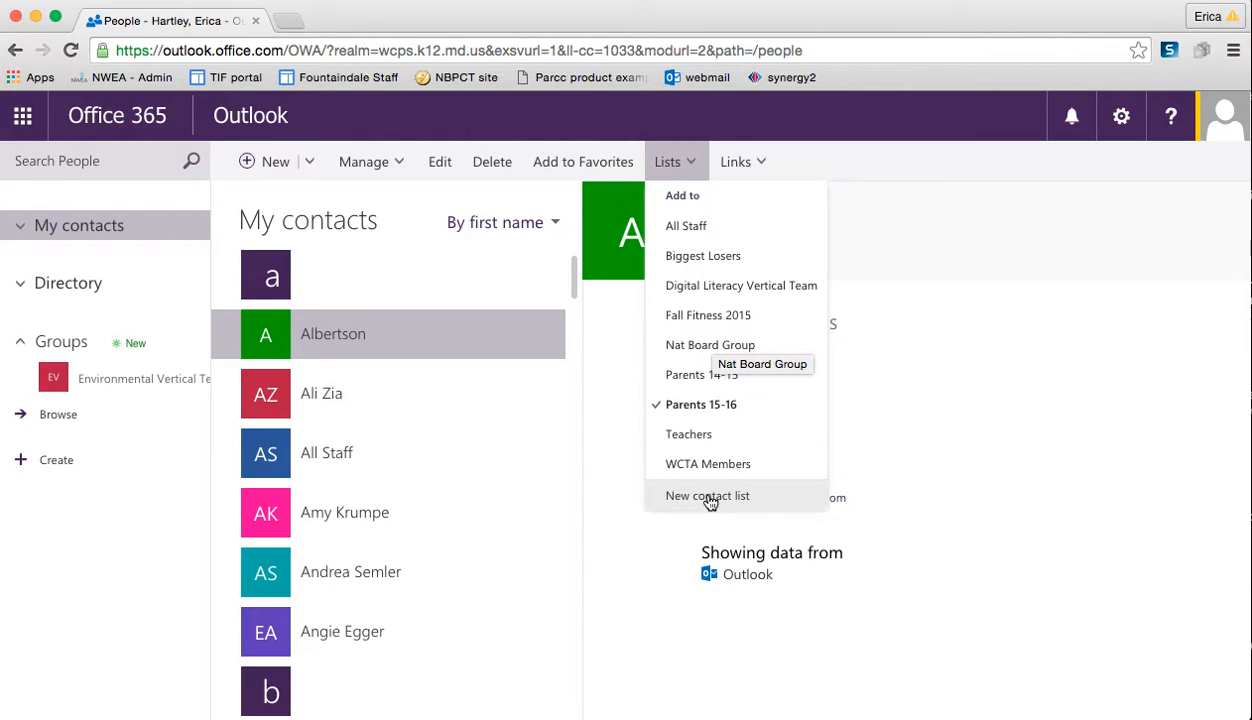
mouse_move(707, 495)
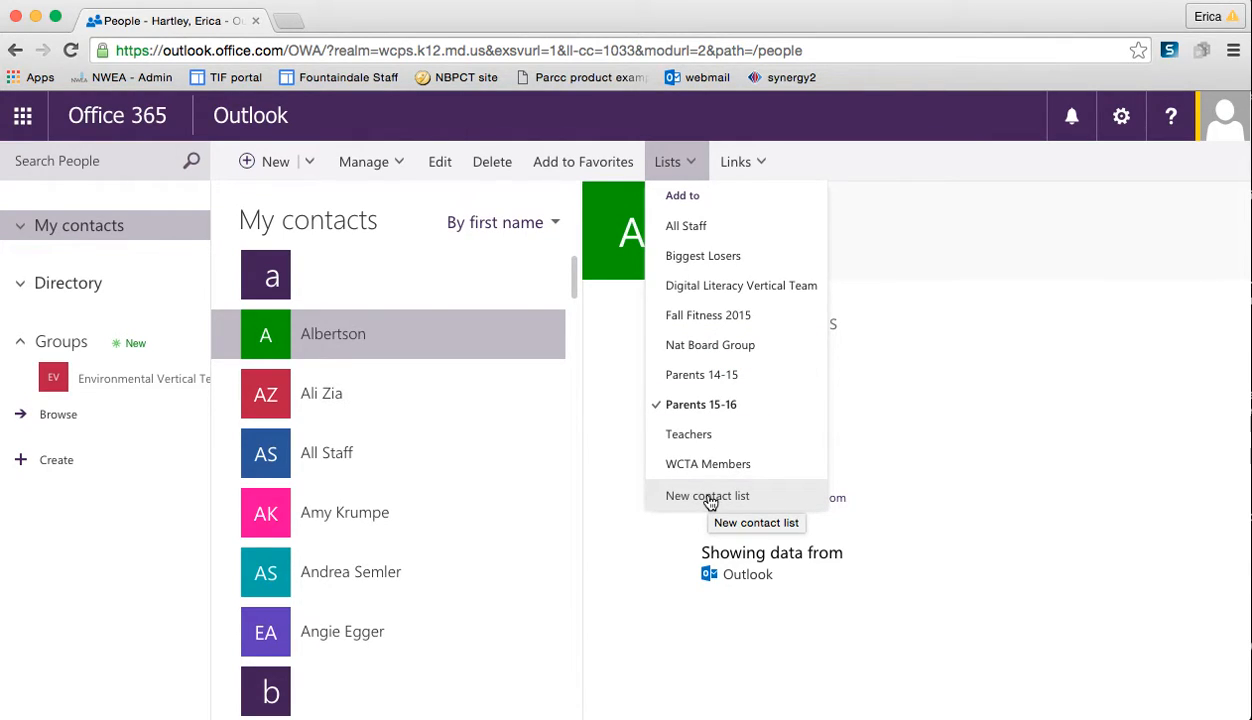
left_click(707, 495)
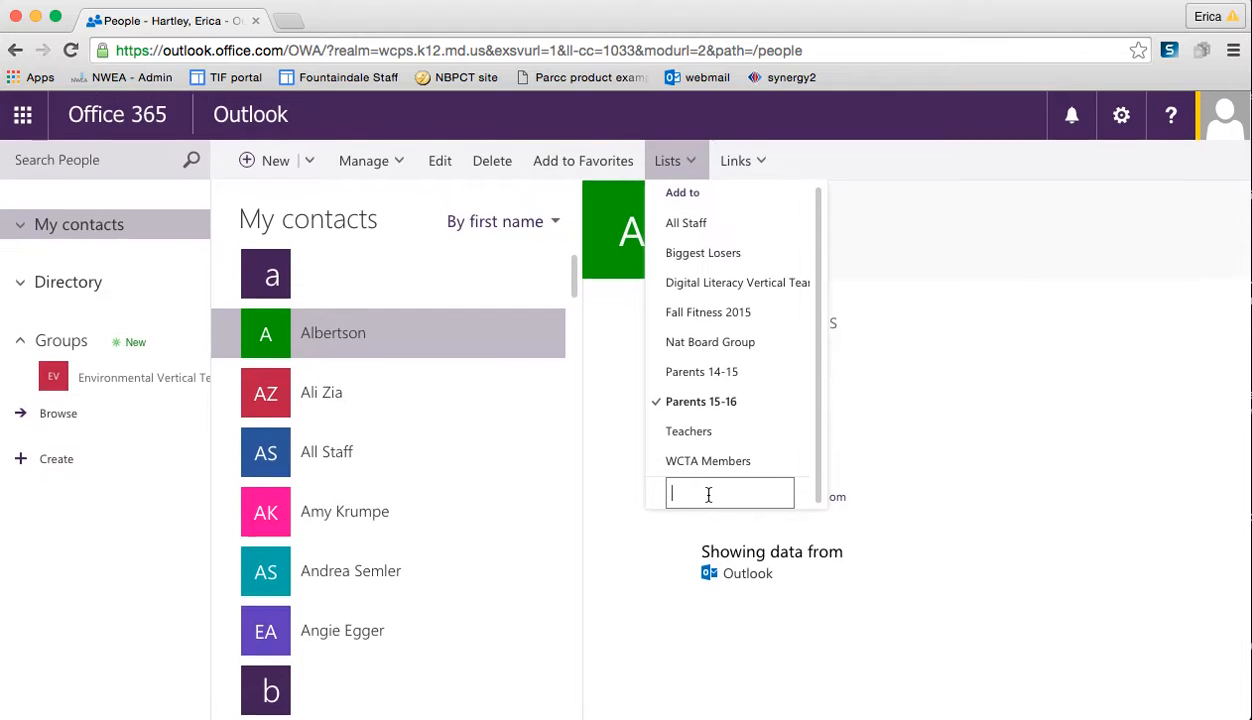
type("Sample for Tutorial")
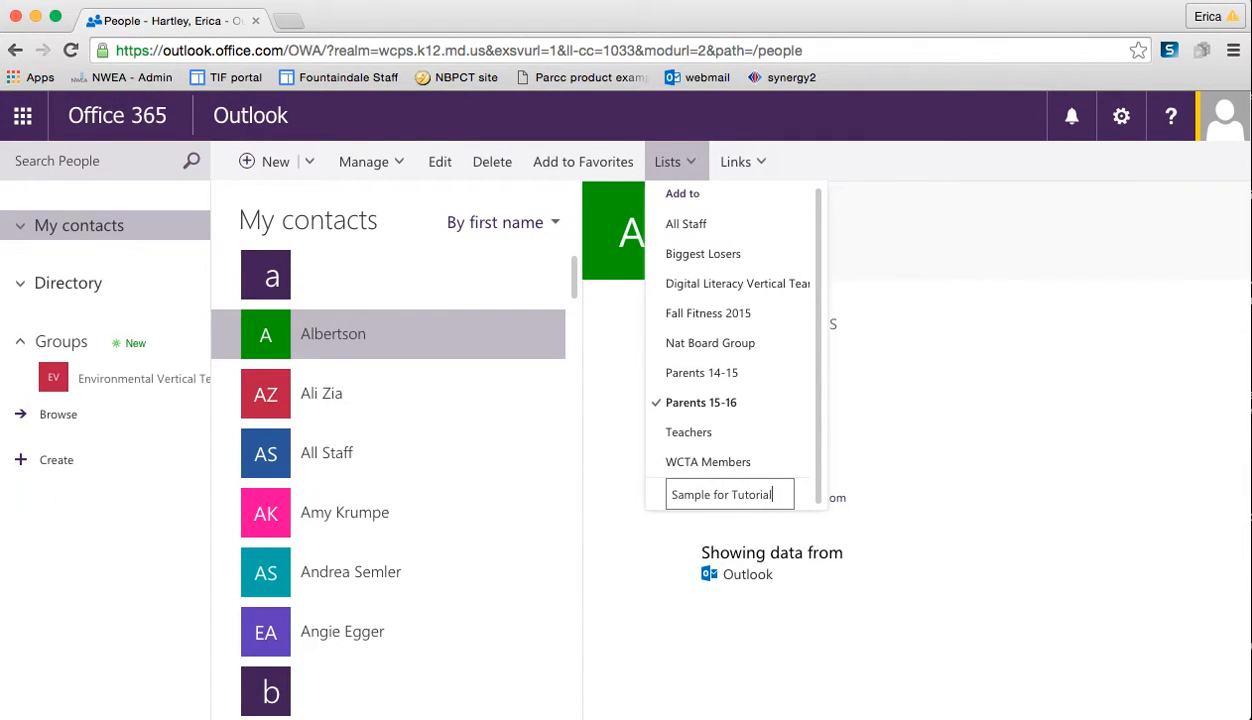
left_click(668, 161)
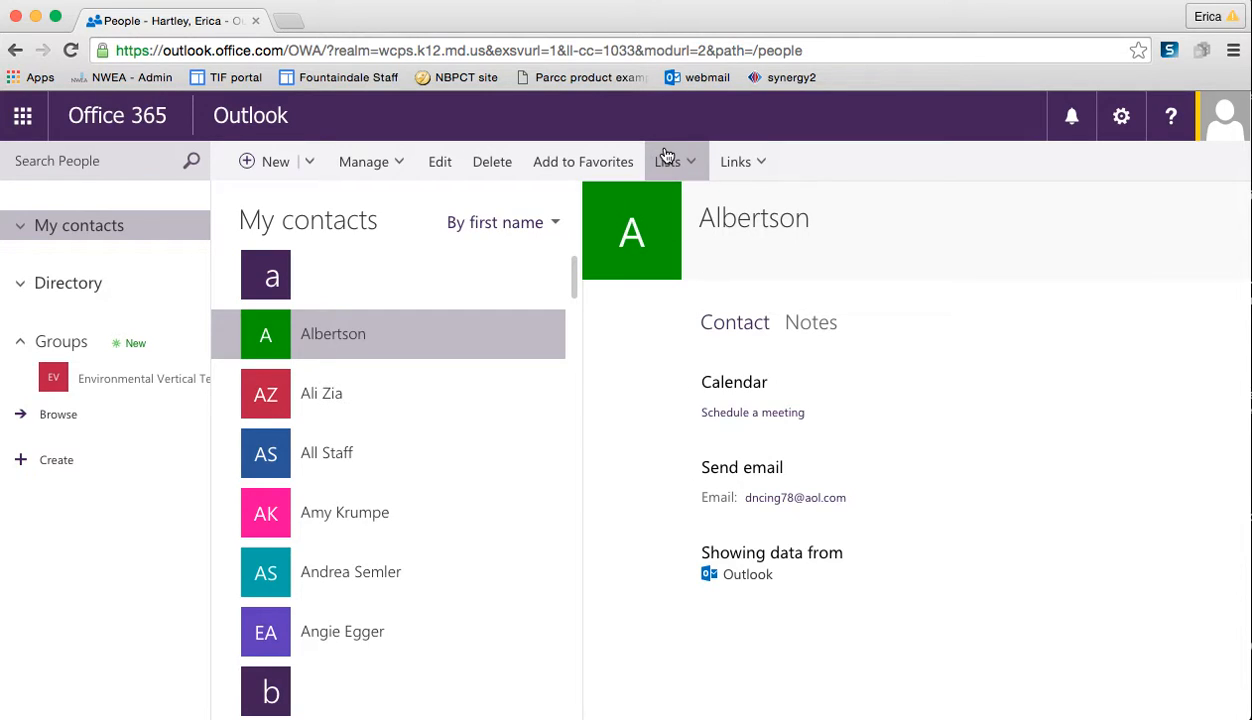
left_click(670, 161)
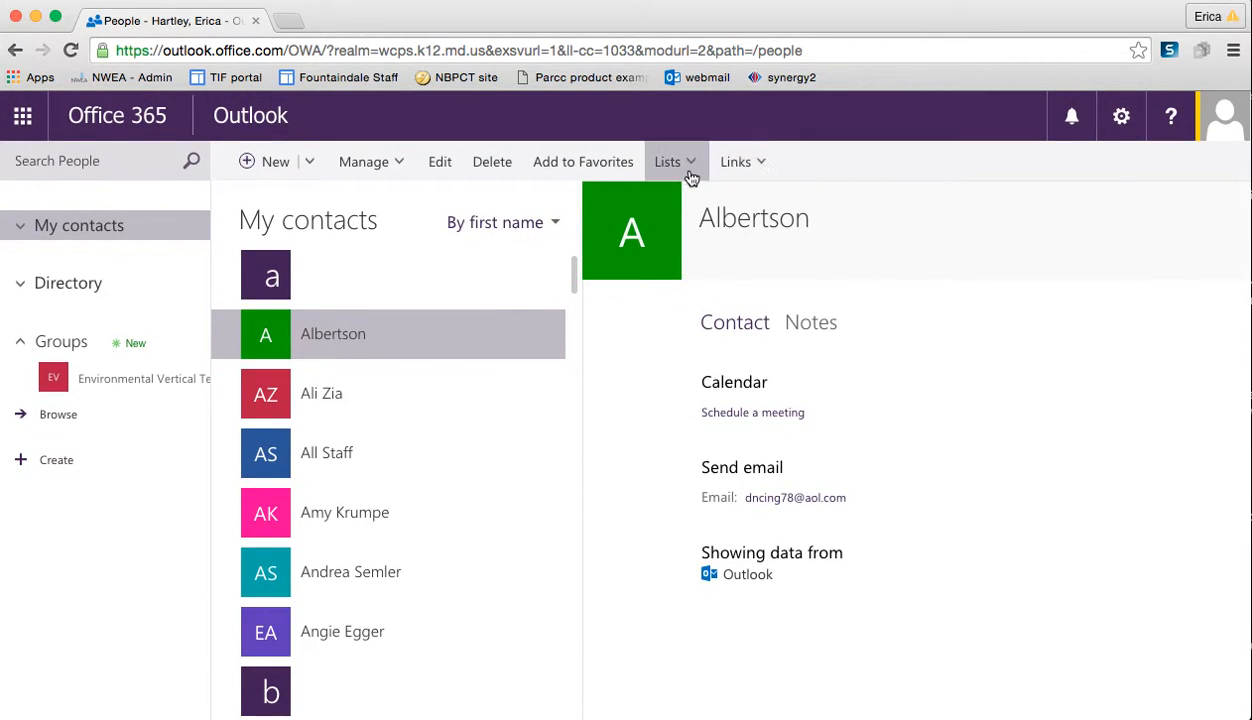
left_click(667, 161)
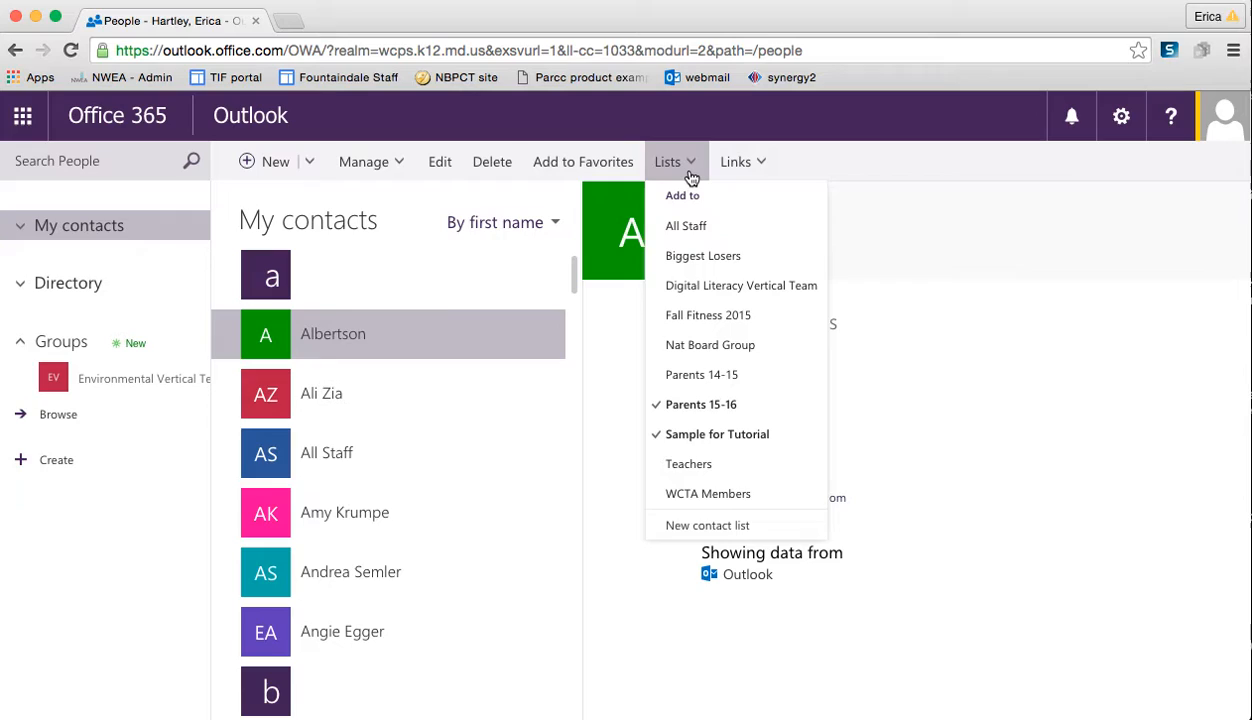
mouse_move(722, 449)
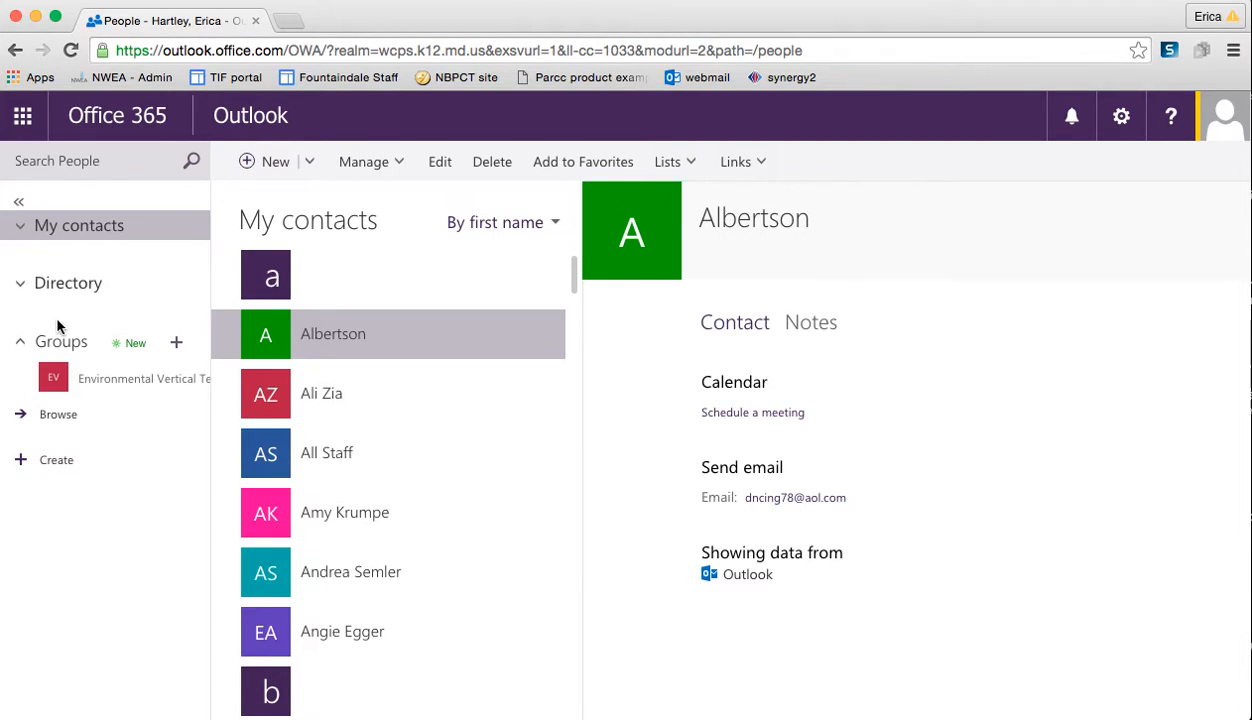
Open Environmental Vertical Team, browse its members, and view its conversation threads.
left_click(143, 378)
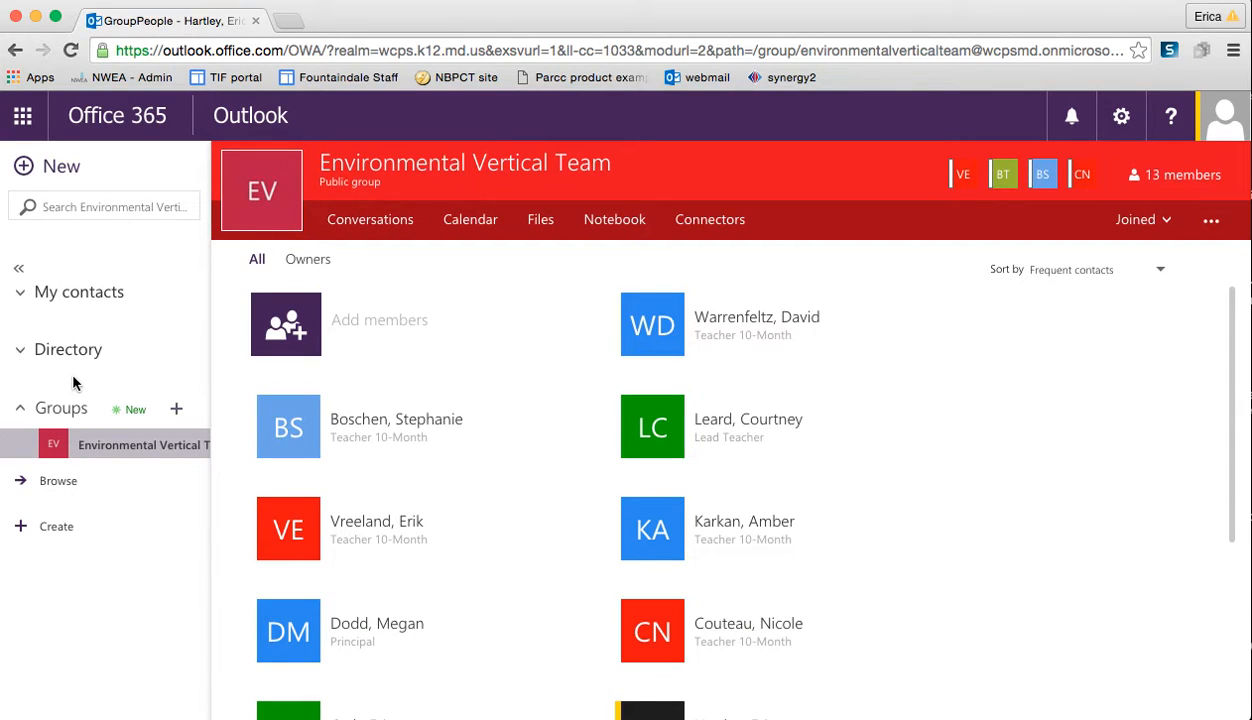
mouse_move(457, 444)
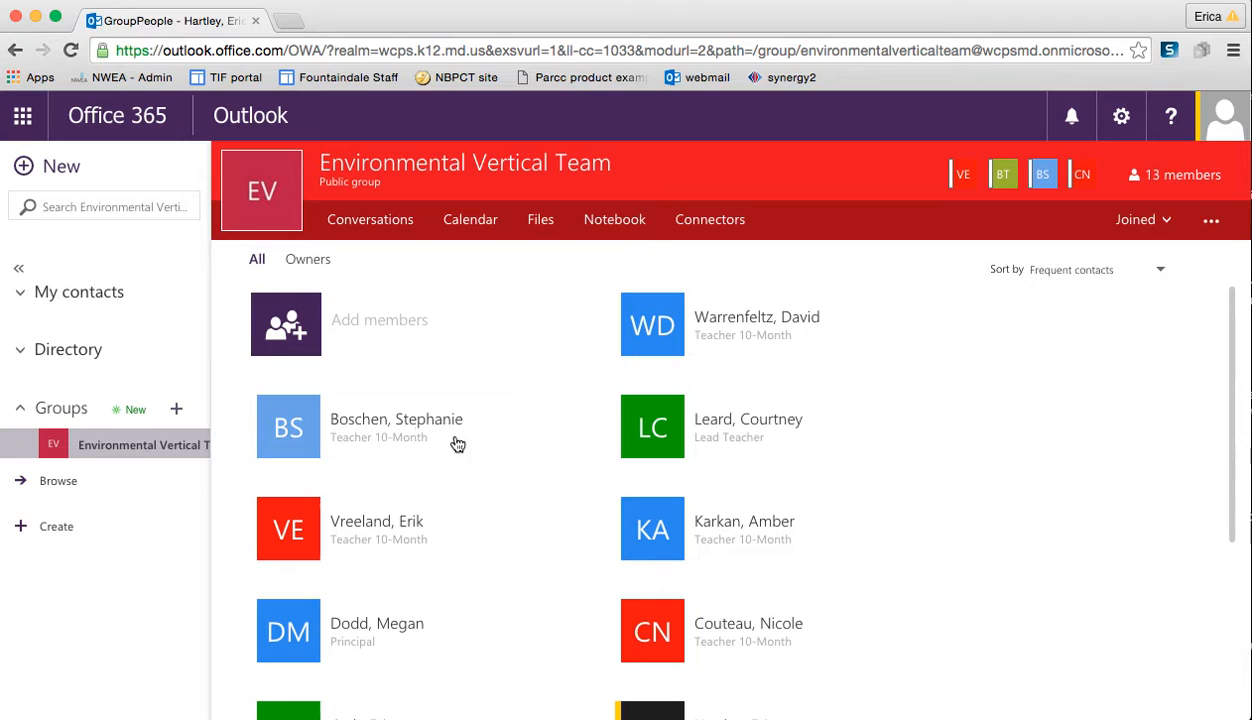
scroll("down", 3)
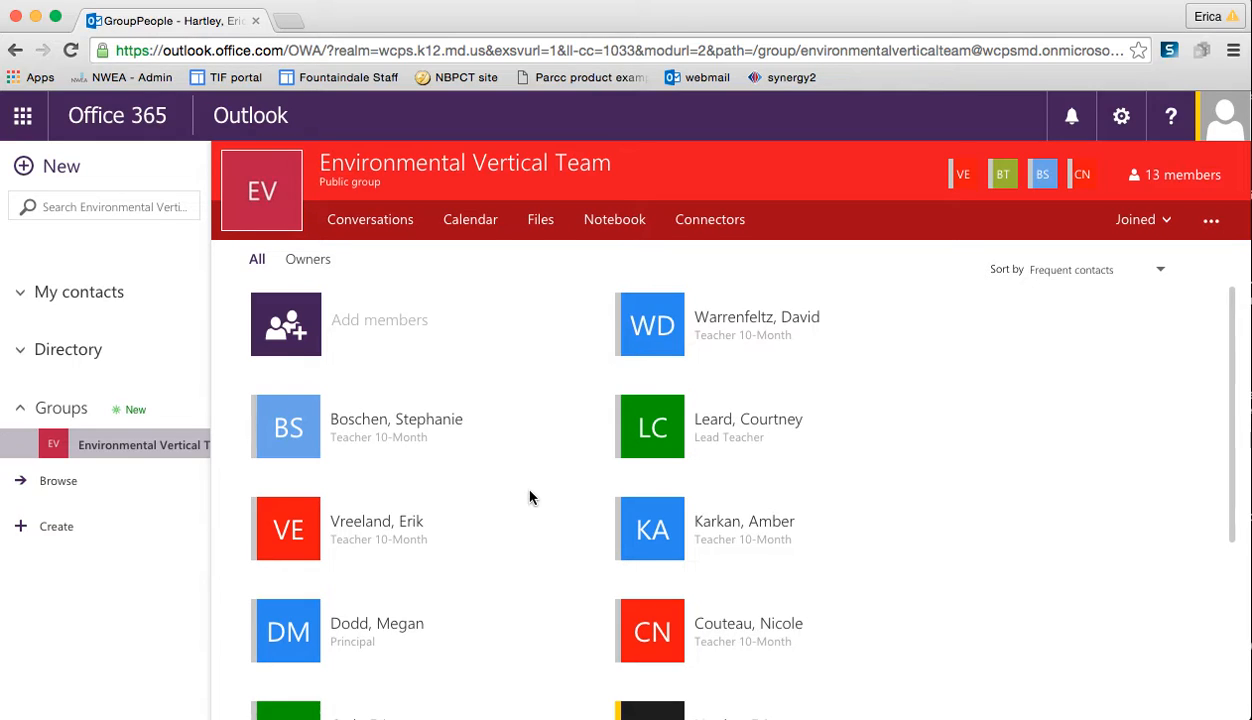
mouse_move(378, 480)
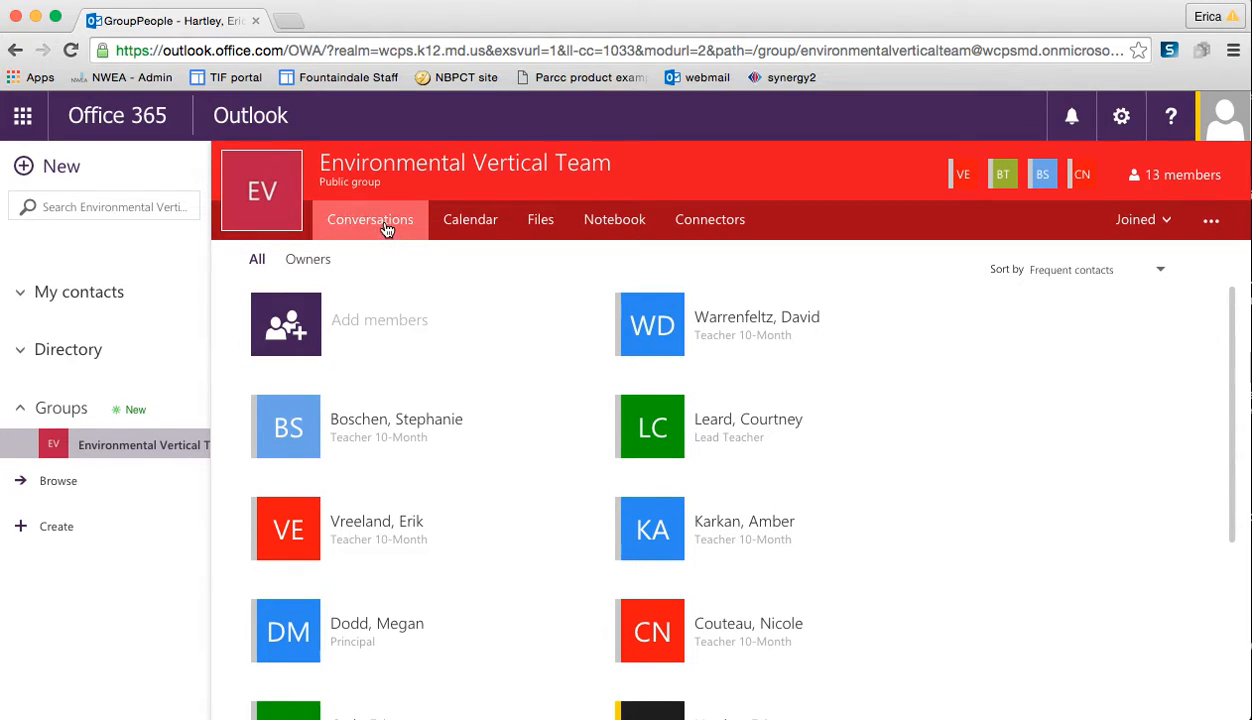
left_click(370, 219)
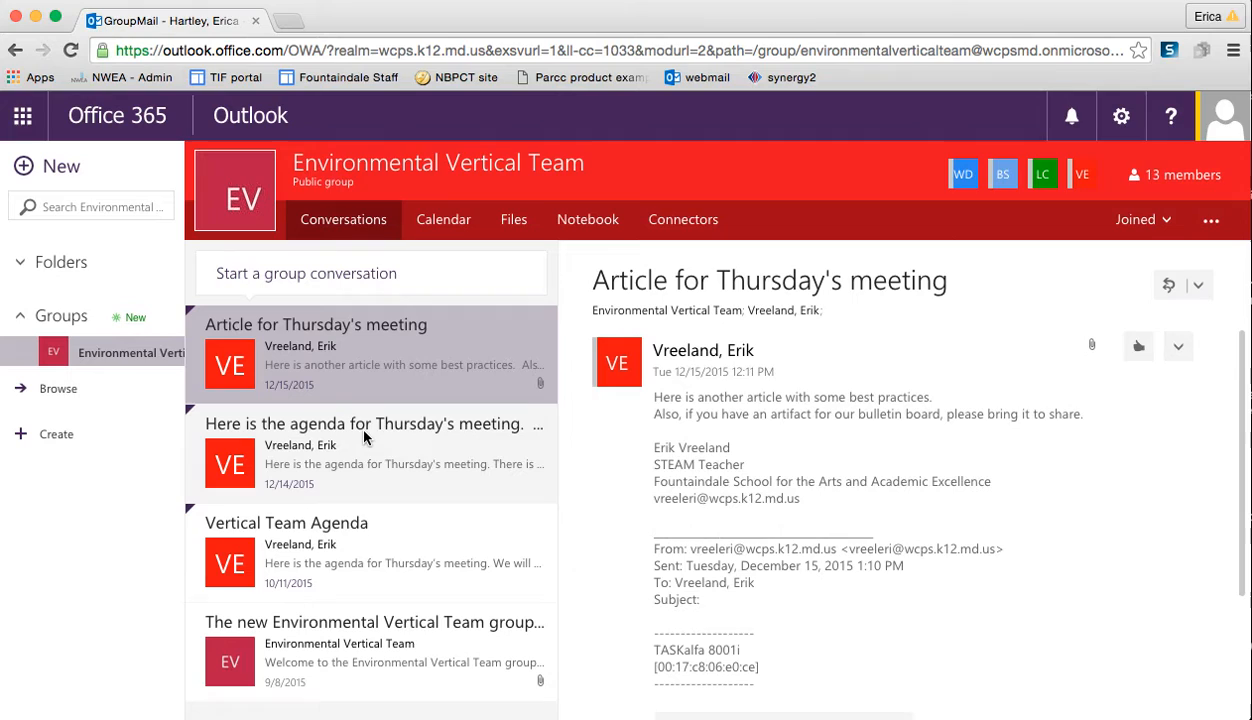
scroll("down", 3)
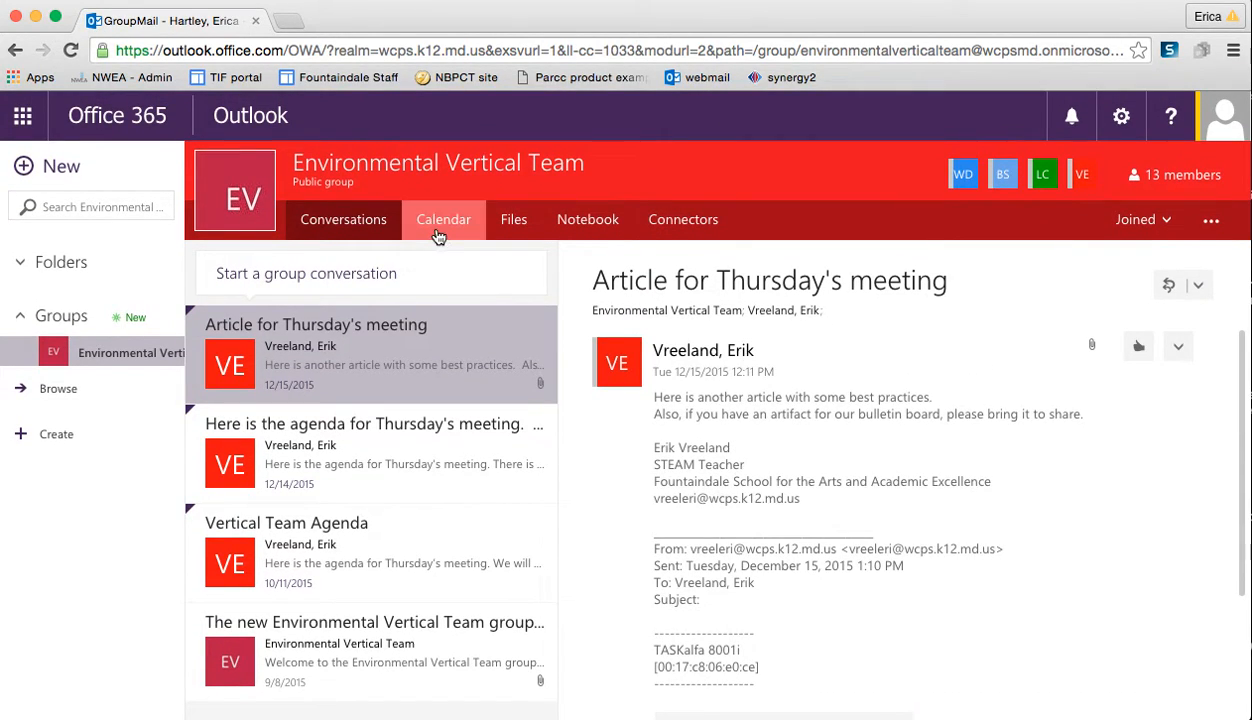
View the group's March 2016 calendar, check its empty Files, and close that tab.
left_click(443, 219)
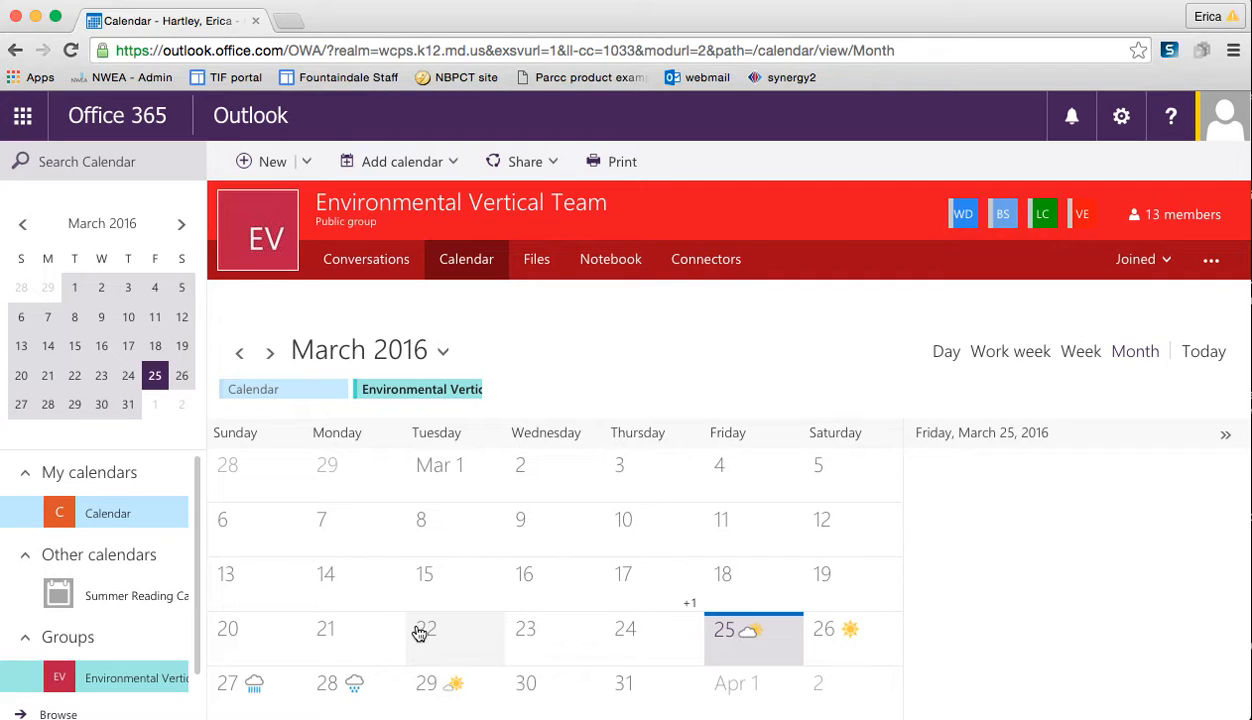
left_click(536, 259)
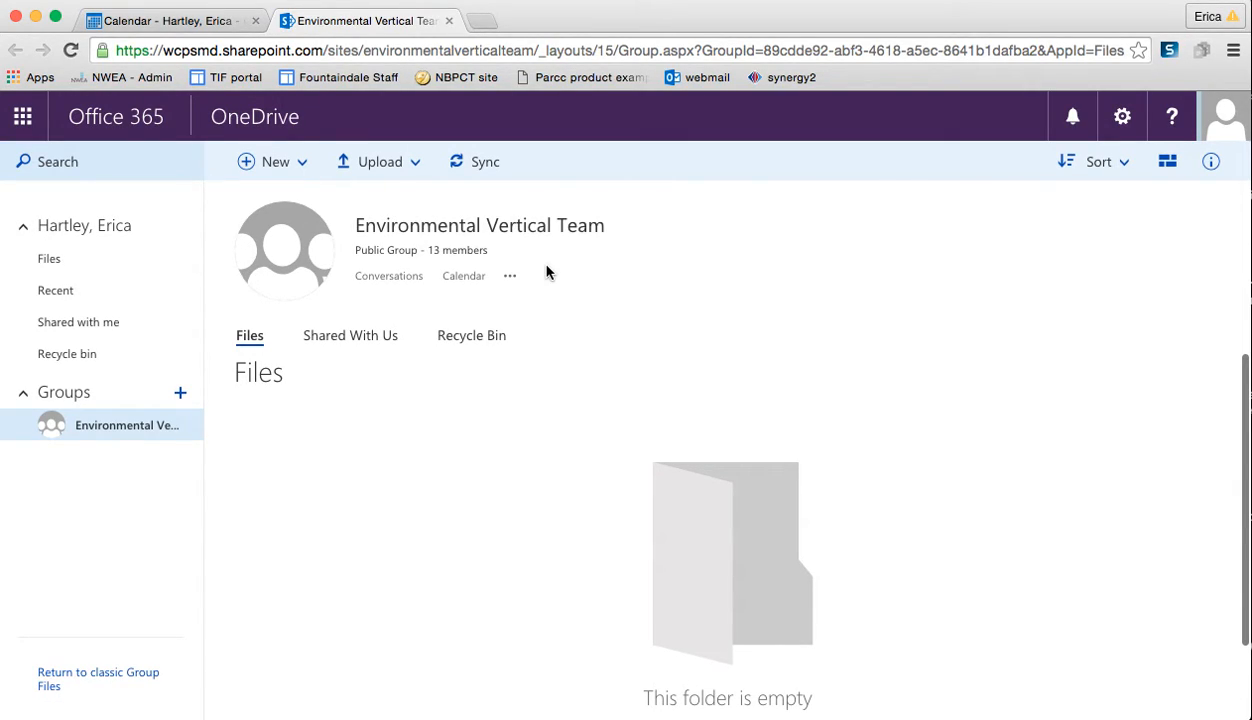
left_click(170, 20)
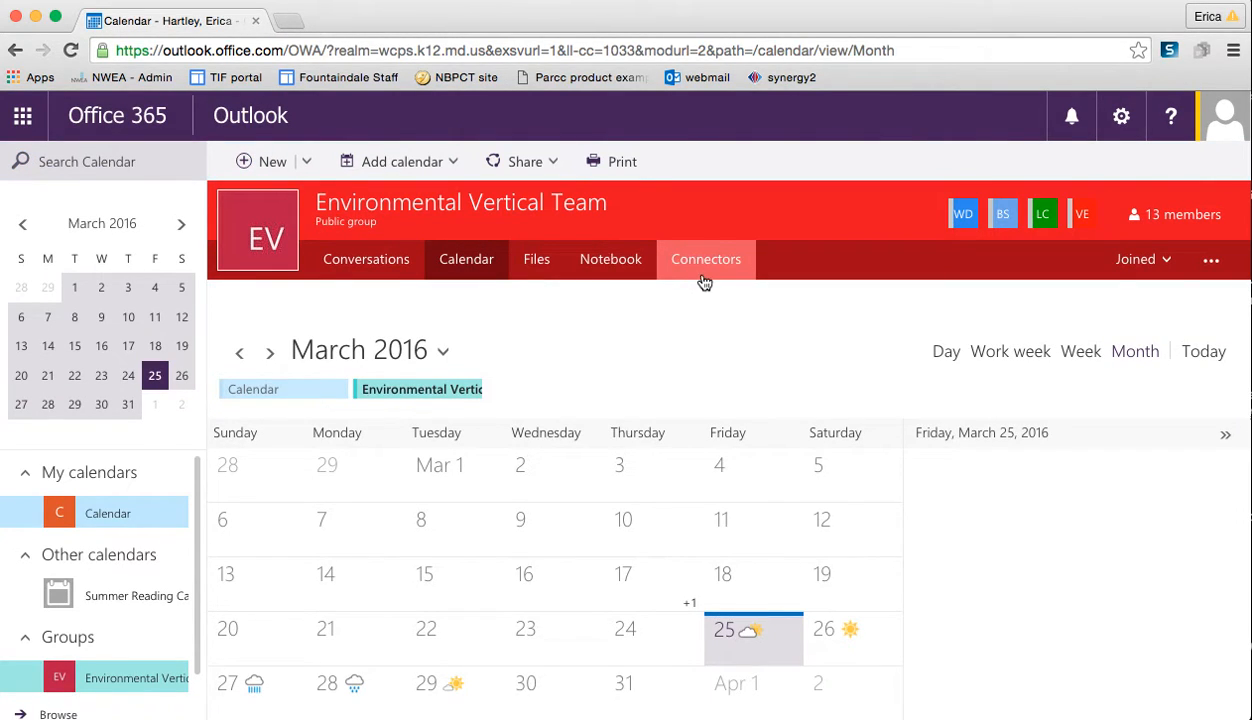
mouse_move(1178, 214)
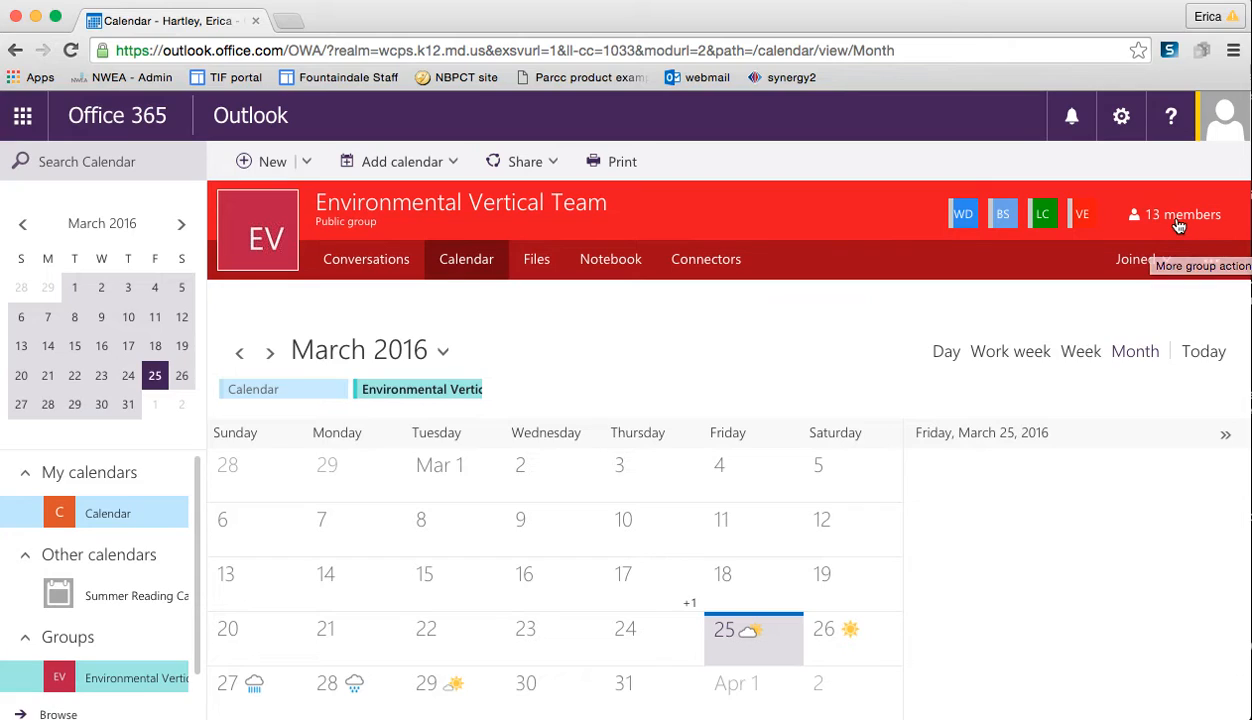
Browse the group's actions menu and return to the personal March 2016 calendar.
left_click(1210, 264)
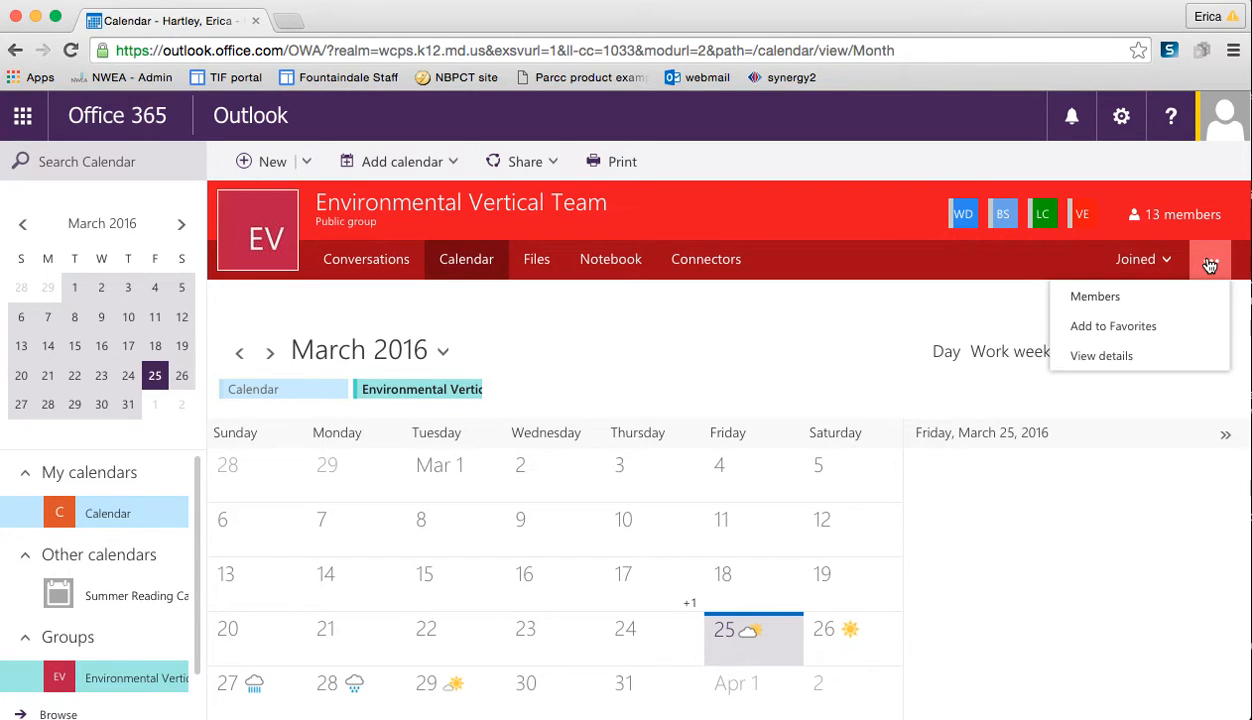
mouse_move(1101, 355)
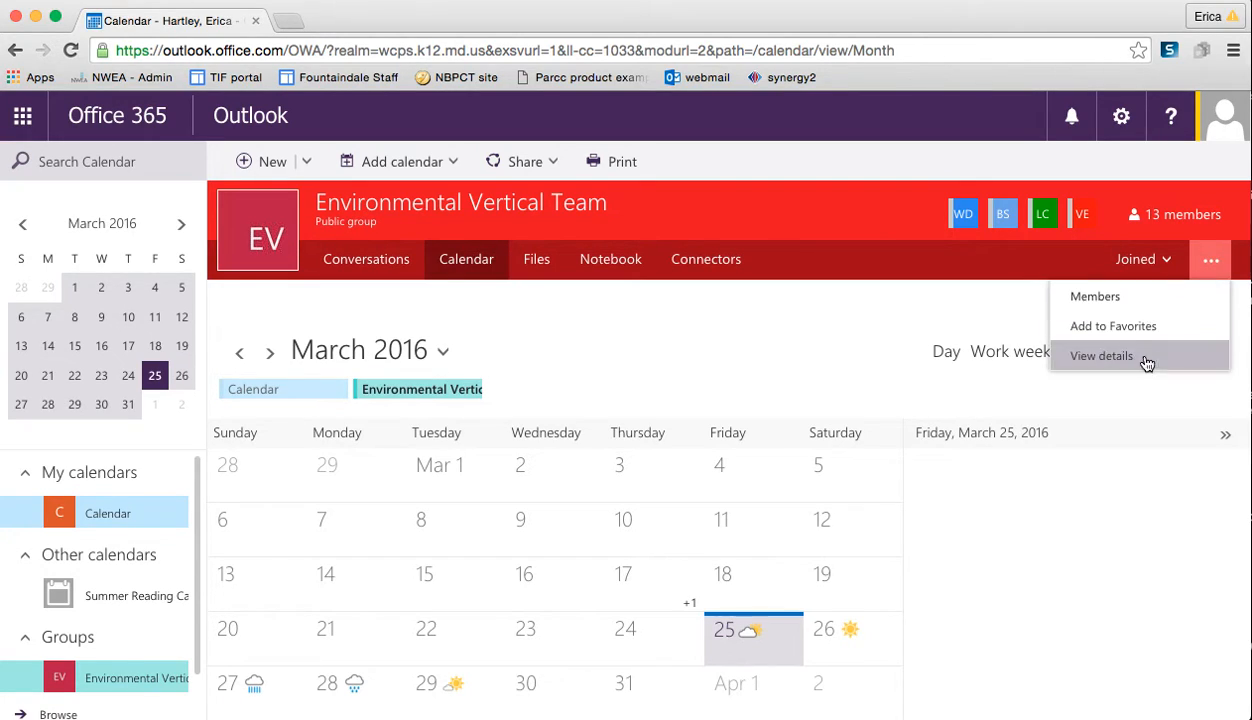
mouse_move(1095, 296)
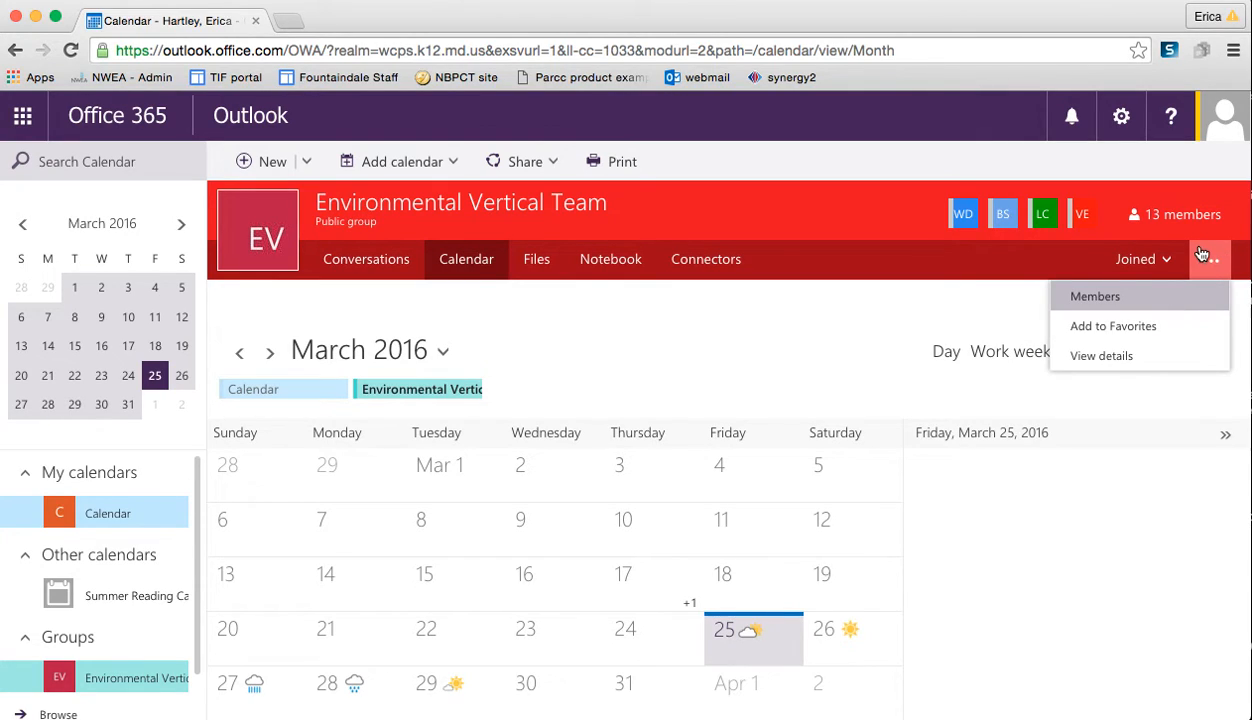
mouse_move(610, 259)
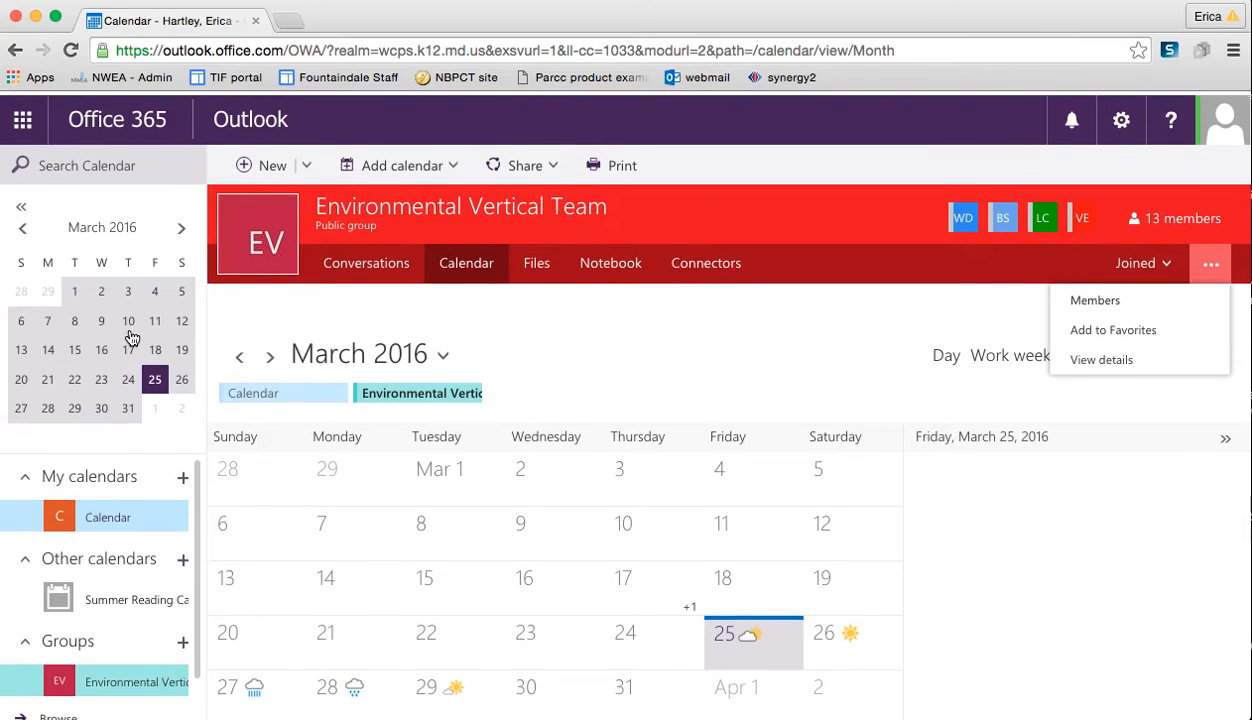
scroll("down", 3)
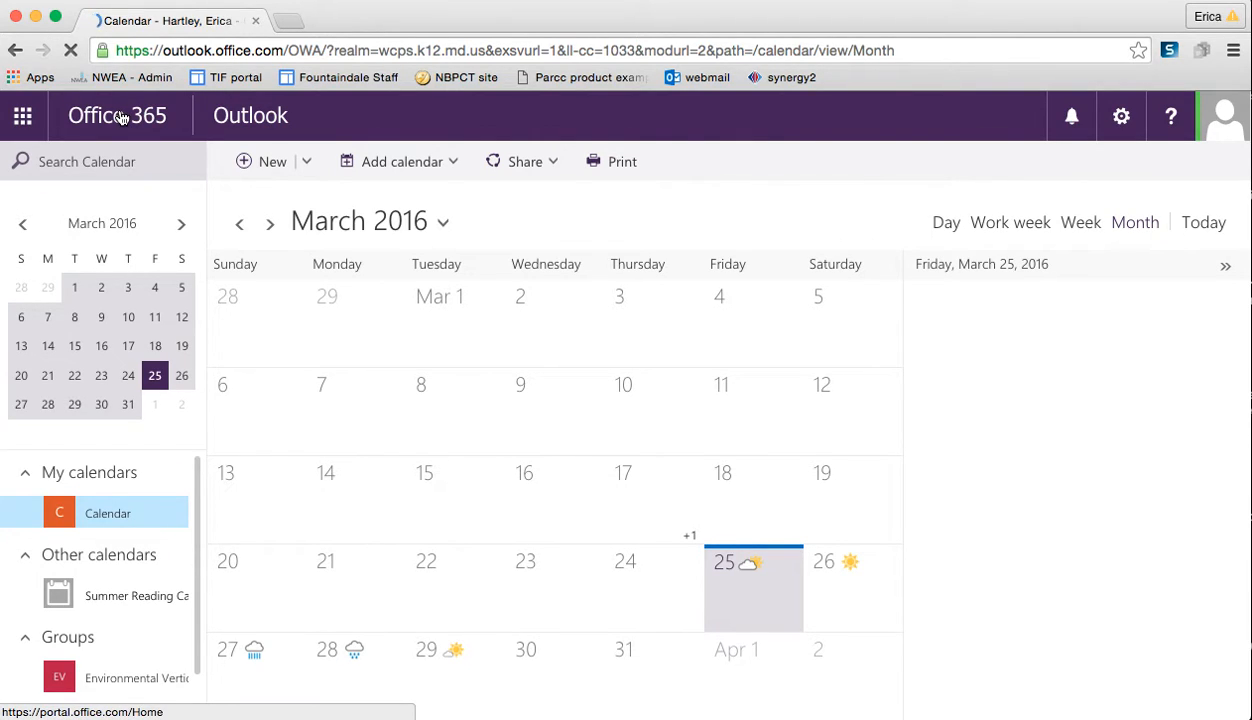
Open the People app from the Office 365 home app list.
left_click(116, 115)
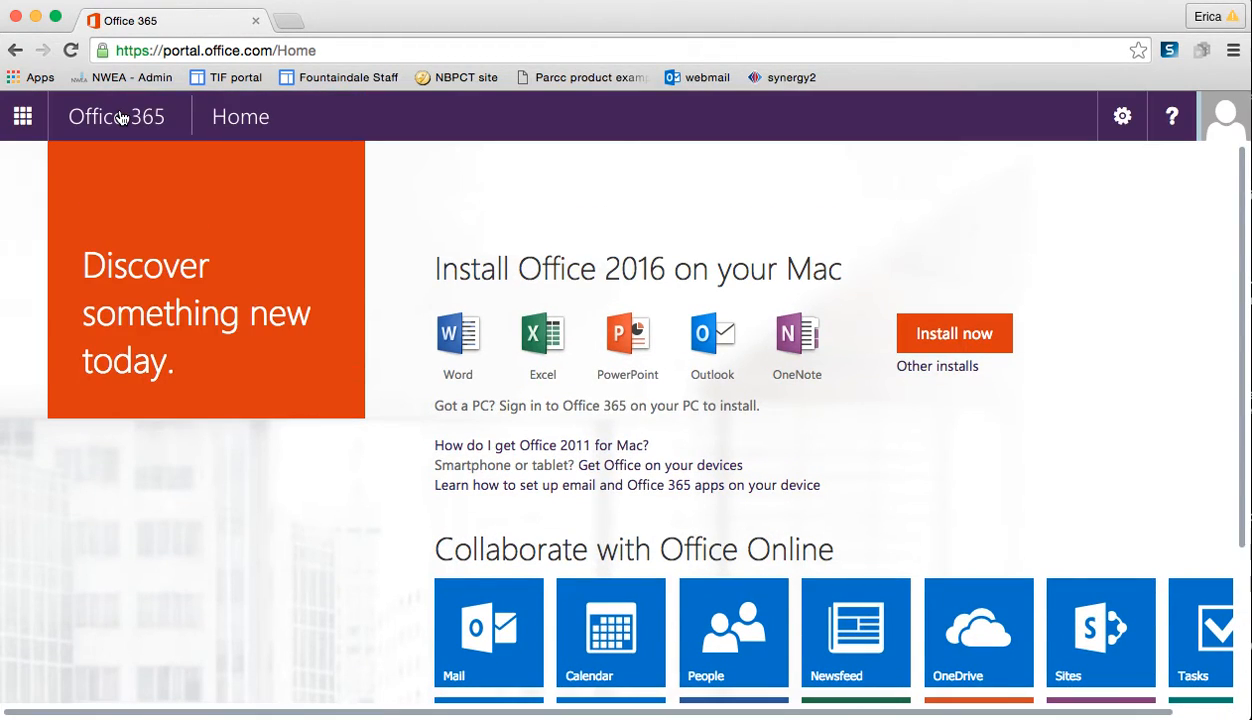
left_click(23, 116)
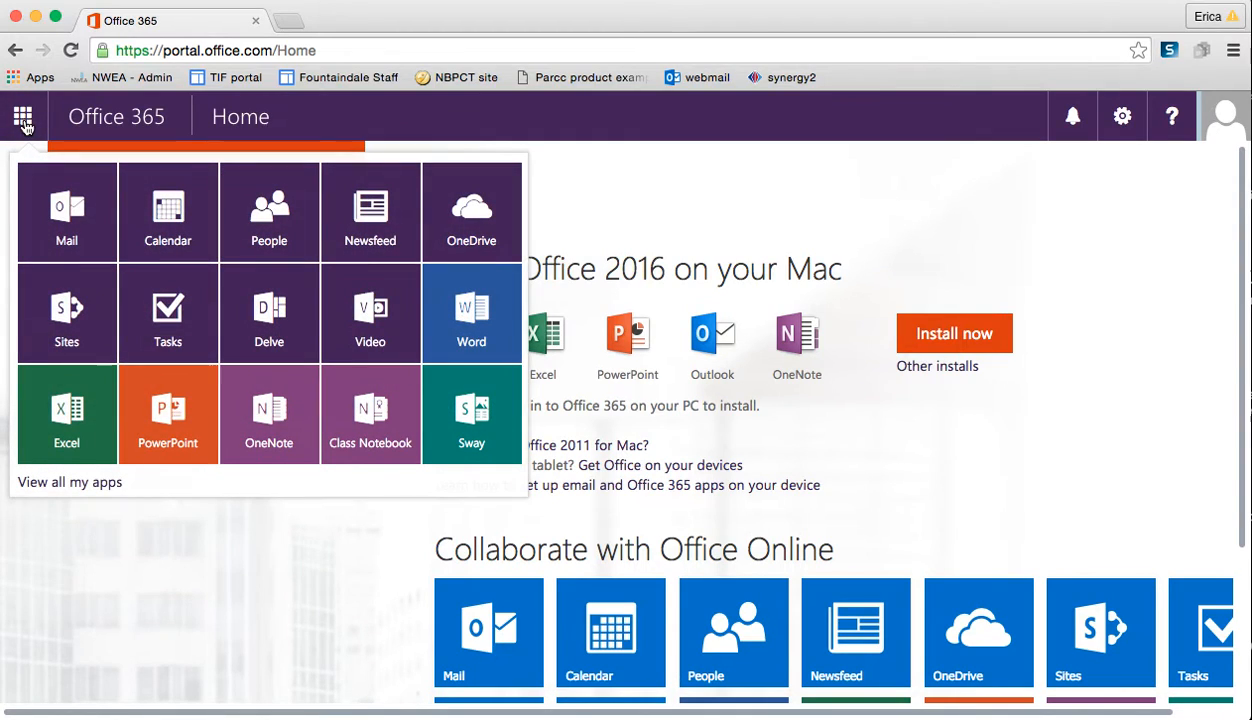
left_click(66, 210)
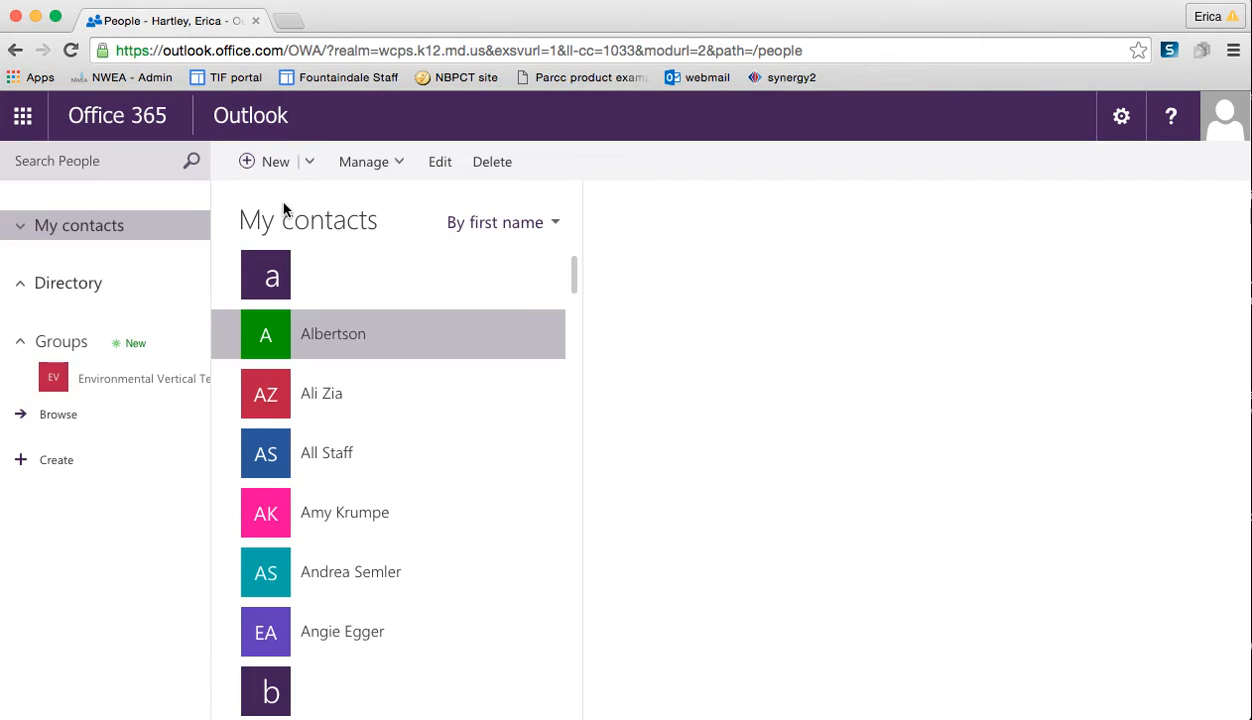
Select Albertson, then open a Create a group panel and discard it.
left_click(333, 333)
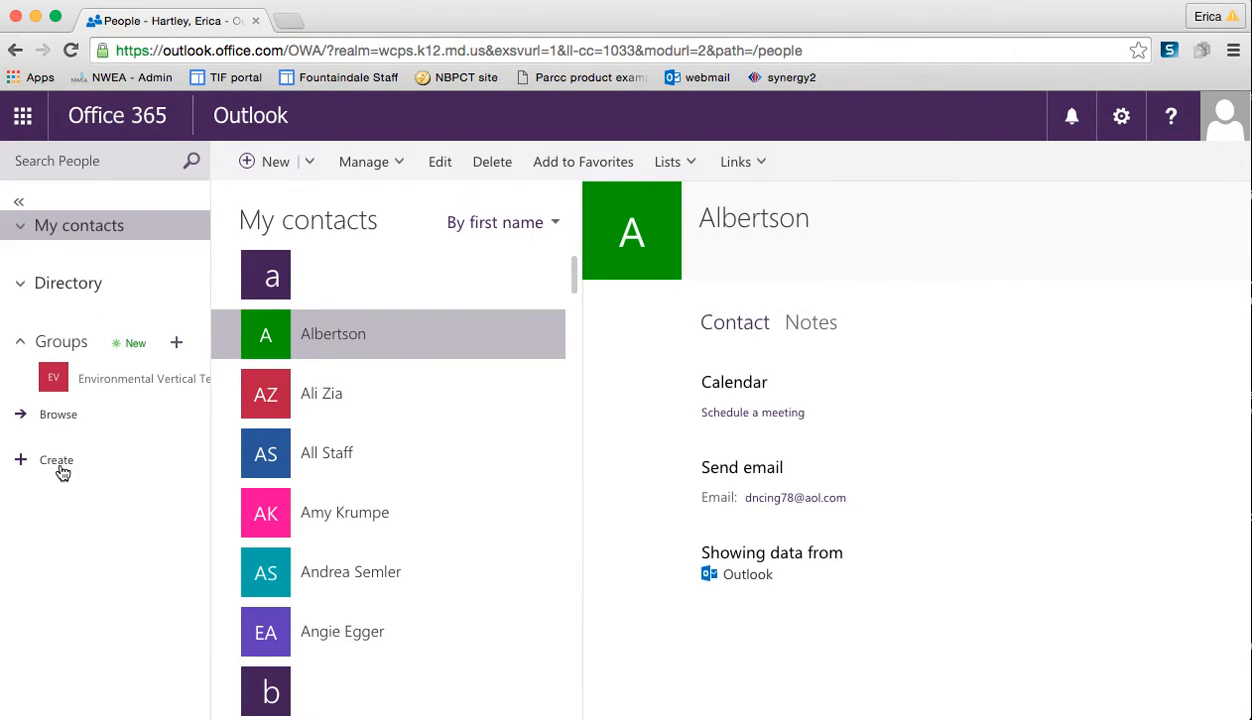
left_click(56, 460)
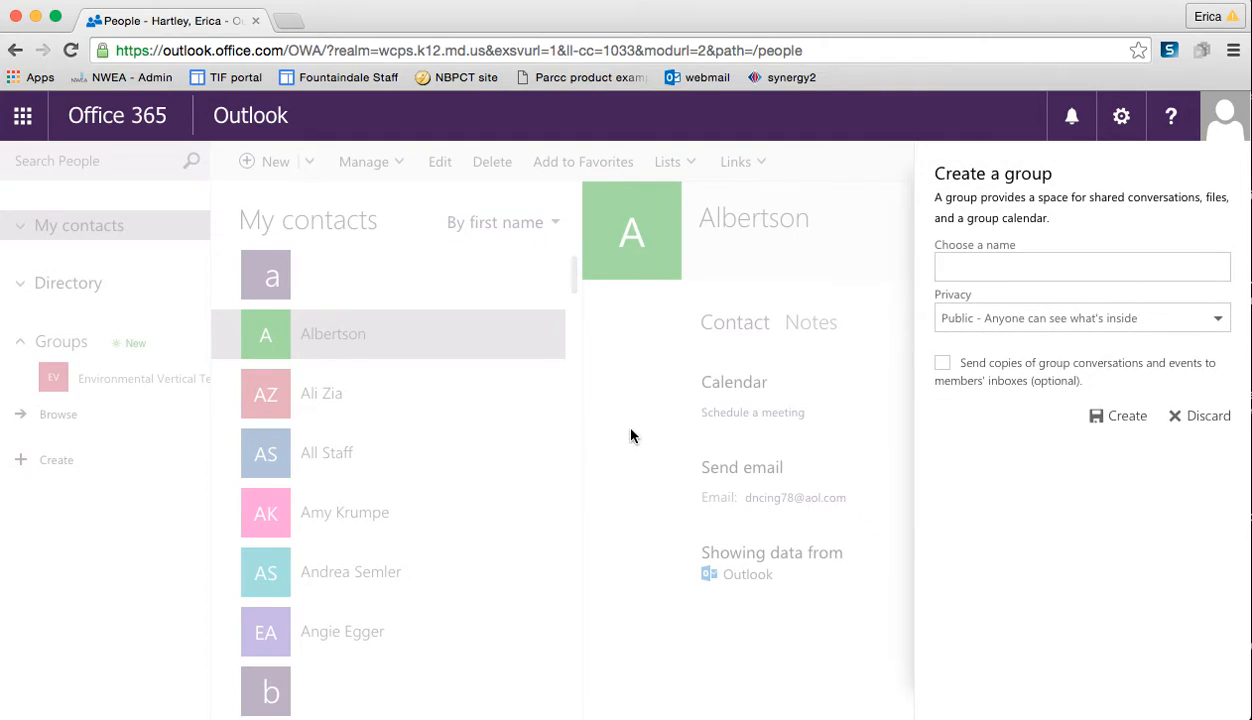
left_click(1082, 266)
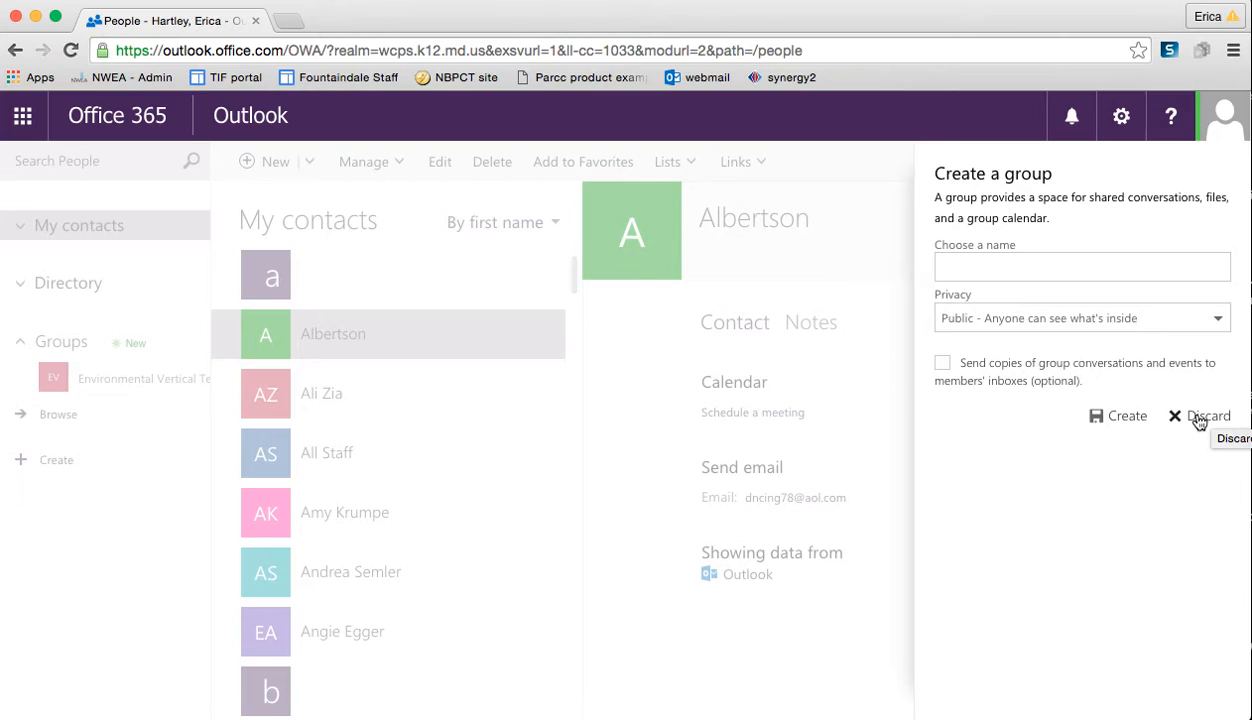
left_click(1208, 415)
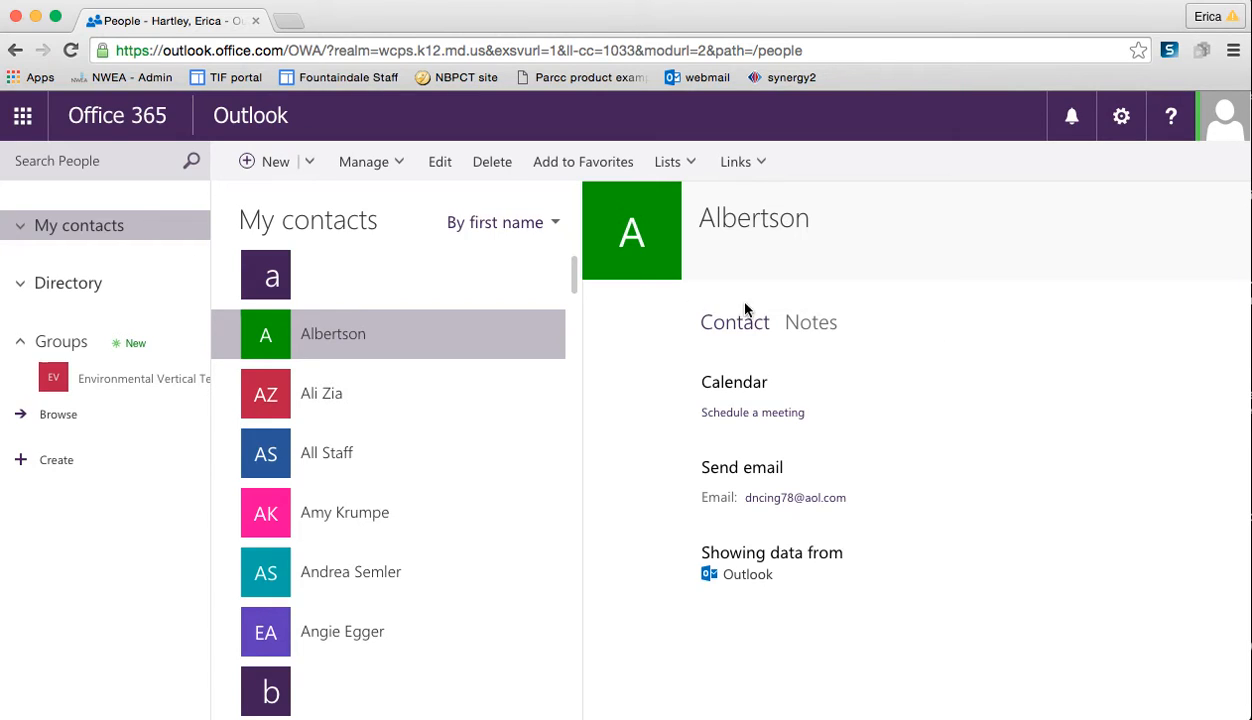
Scroll My contacts and switch to the organization Directory.
scroll("down", 3)
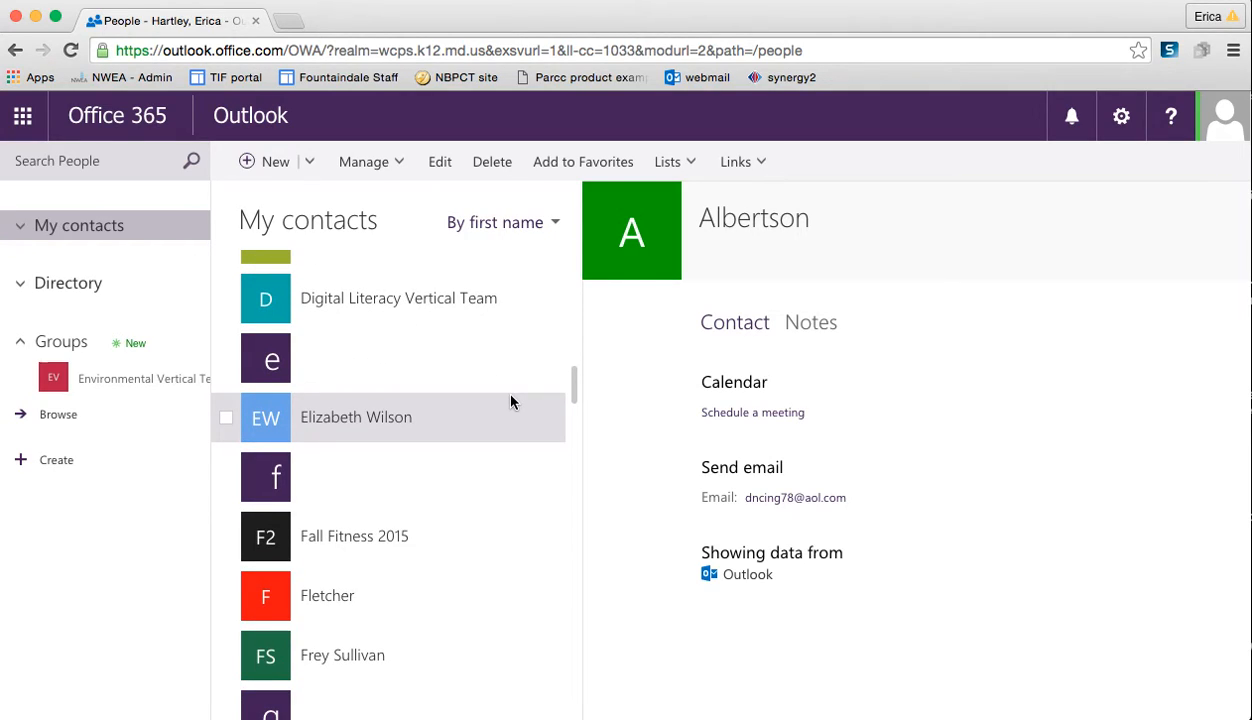
scroll("down", 3)
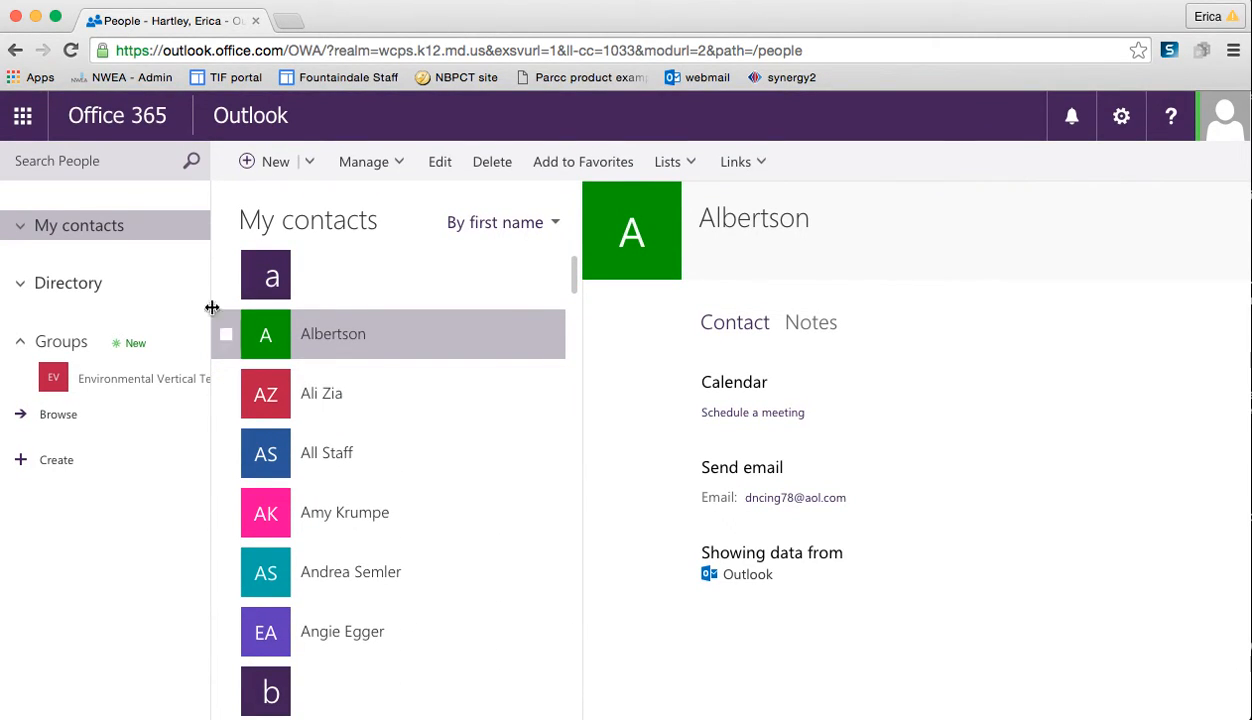
left_click(68, 283)
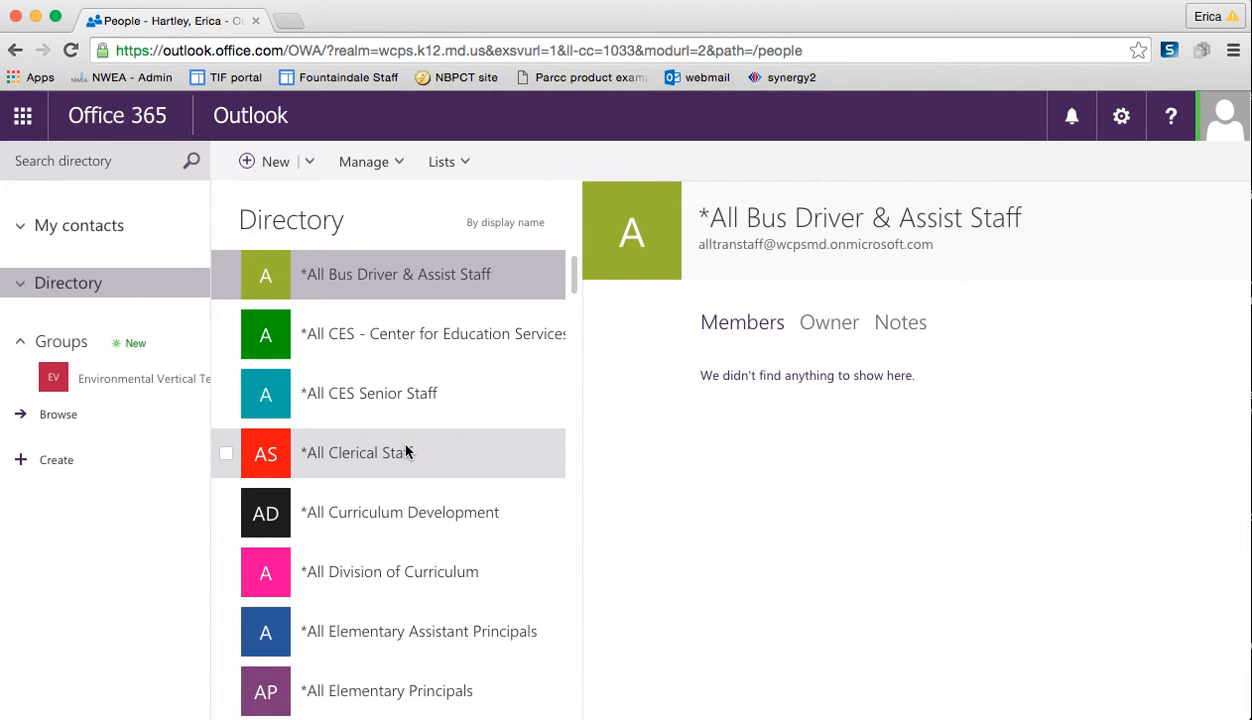
Show *All Staff @ FDE's details and toggle its checkbox on and off.
scroll("down", 3)
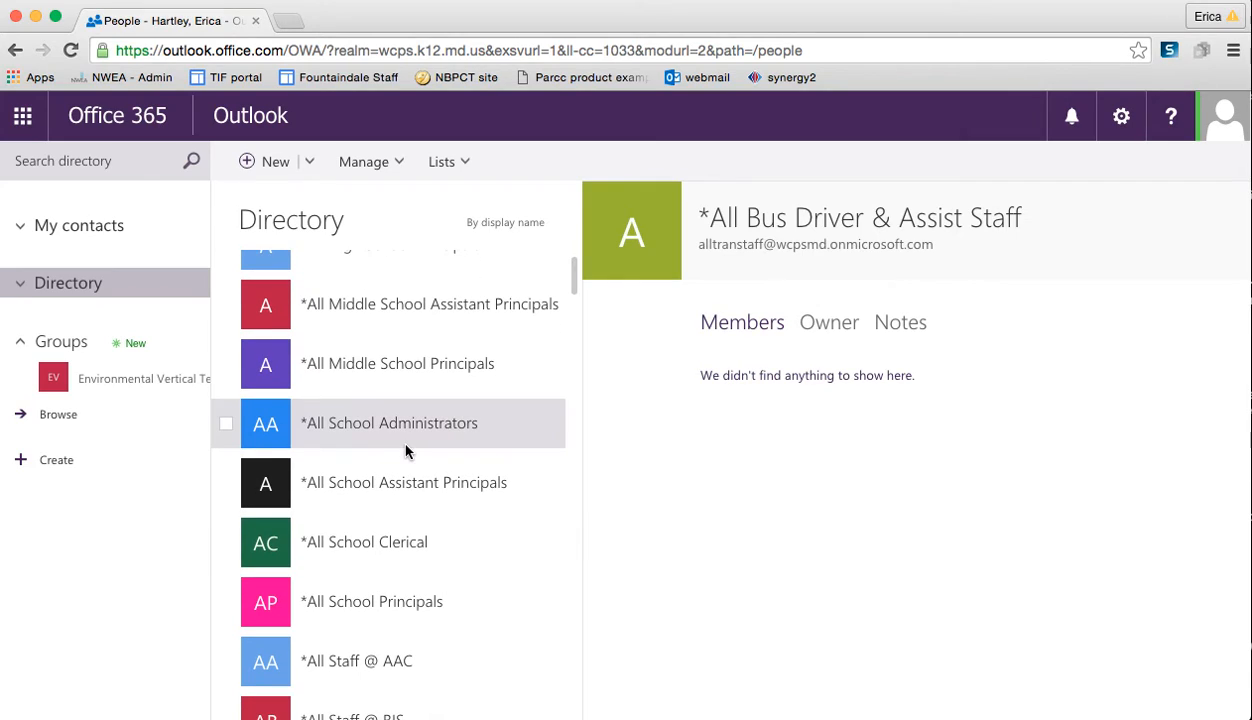
scroll("down", 3)
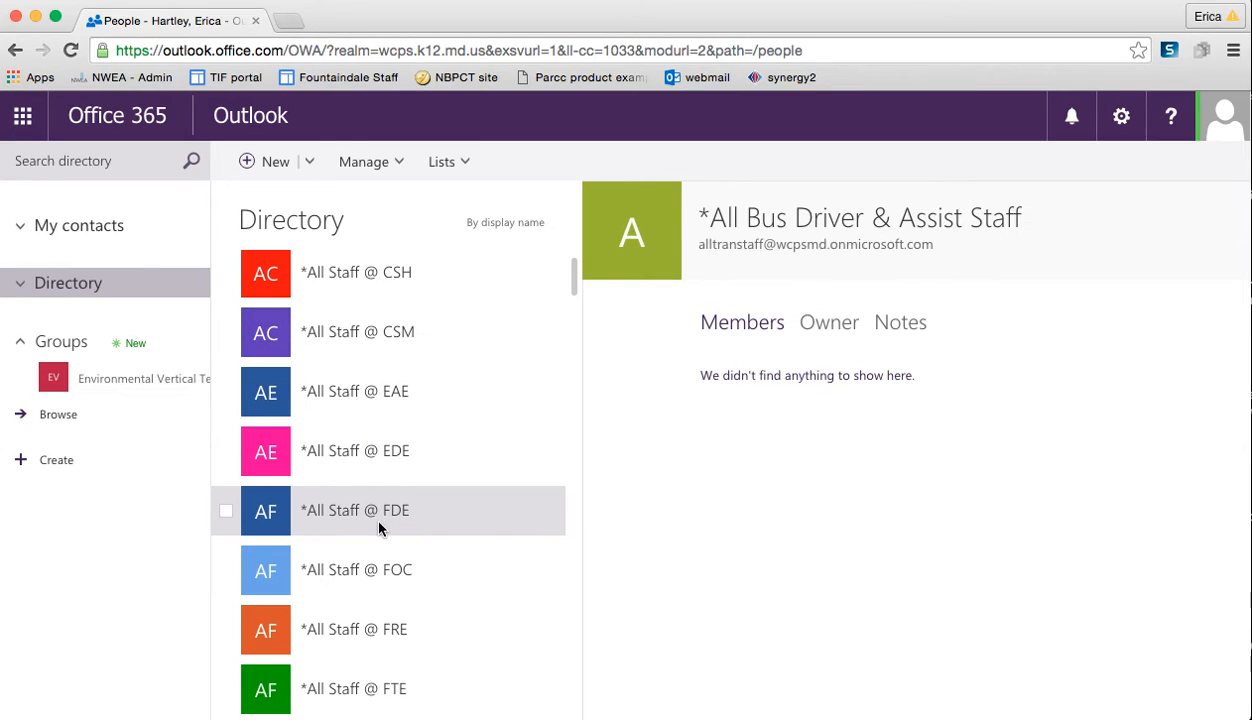
left_click(380, 510)
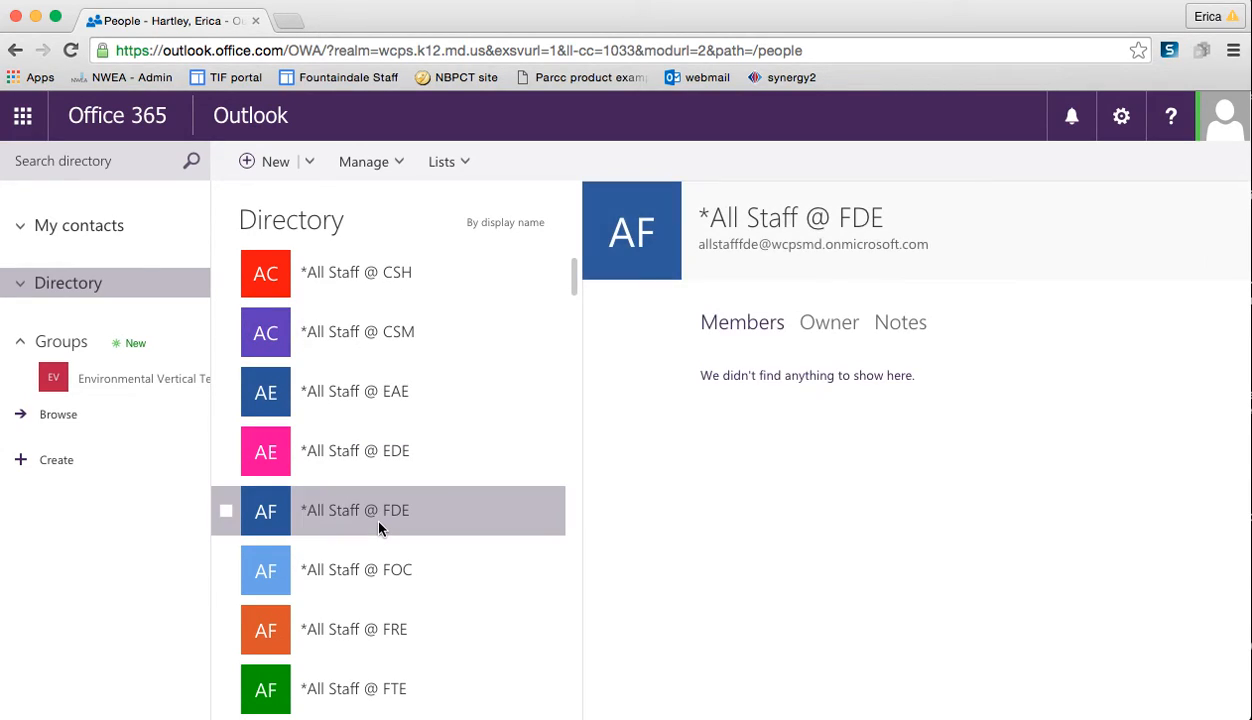
left_click(225, 510)
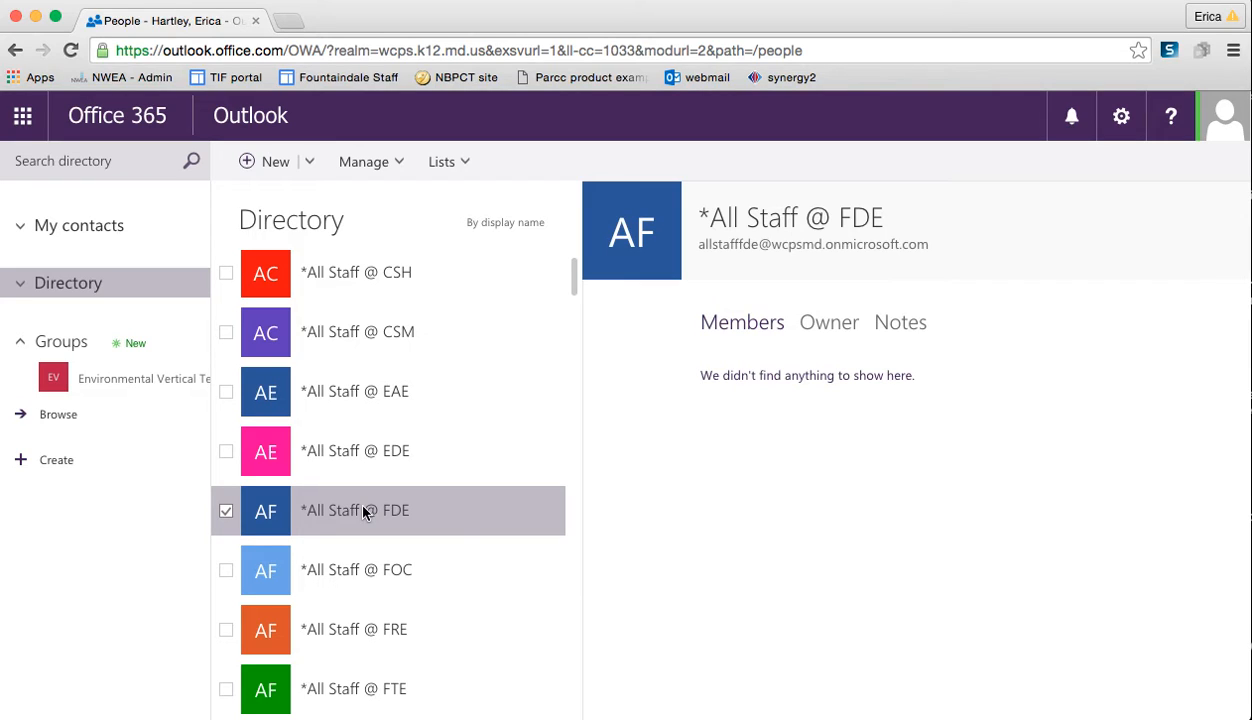
left_click(226, 510)
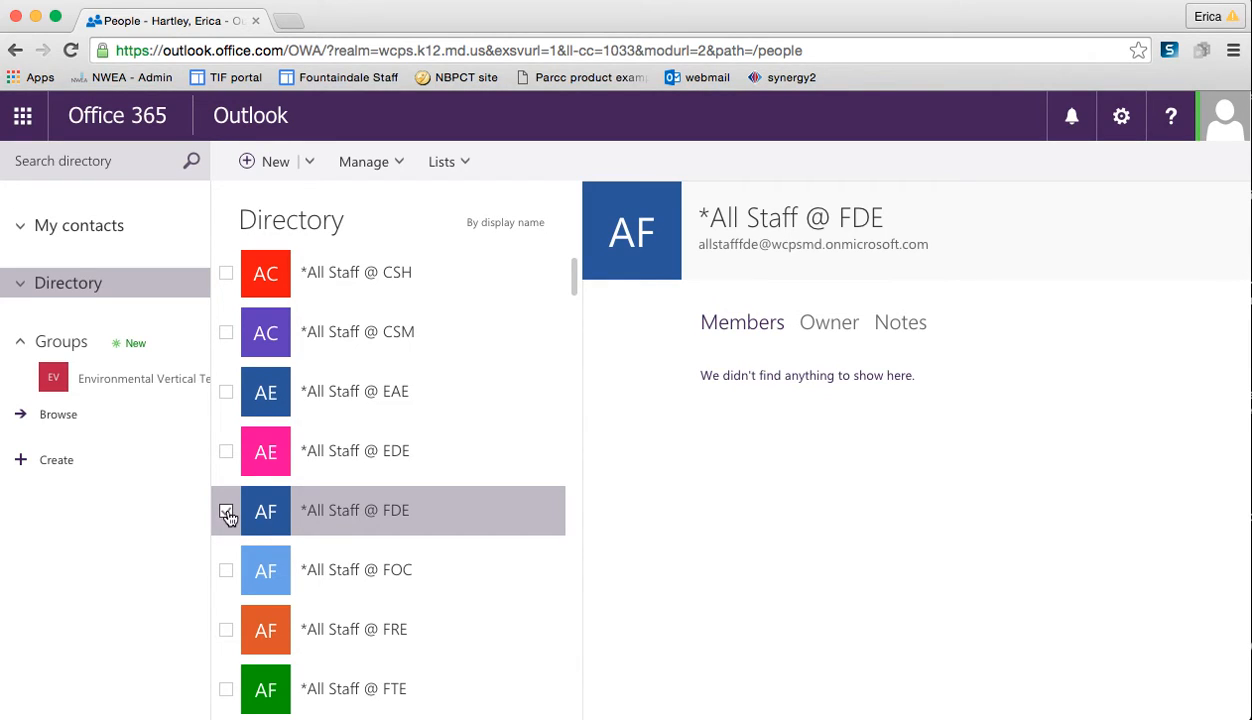
scroll("down", 3)
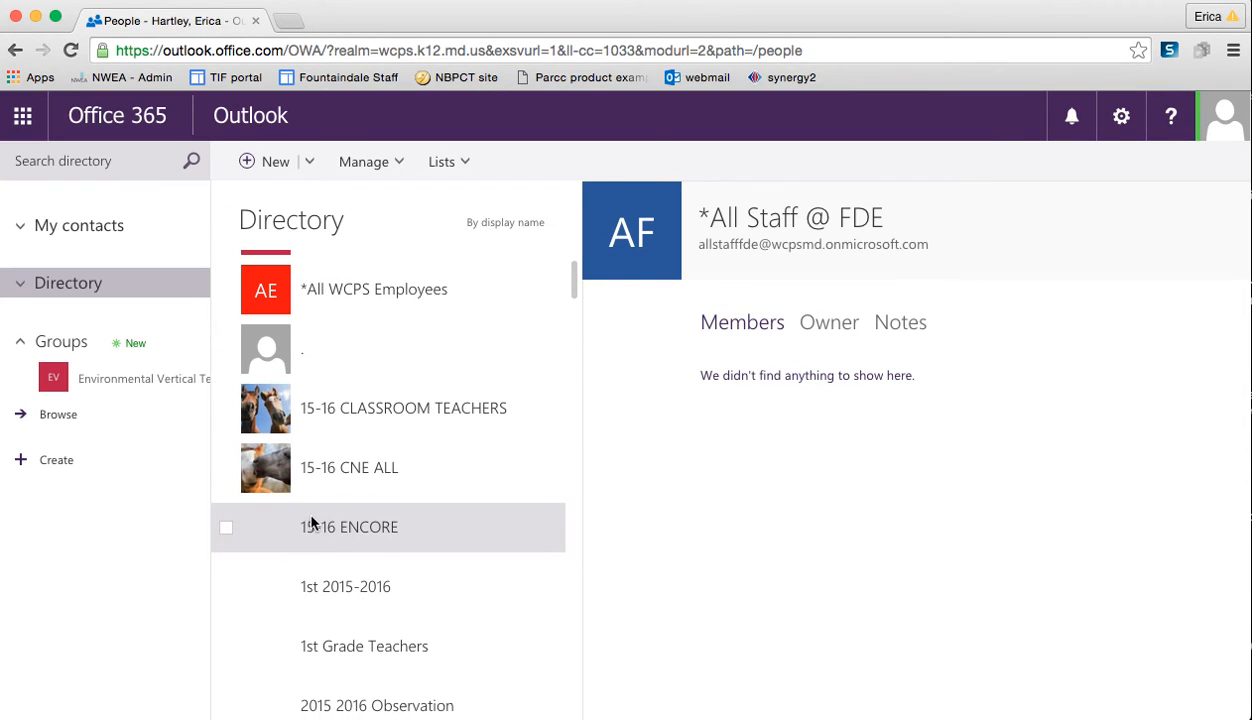
scroll("down", 3)
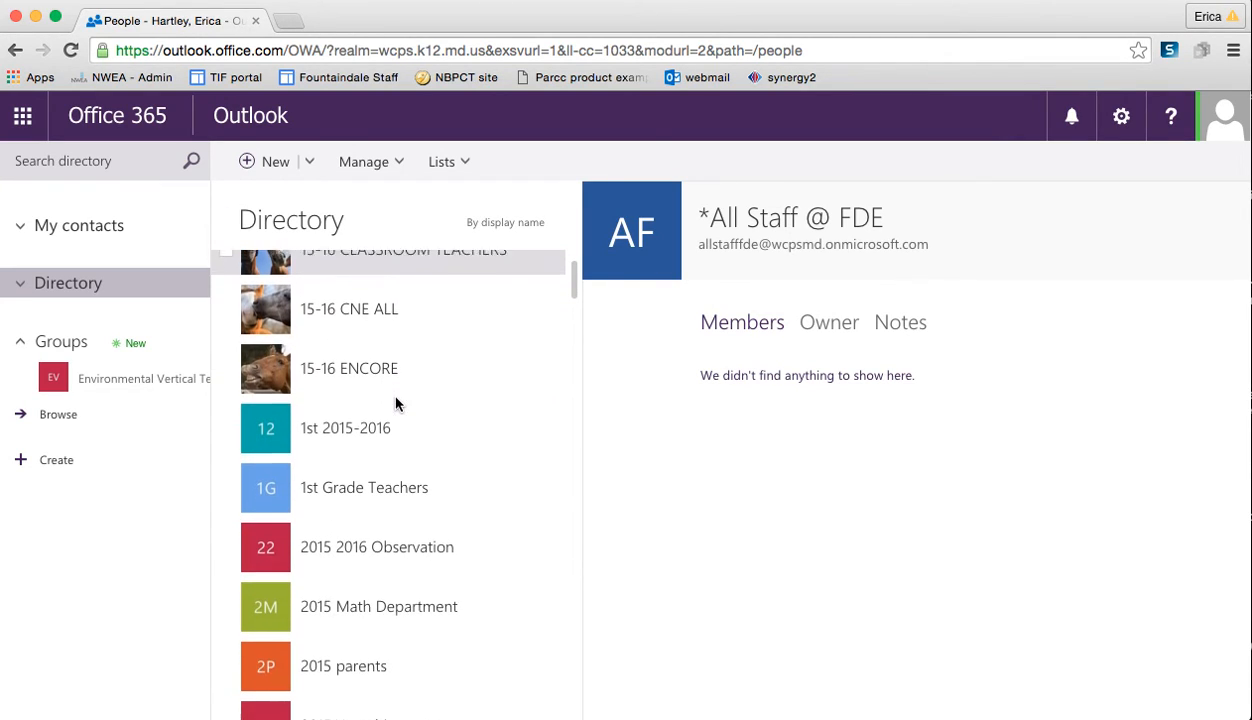
scroll("down", 3)
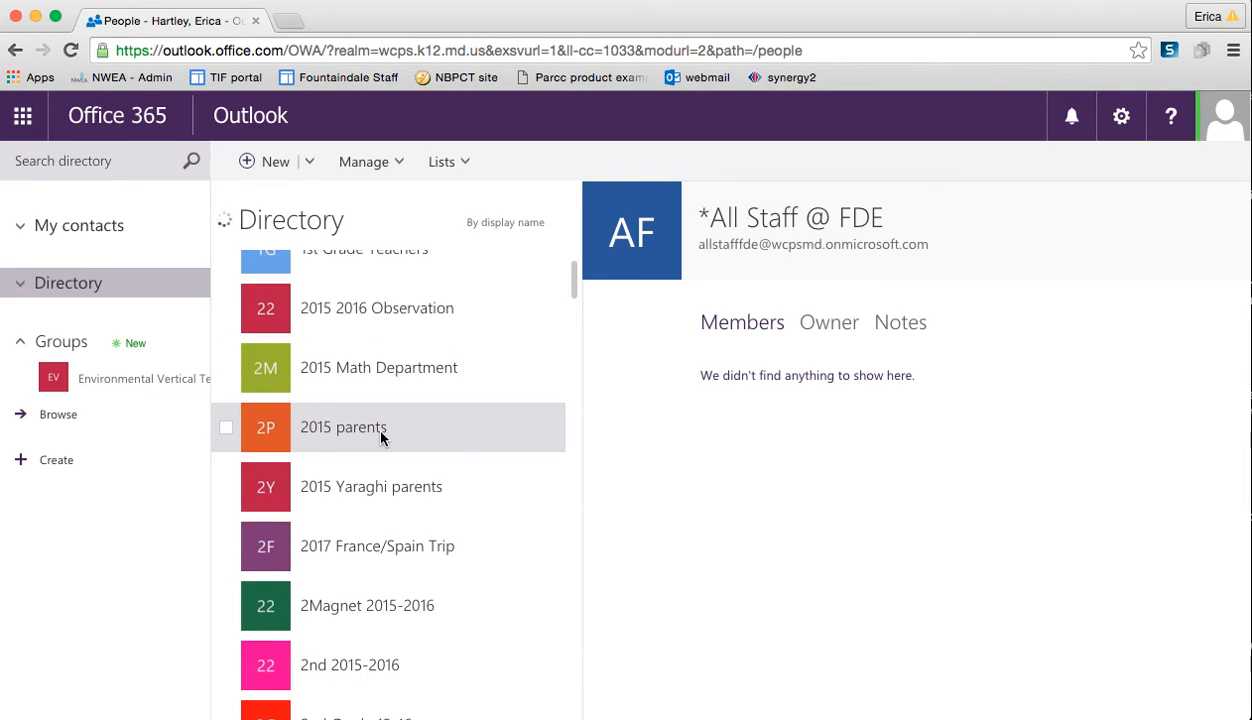
scroll("down", 3)
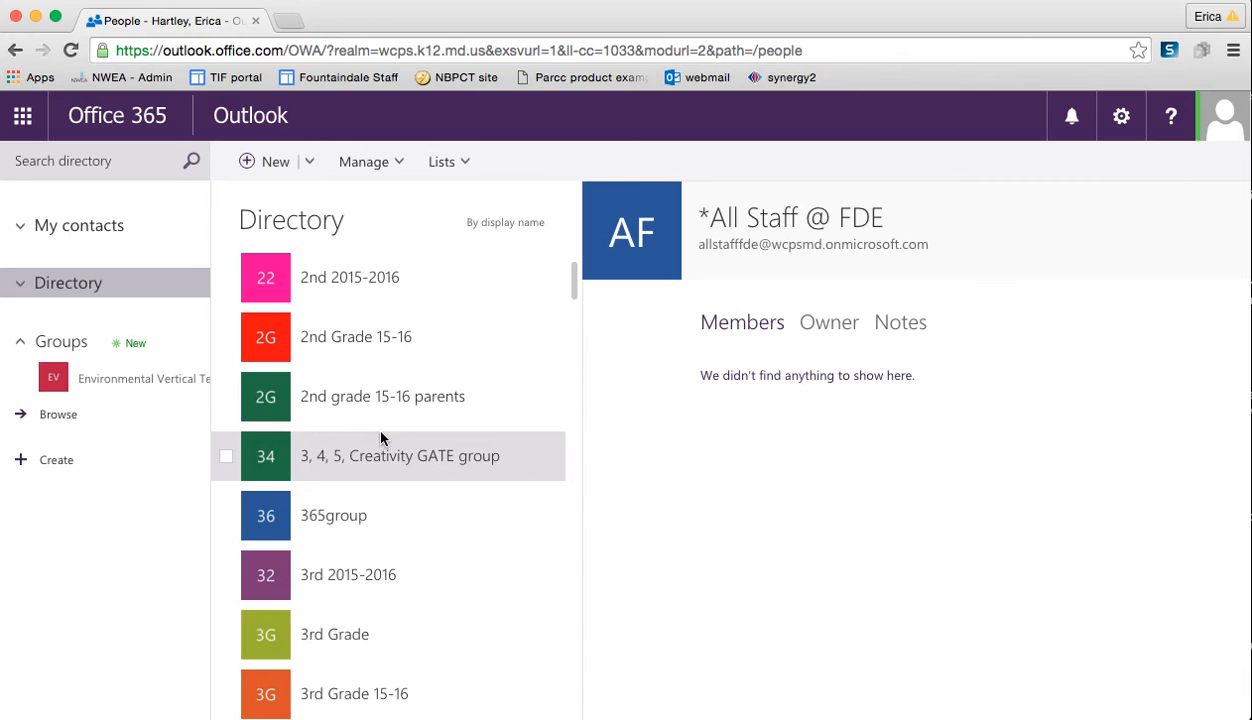
scroll("down", 3)
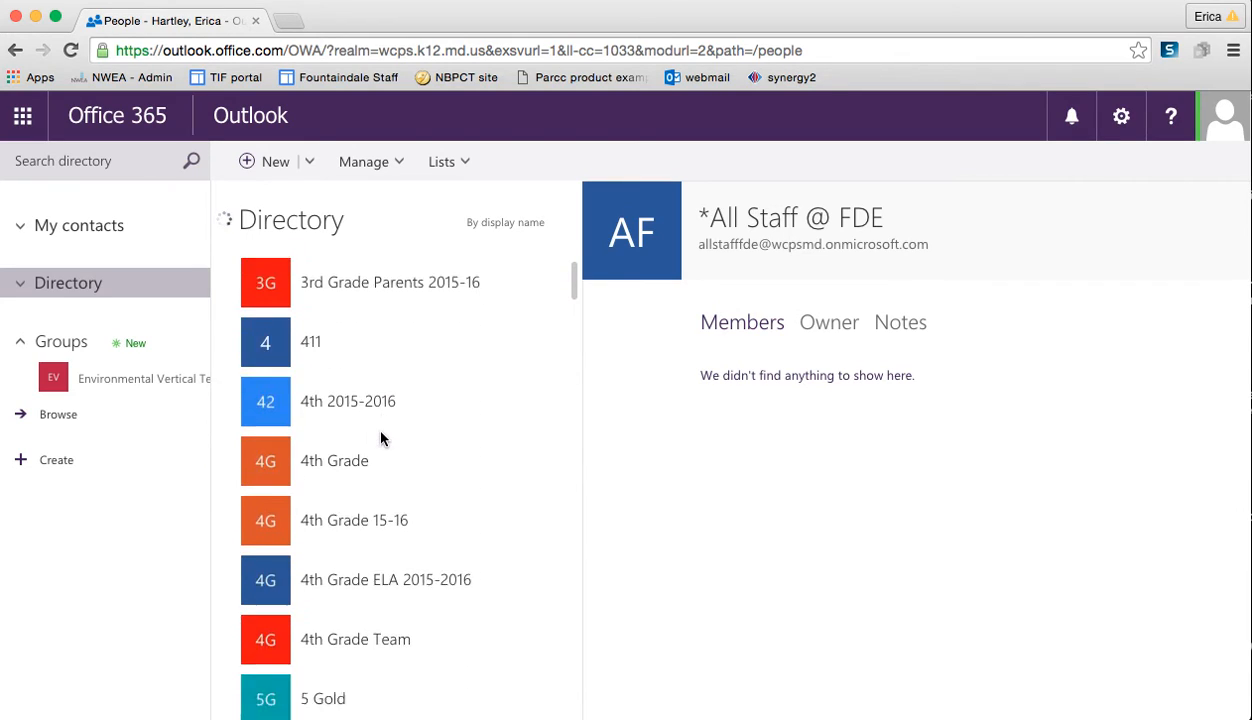
scroll("down", 3)
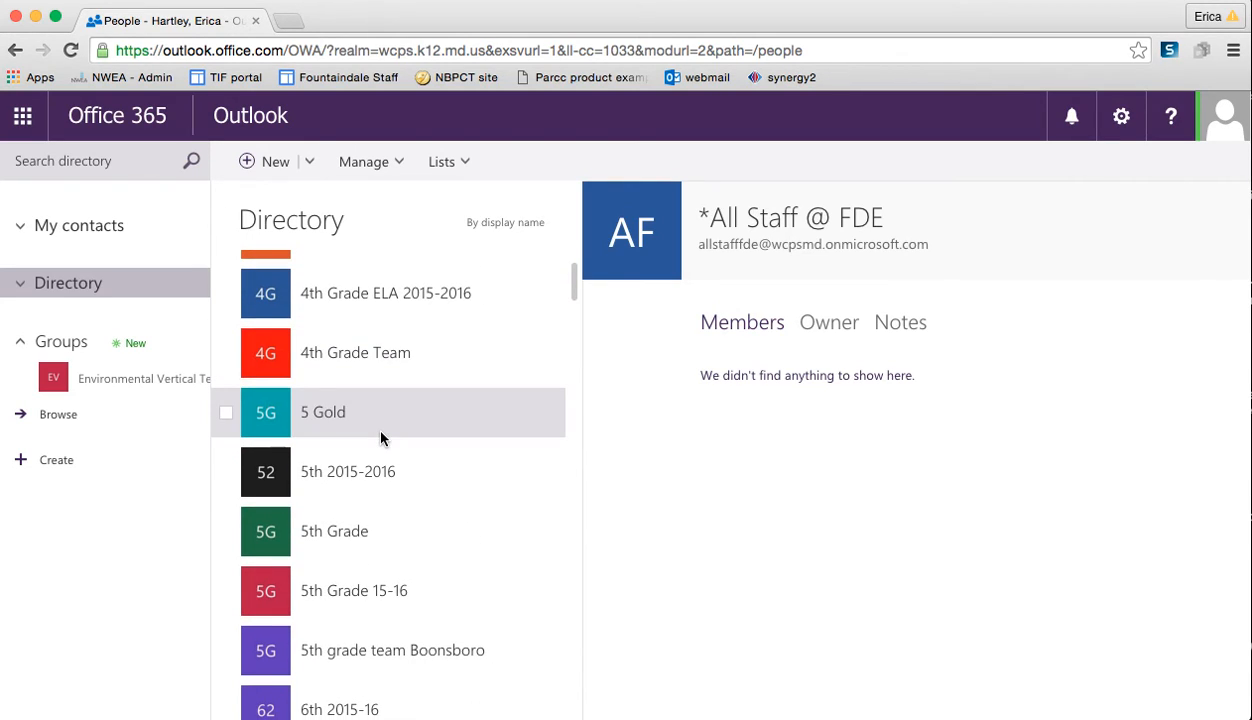
scroll("down", 3)
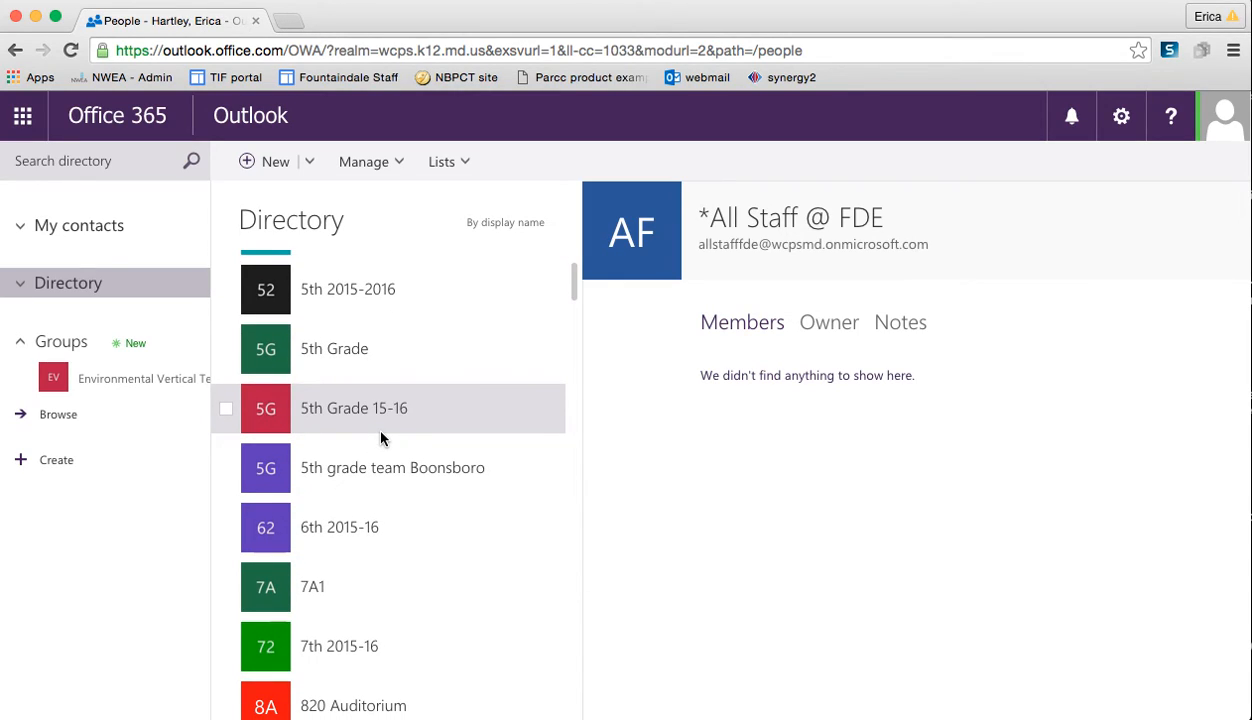
mouse_move(419, 390)
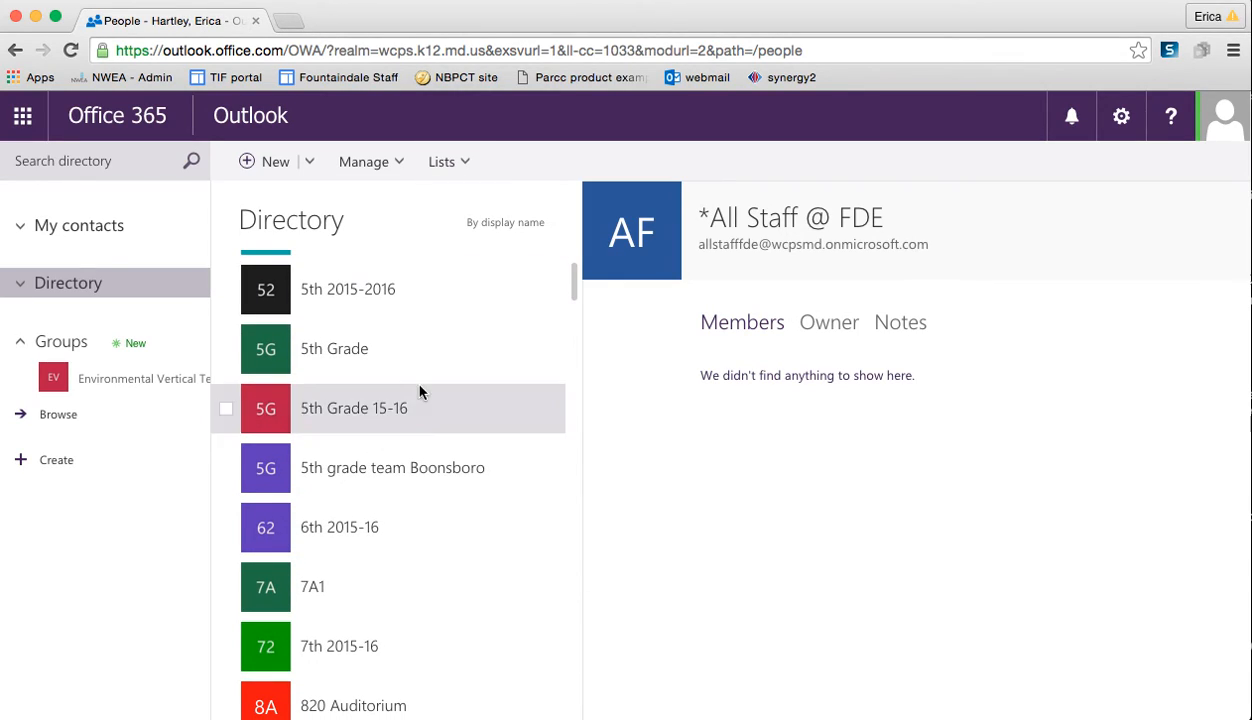
scroll("down", 3)
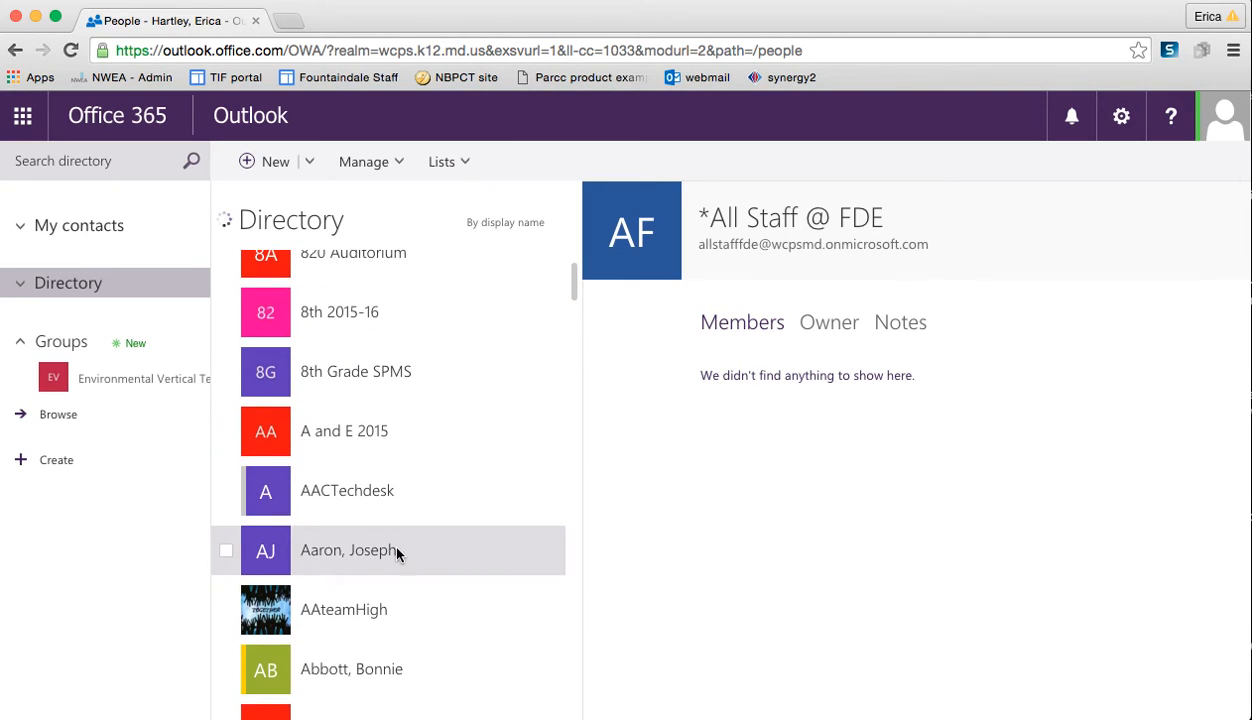
scroll("down", 3)
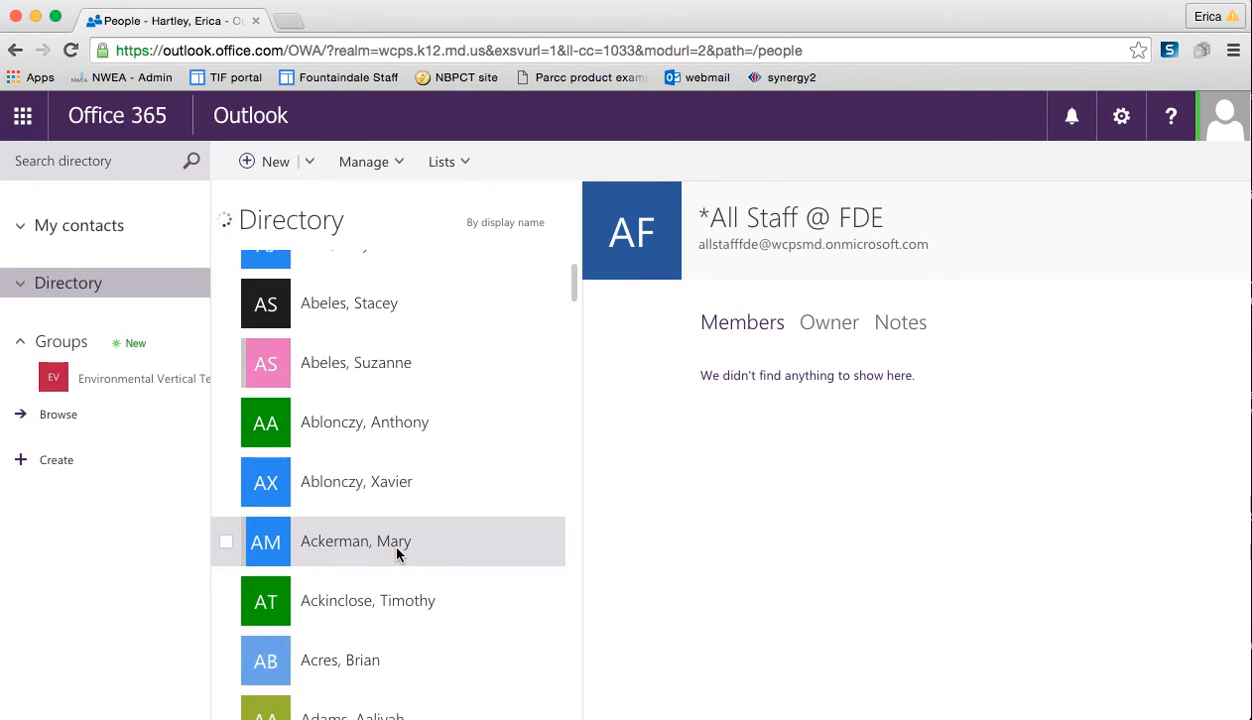
scroll("down", 3)
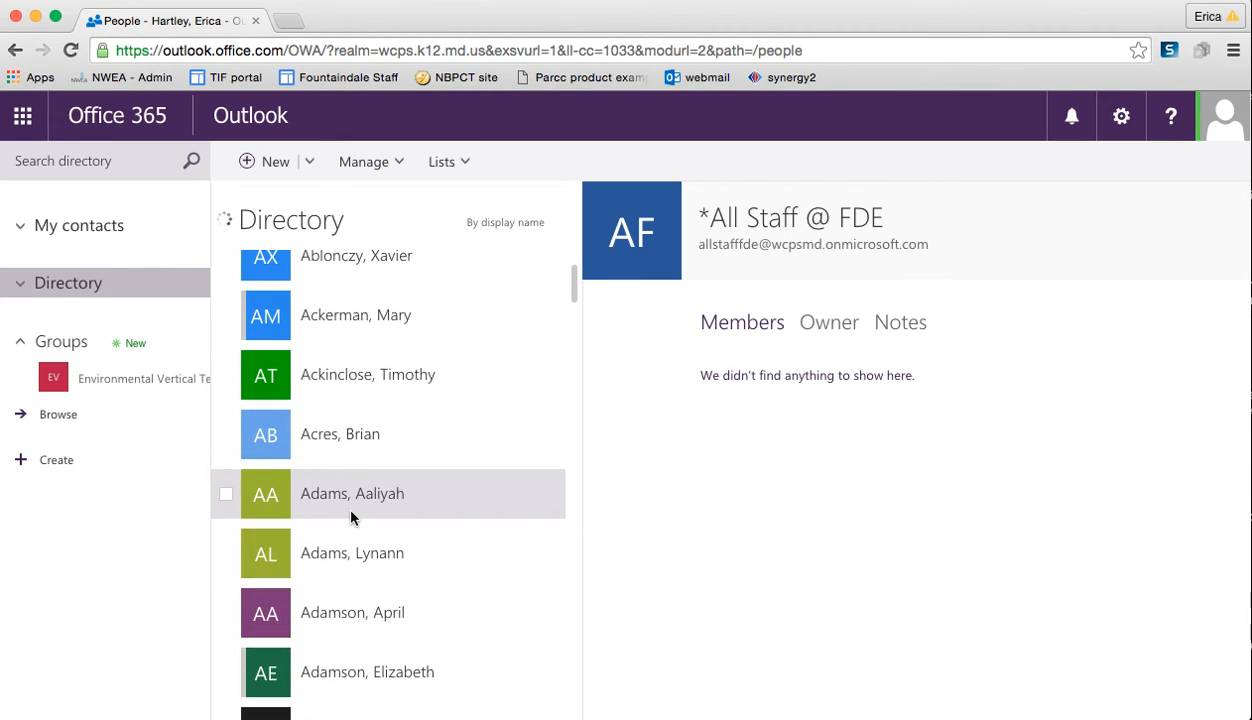
scroll("down", 3)
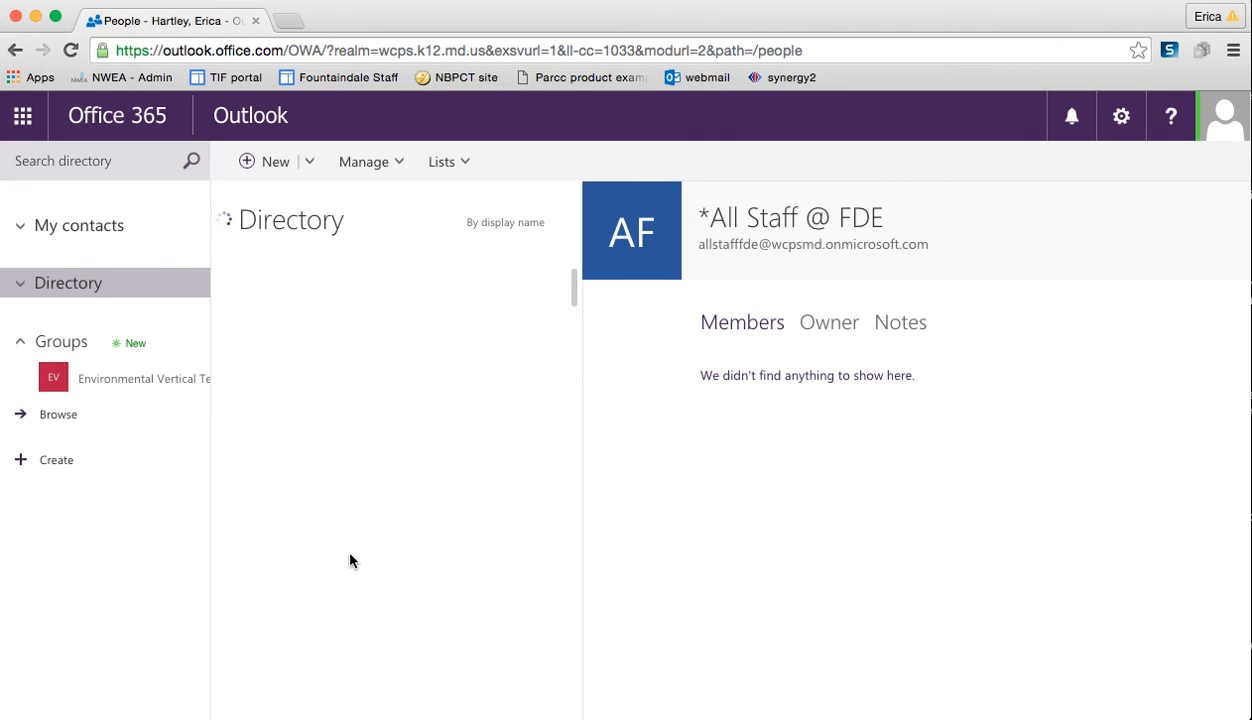
left_click(68, 282)
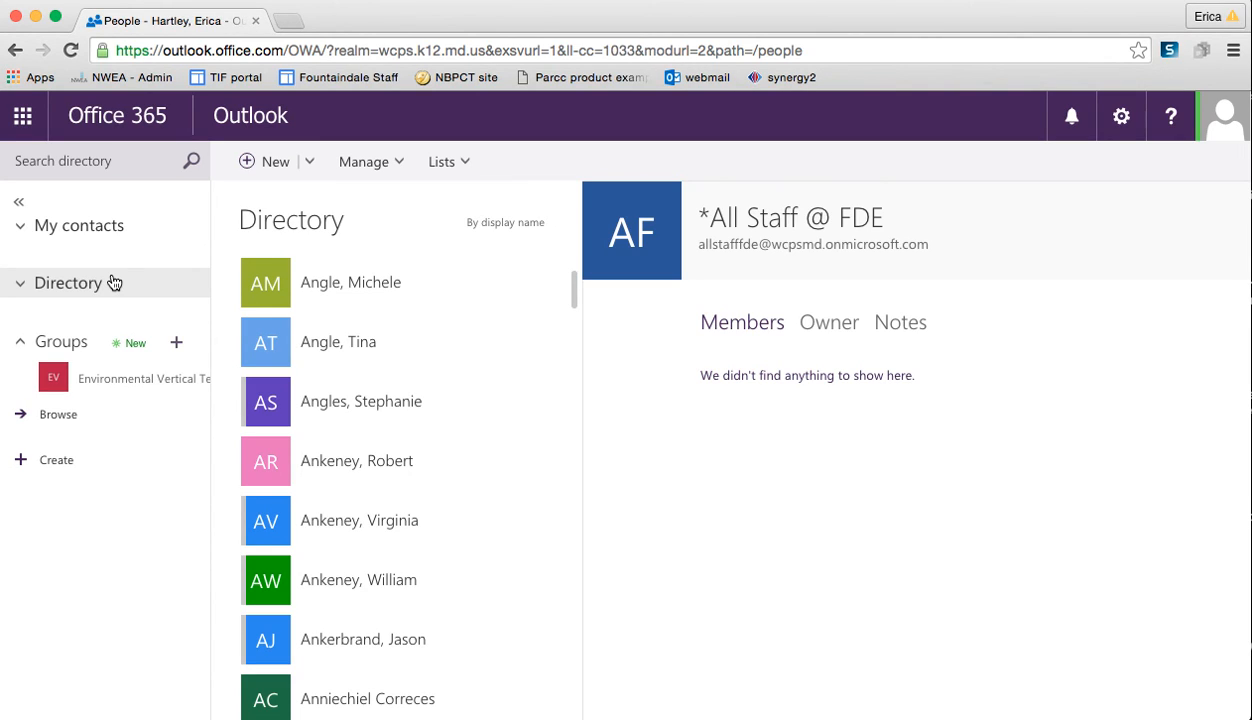
left_click(68, 283)
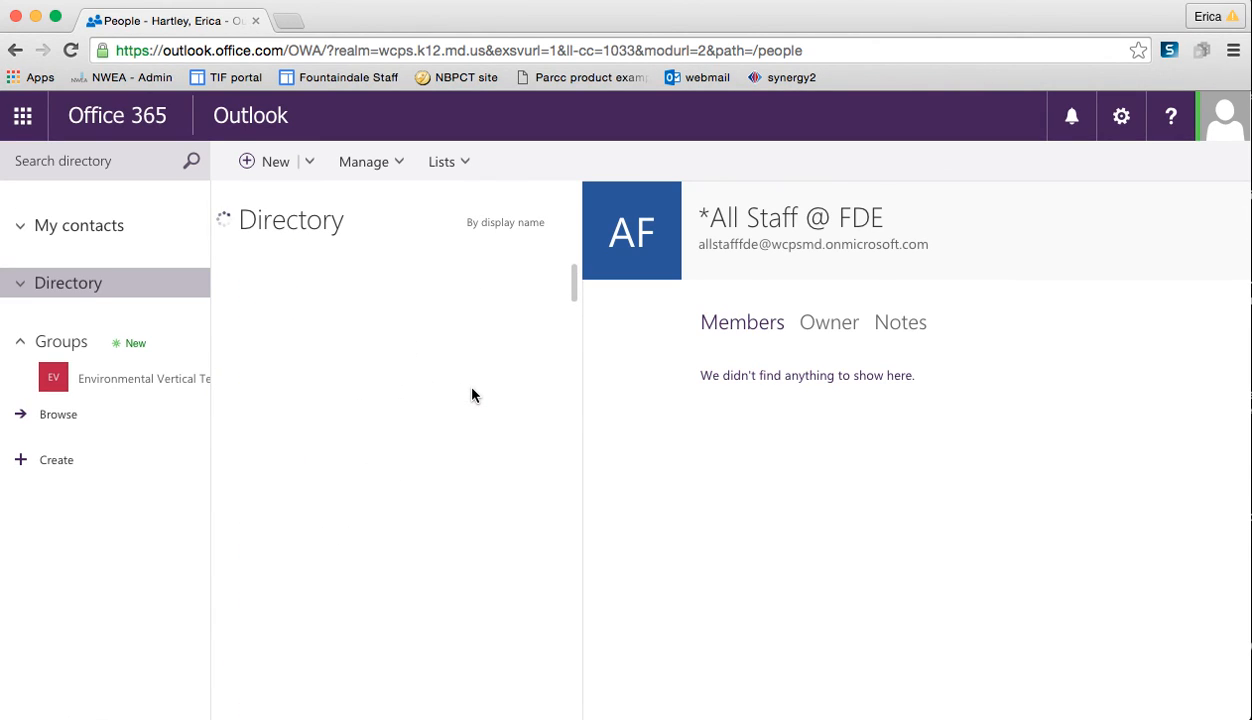